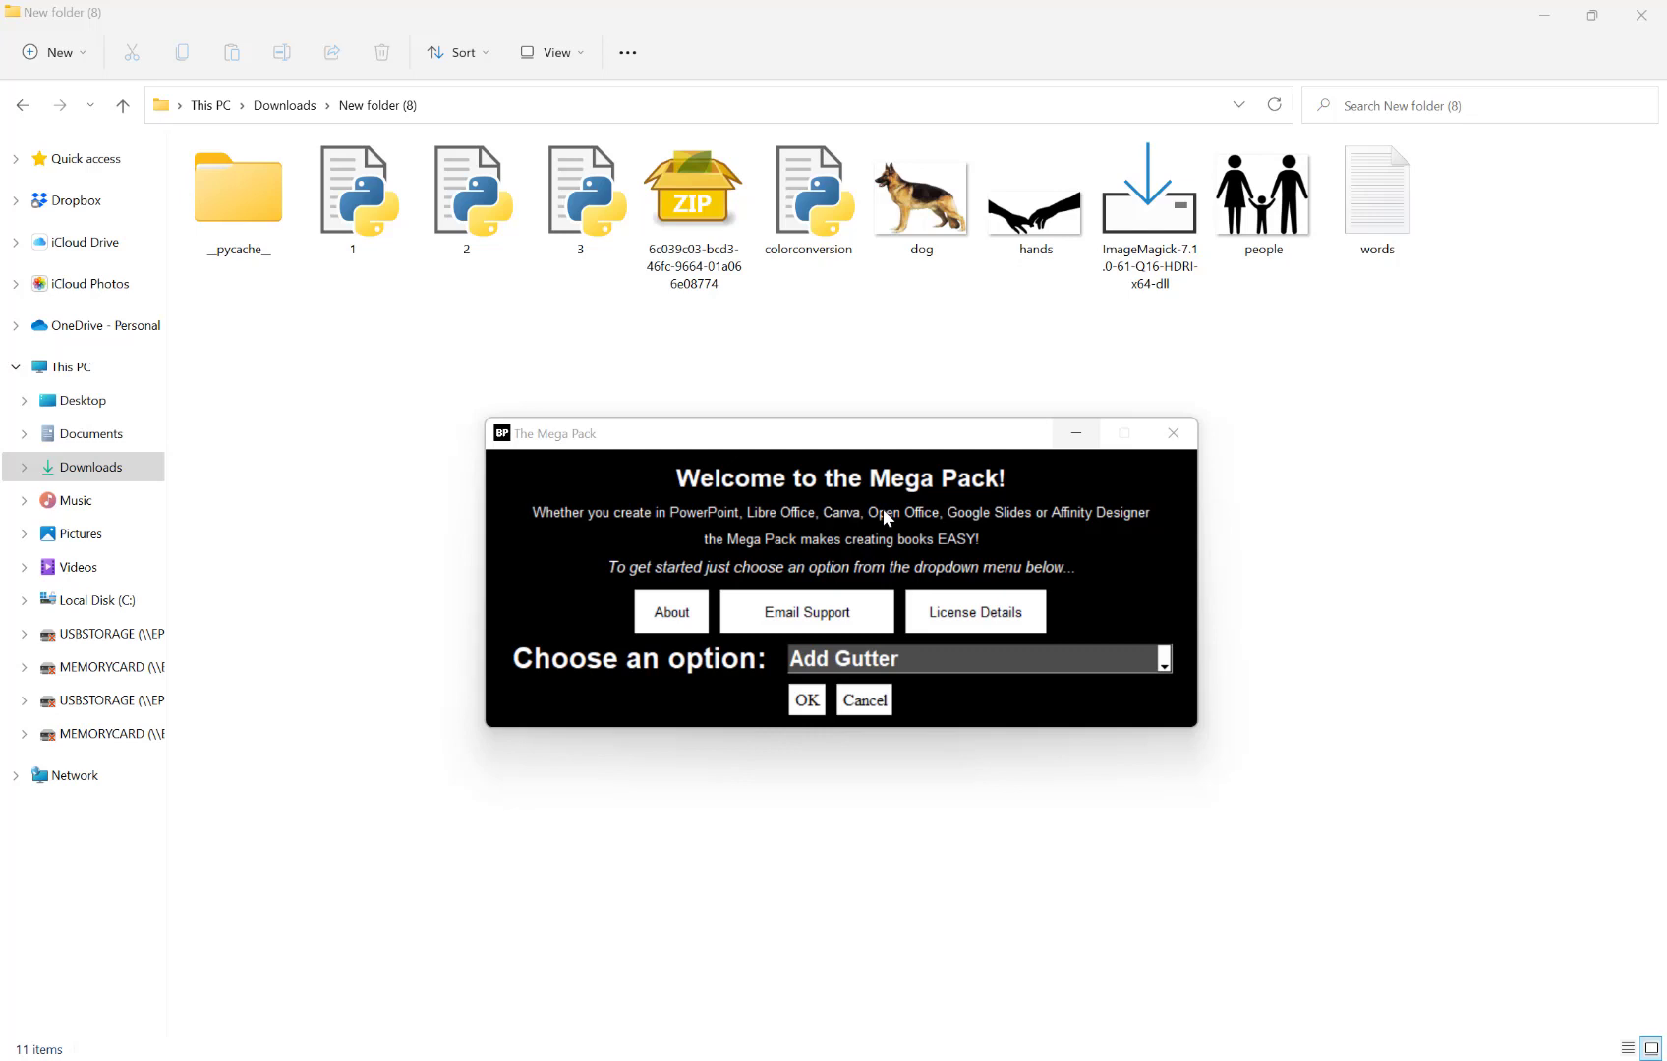
pyautogui.moveTo(946, 657)
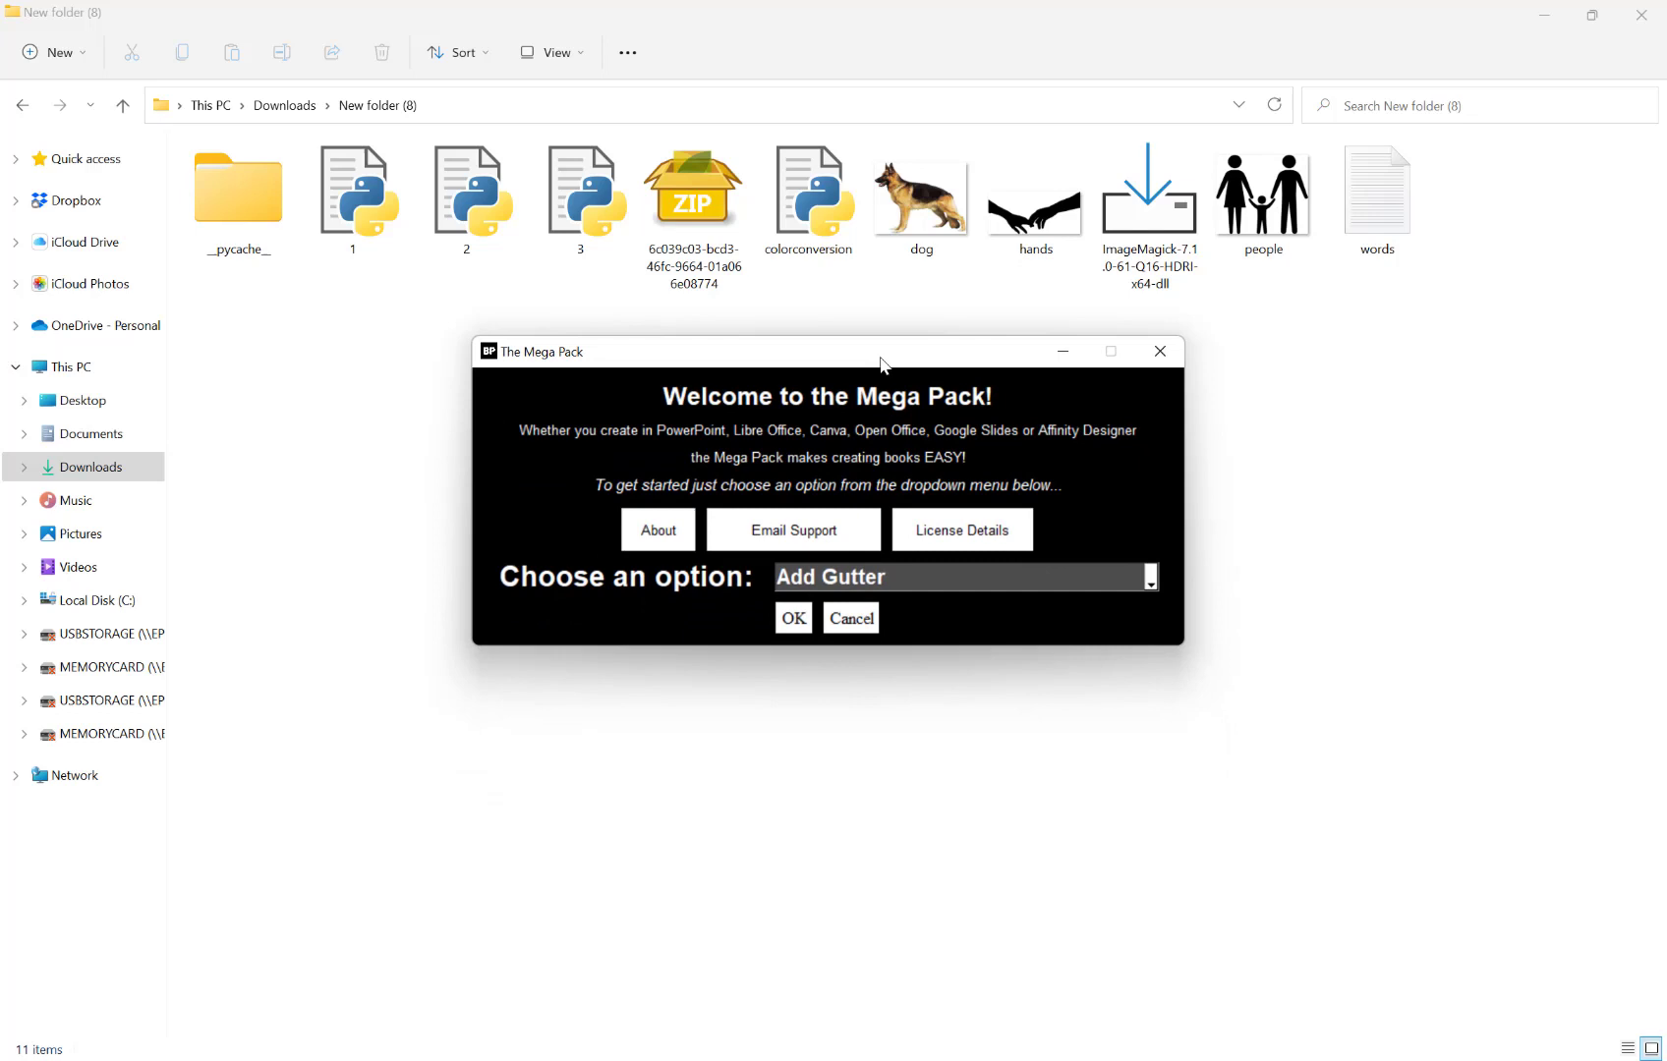
pyautogui.moveTo(880, 588)
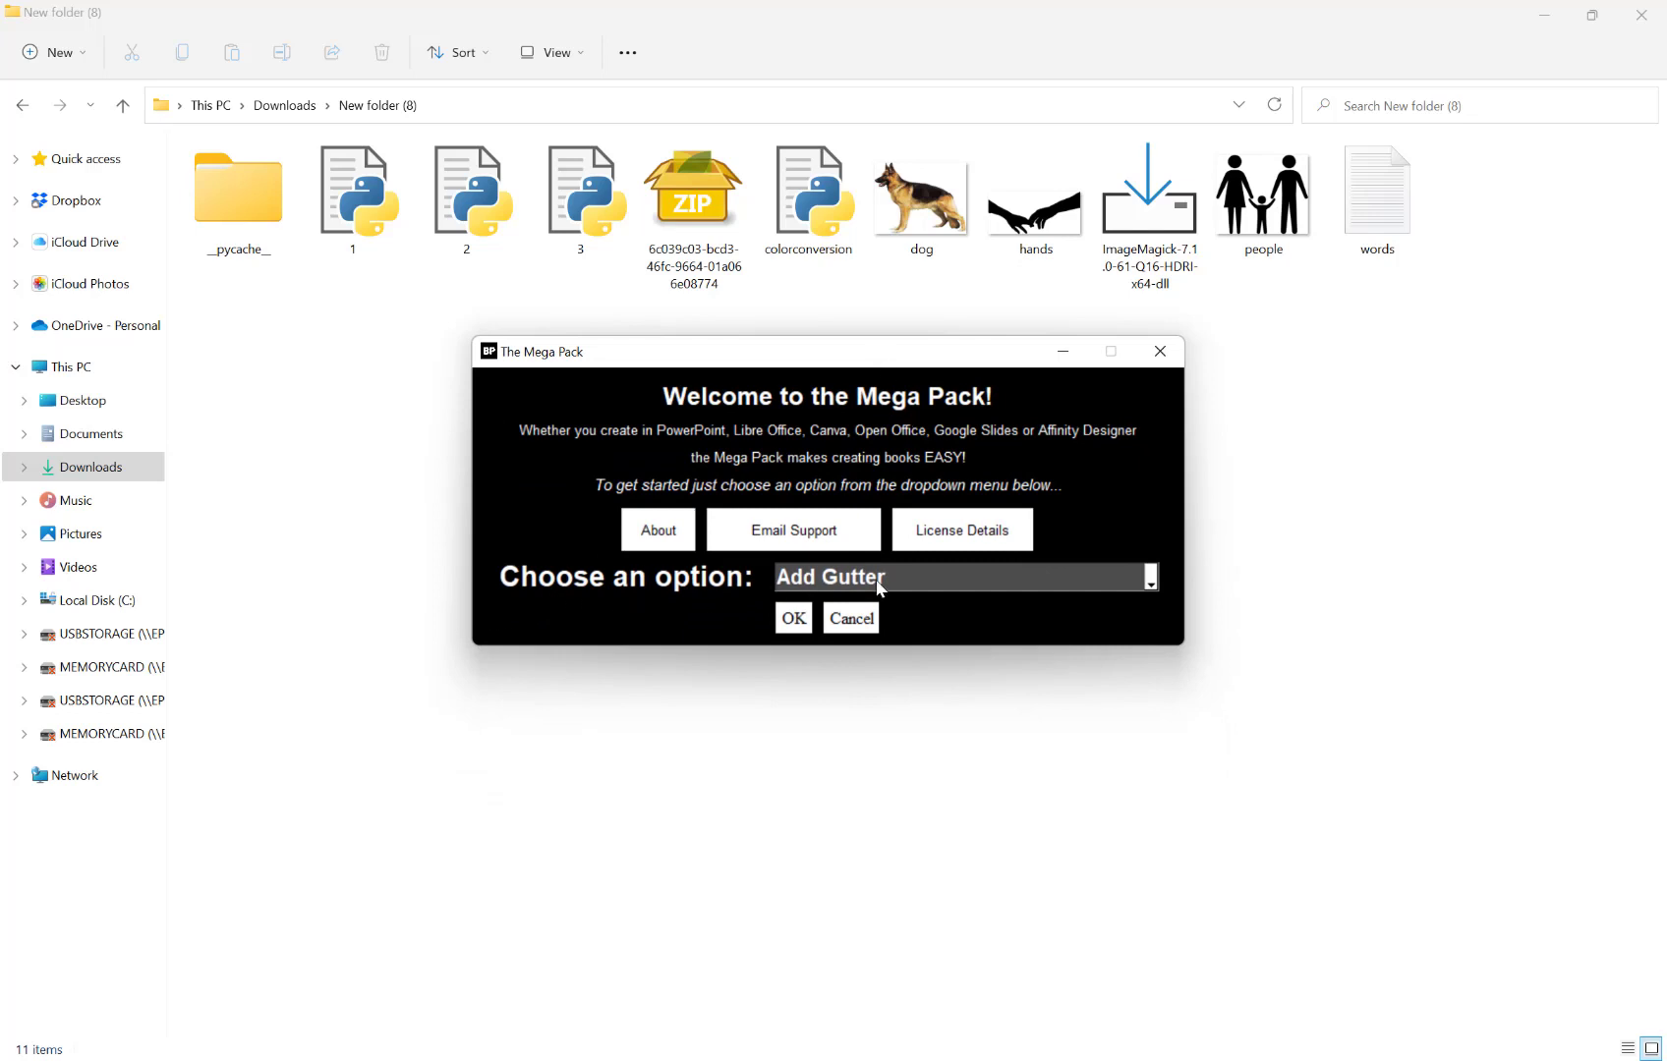
# Select Word Cloud Generator from The Mega Pack's list of tools.
pyautogui.click(1150, 577)
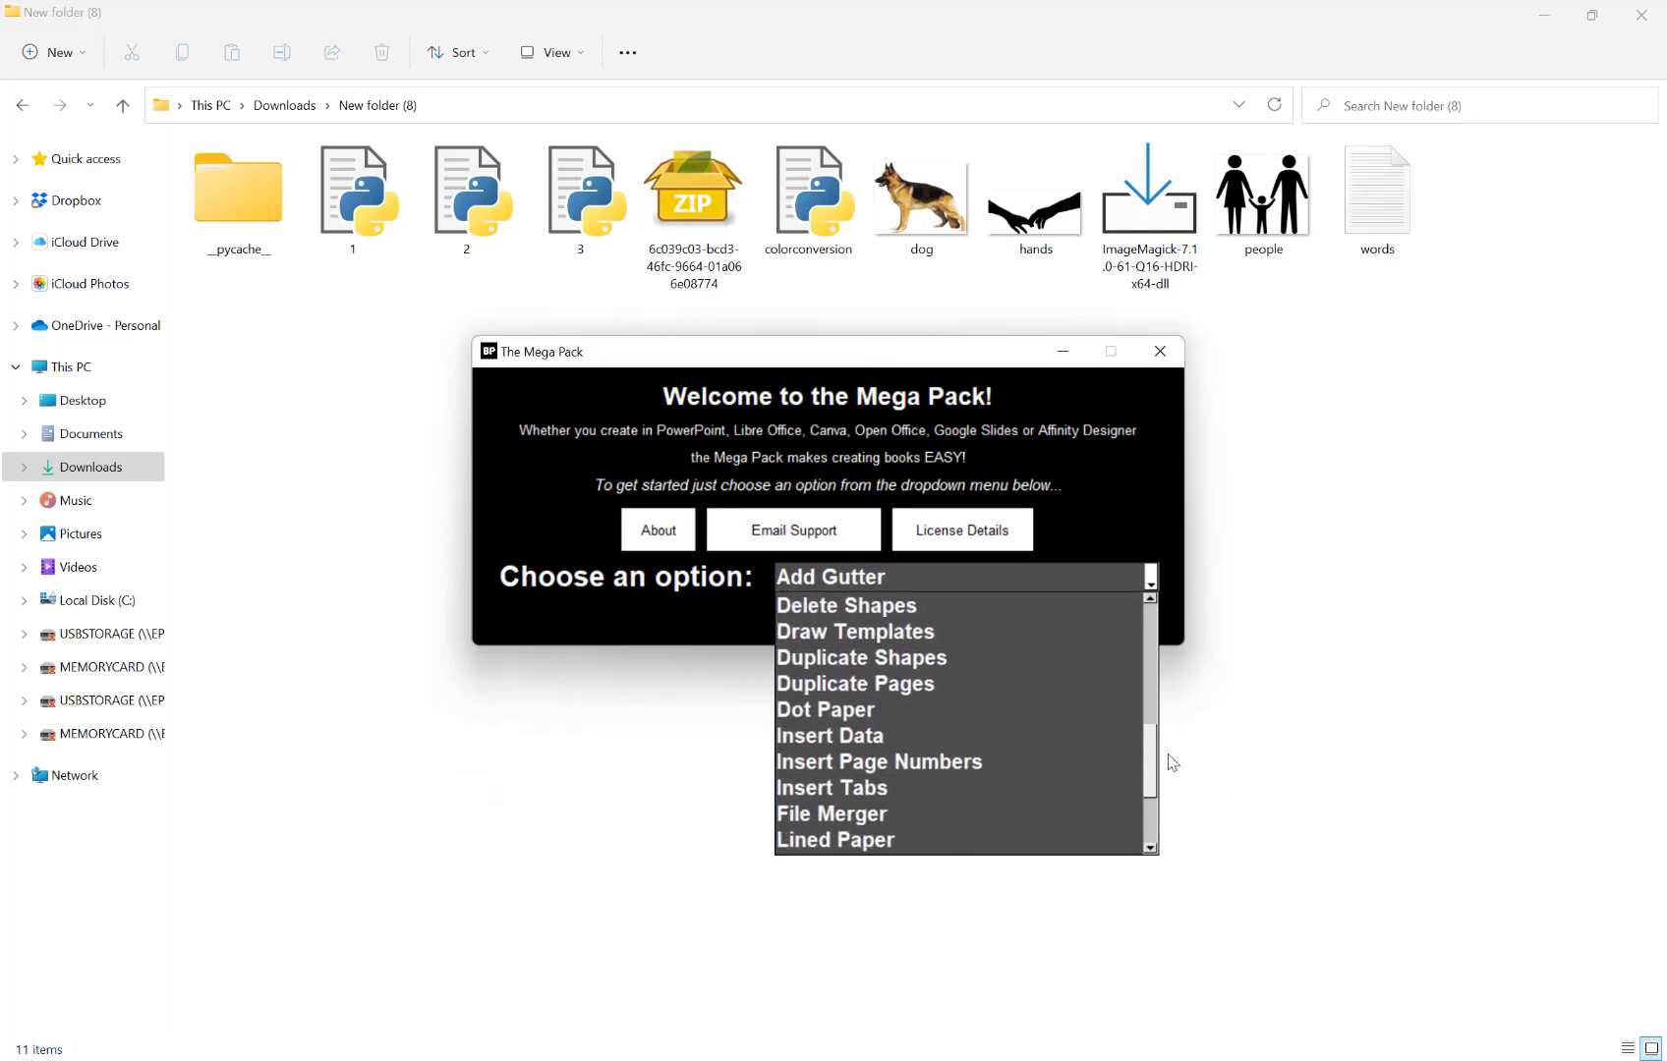
pyautogui.scroll(-3)
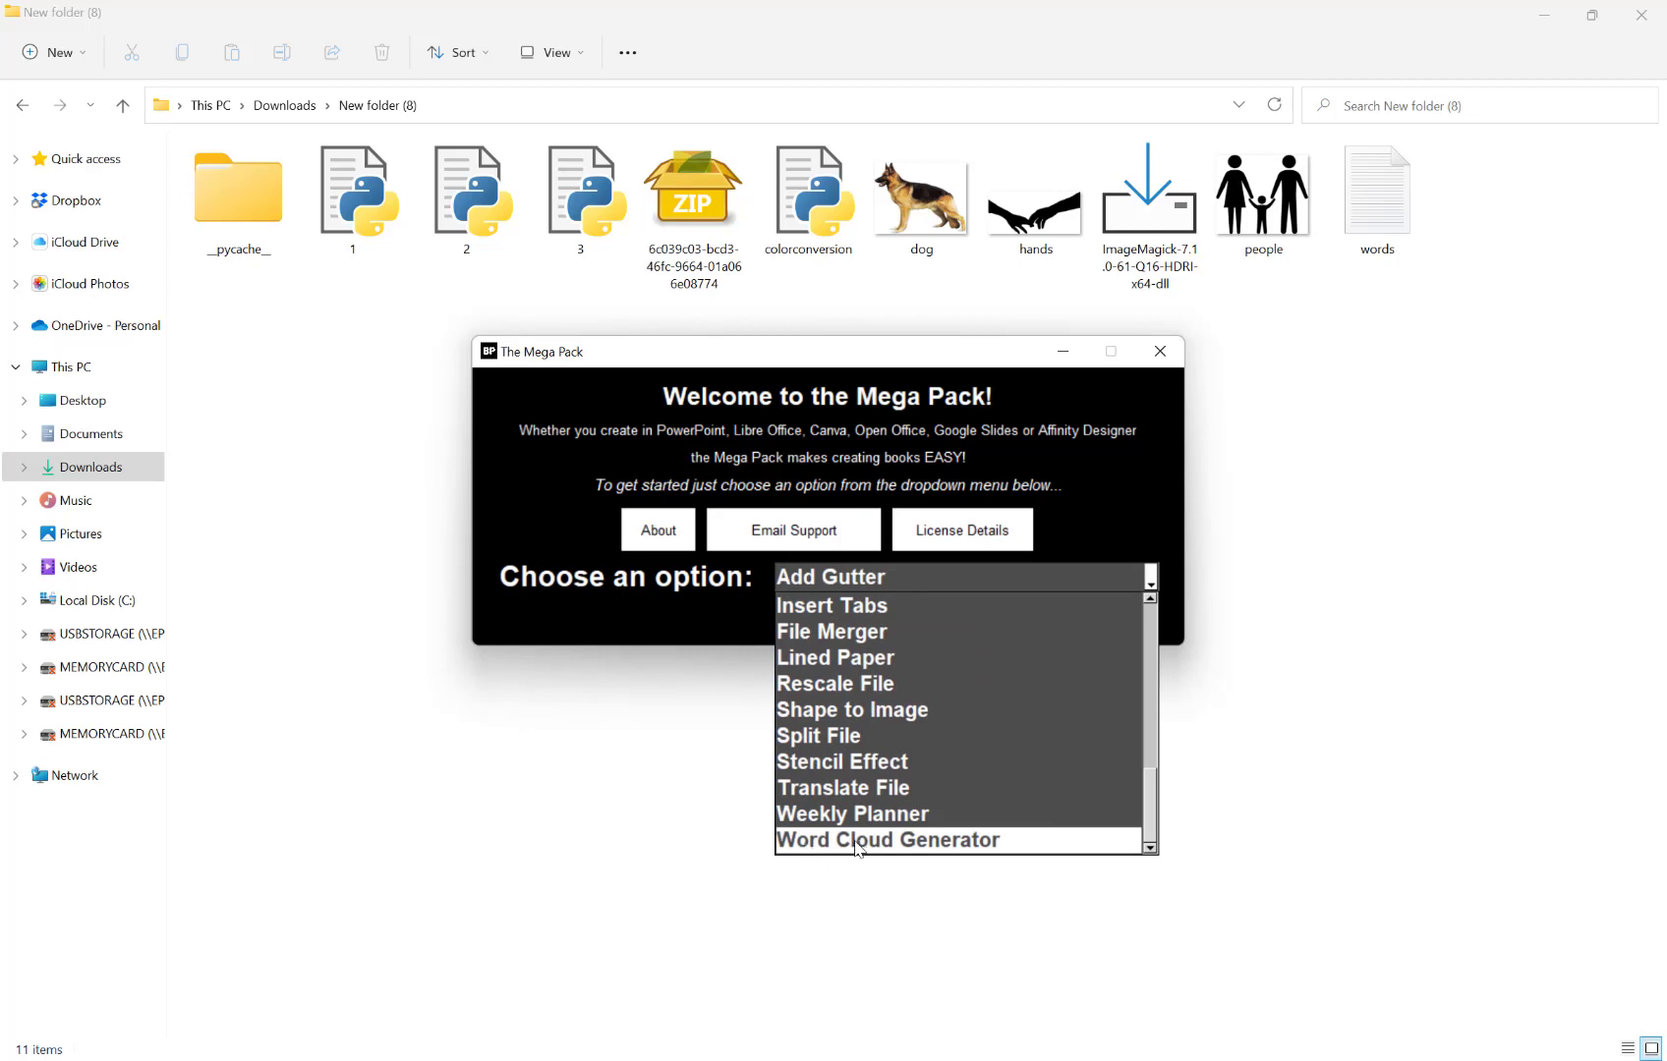
pyautogui.click(886, 839)
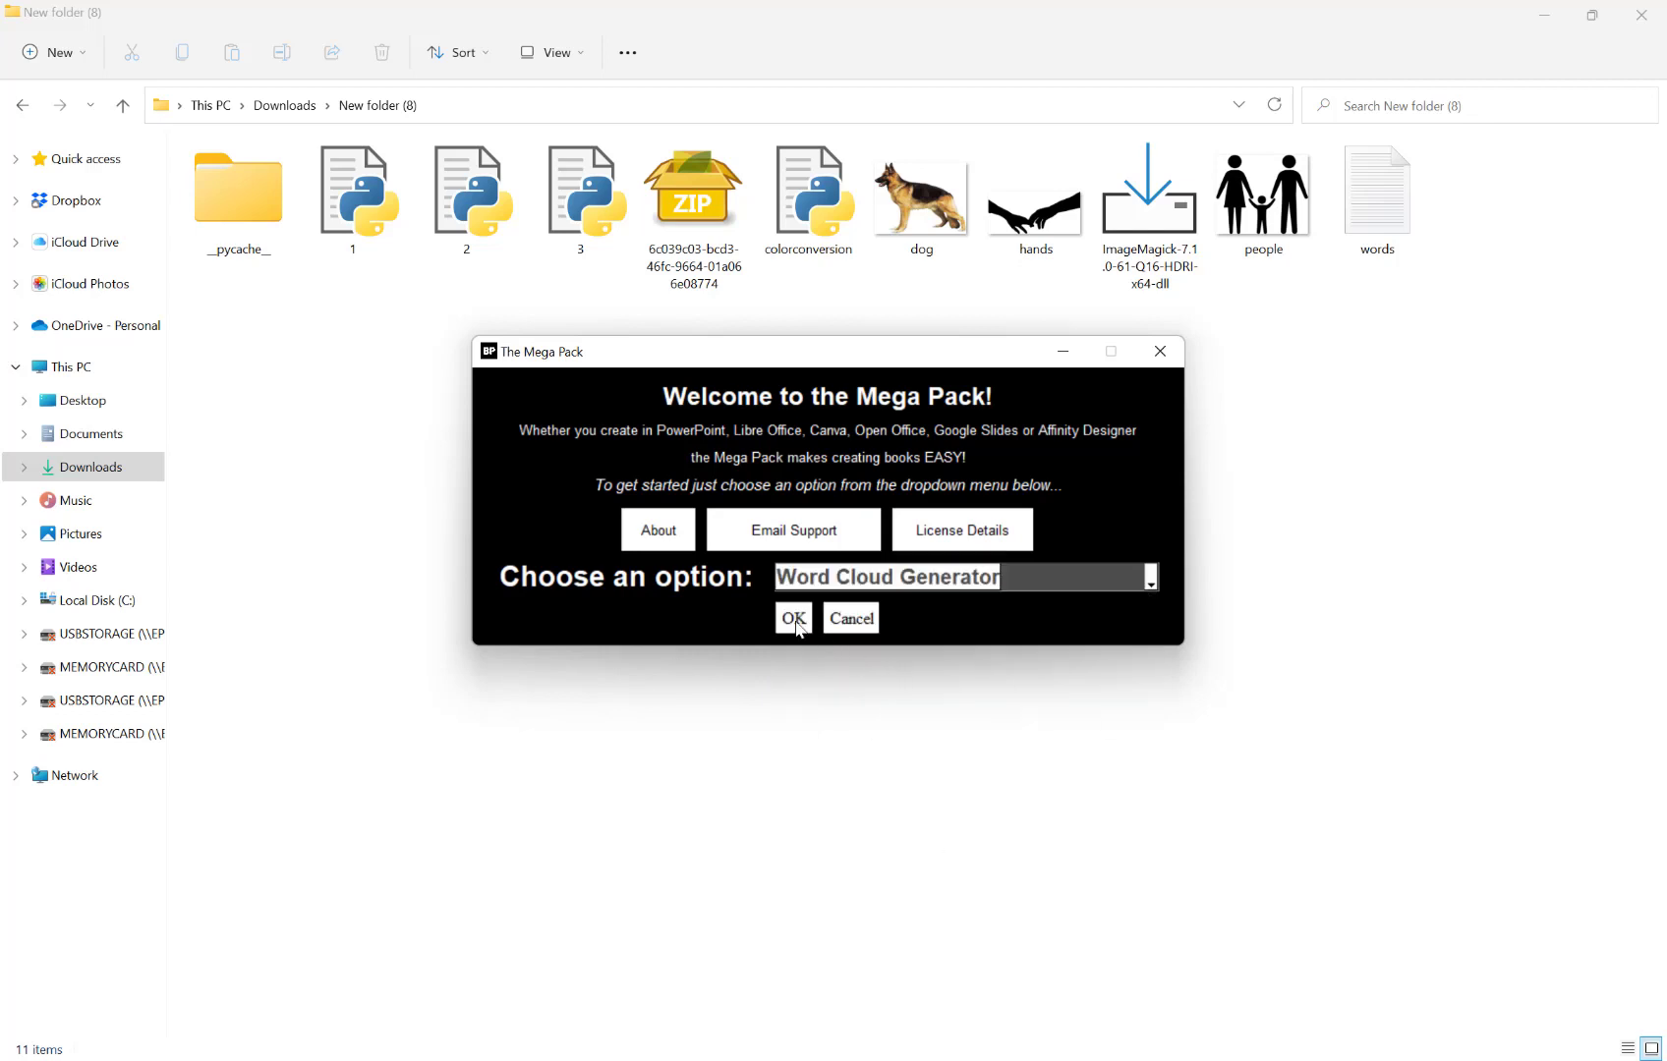
pyautogui.moveTo(792, 606)
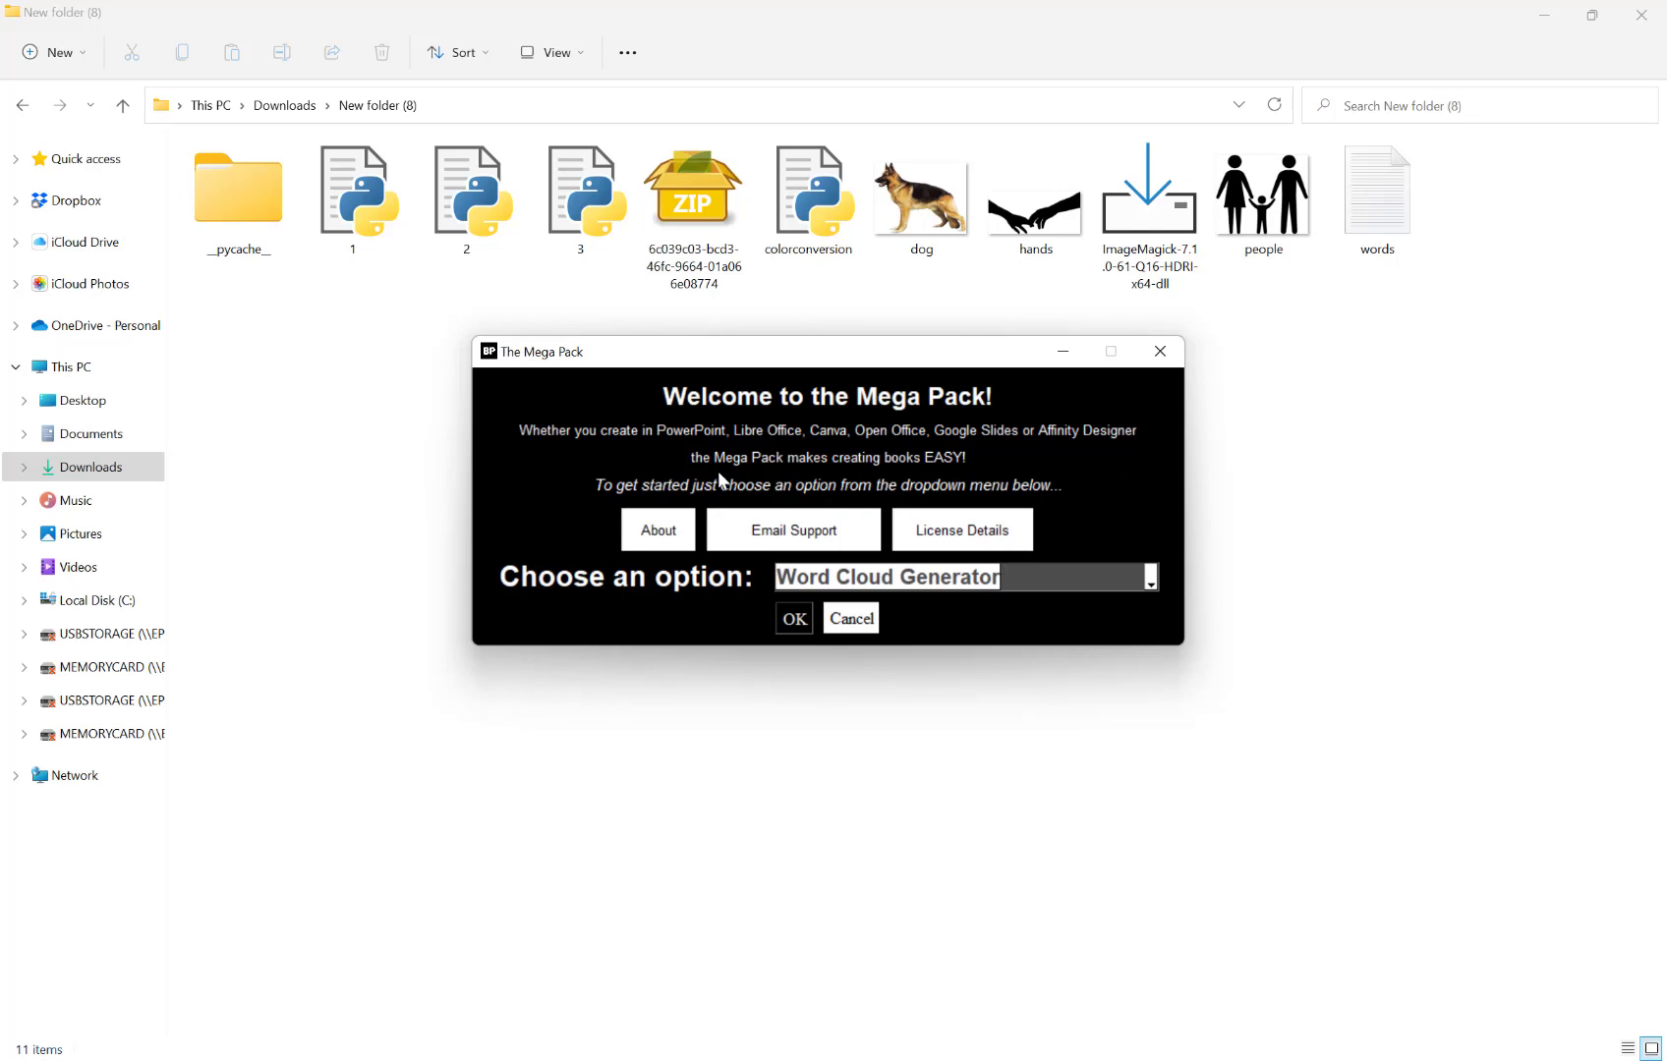
# Launch the Word Cloud Generator and enter 'KDP' as the first word.
pyautogui.click(793, 618)
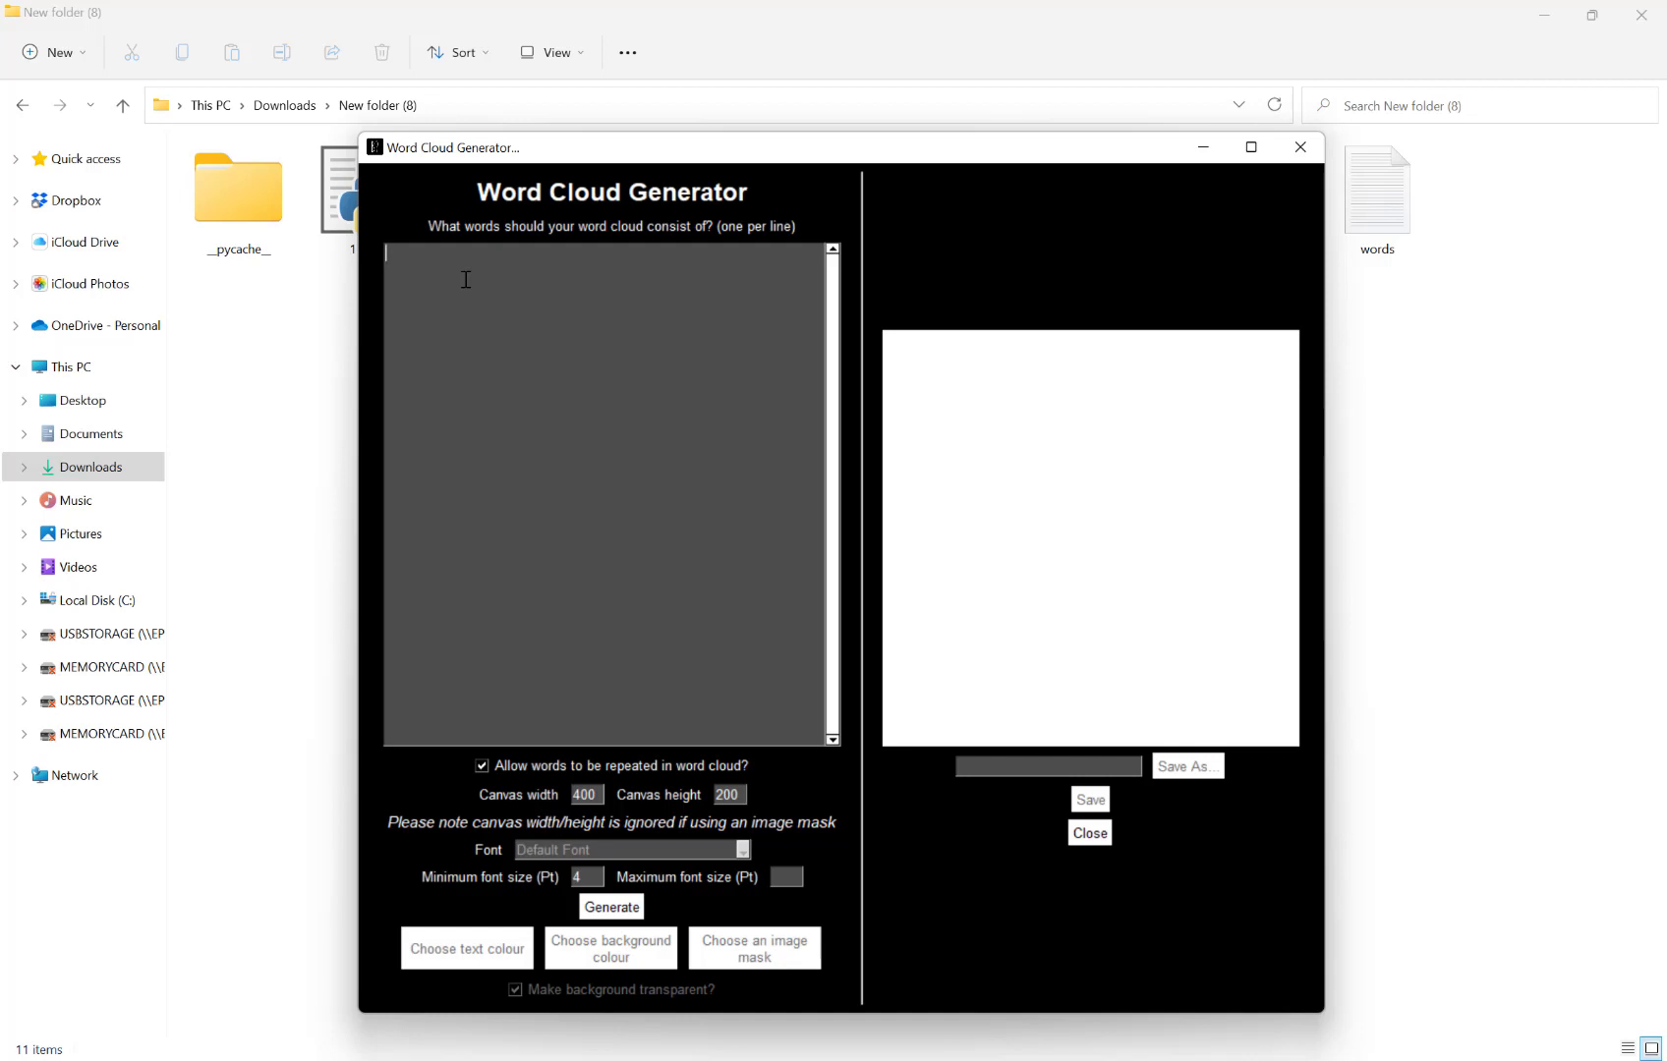
pyautogui.write('KD')
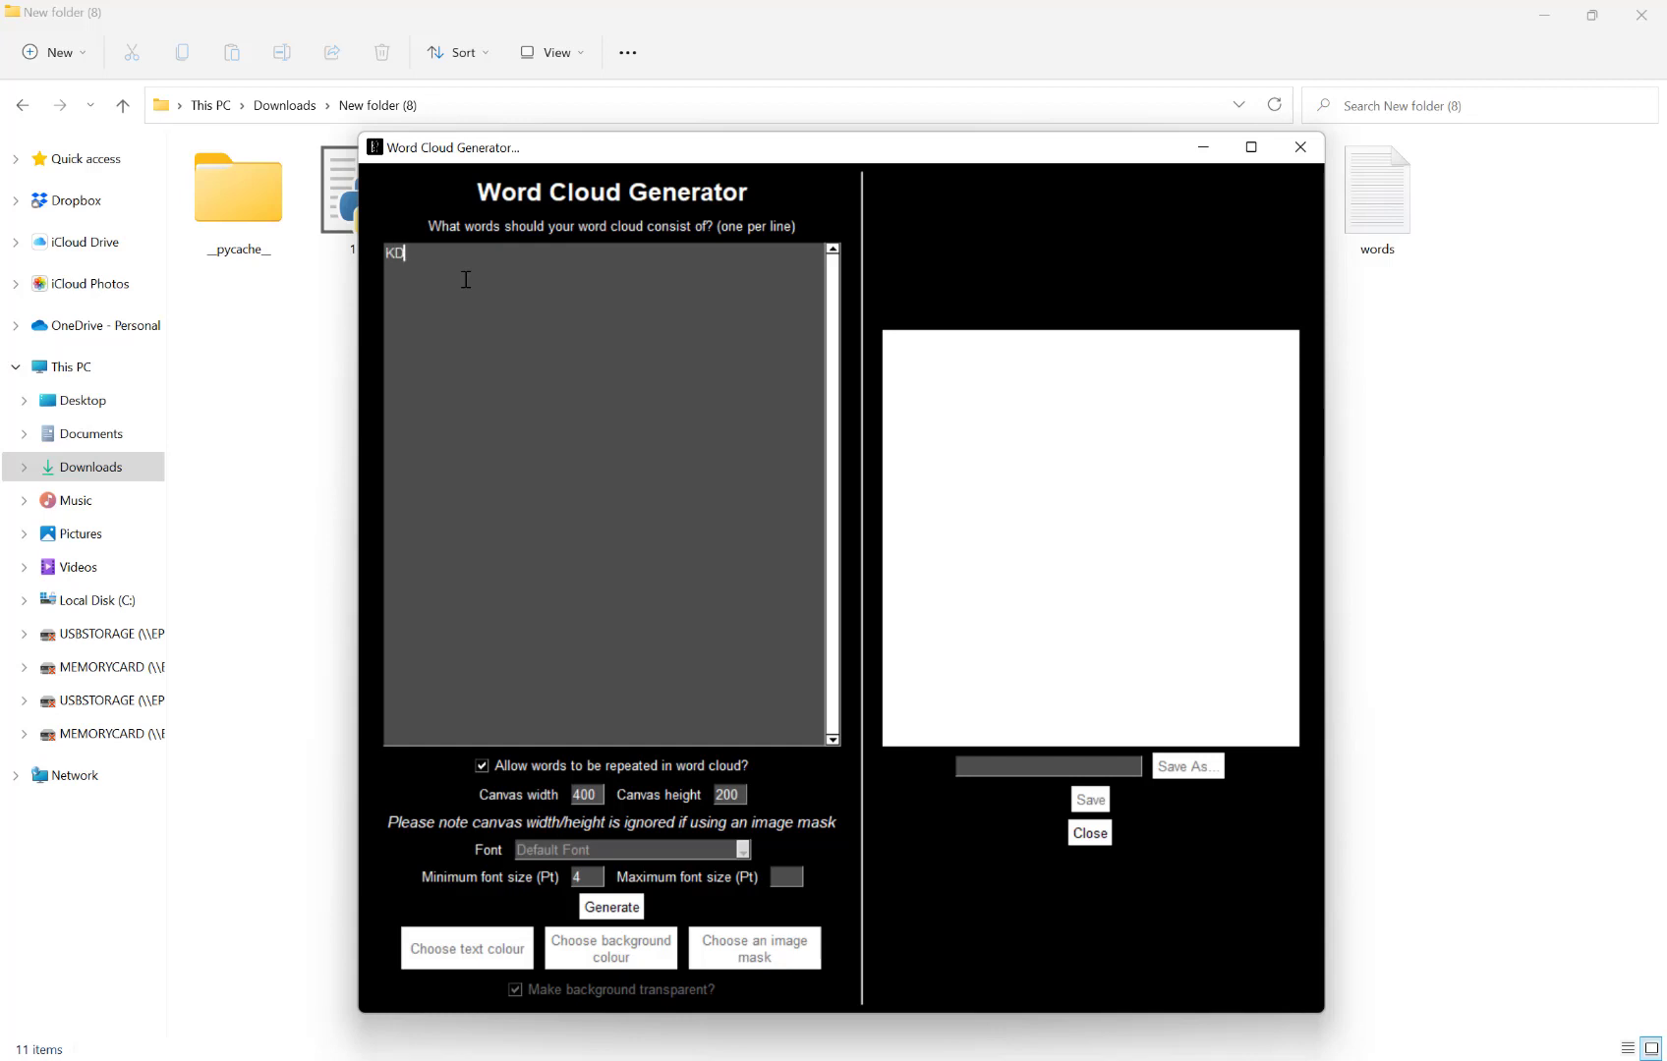
pyautogui.write('P')
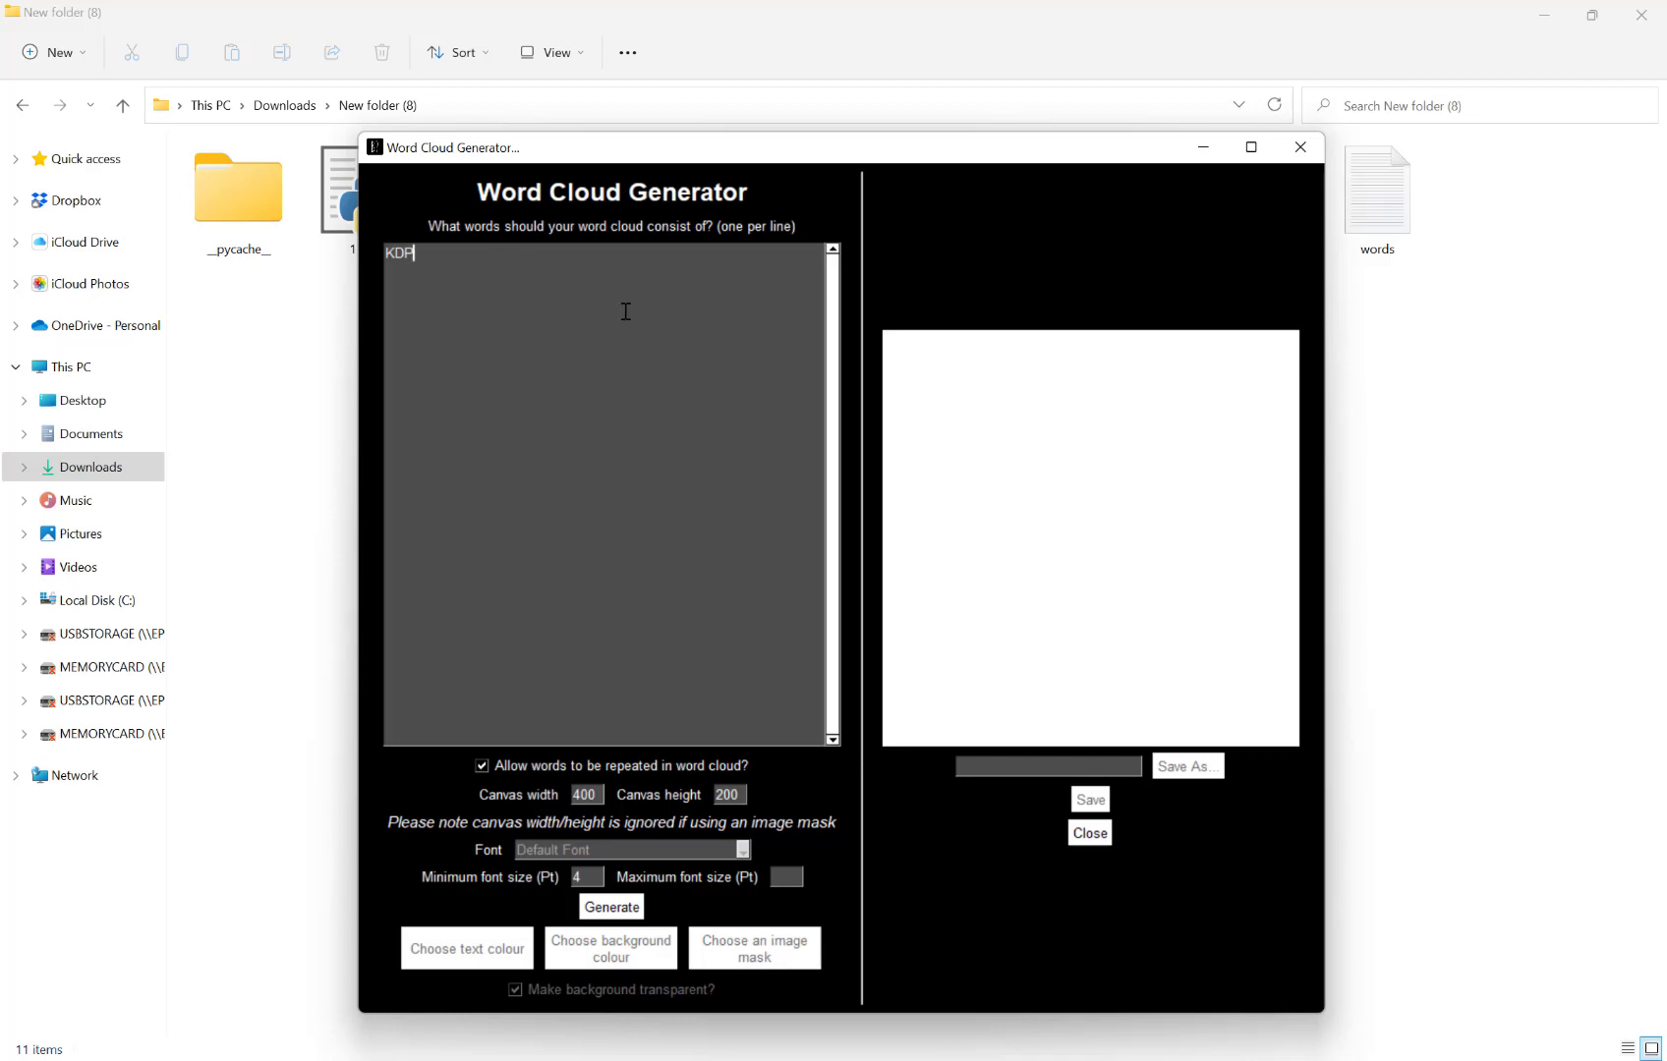
pyautogui.moveTo(717, 637)
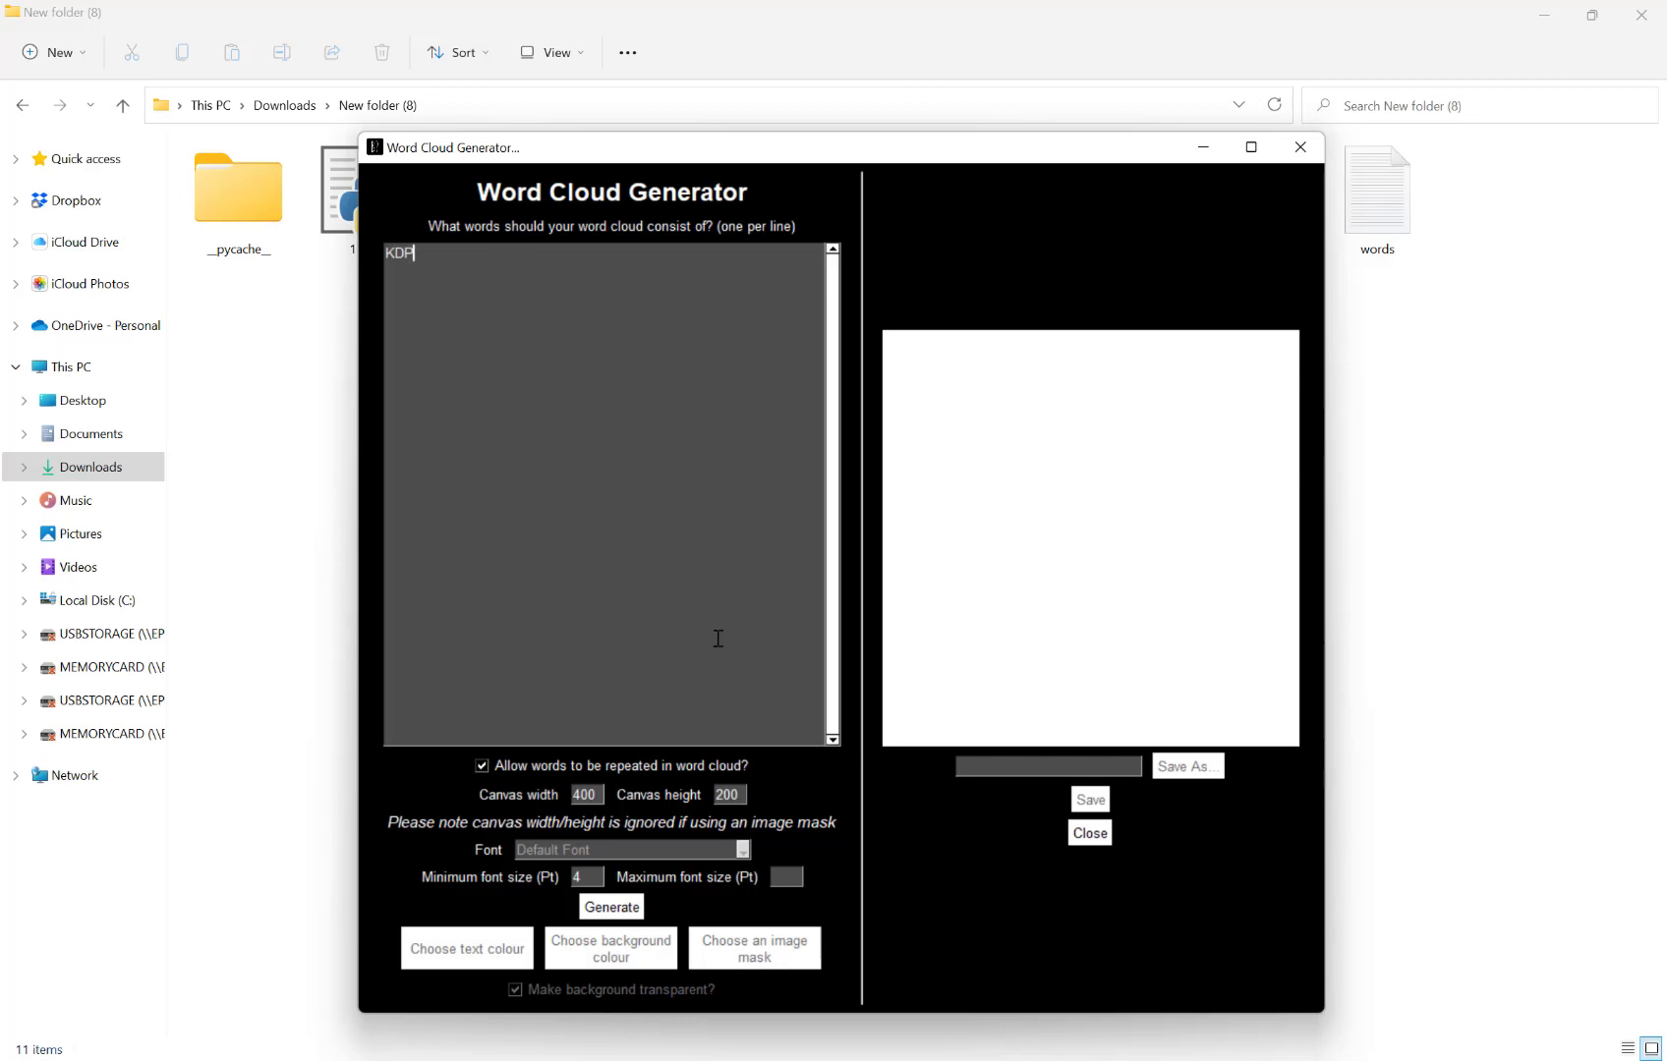
pyautogui.moveTo(569, 793)
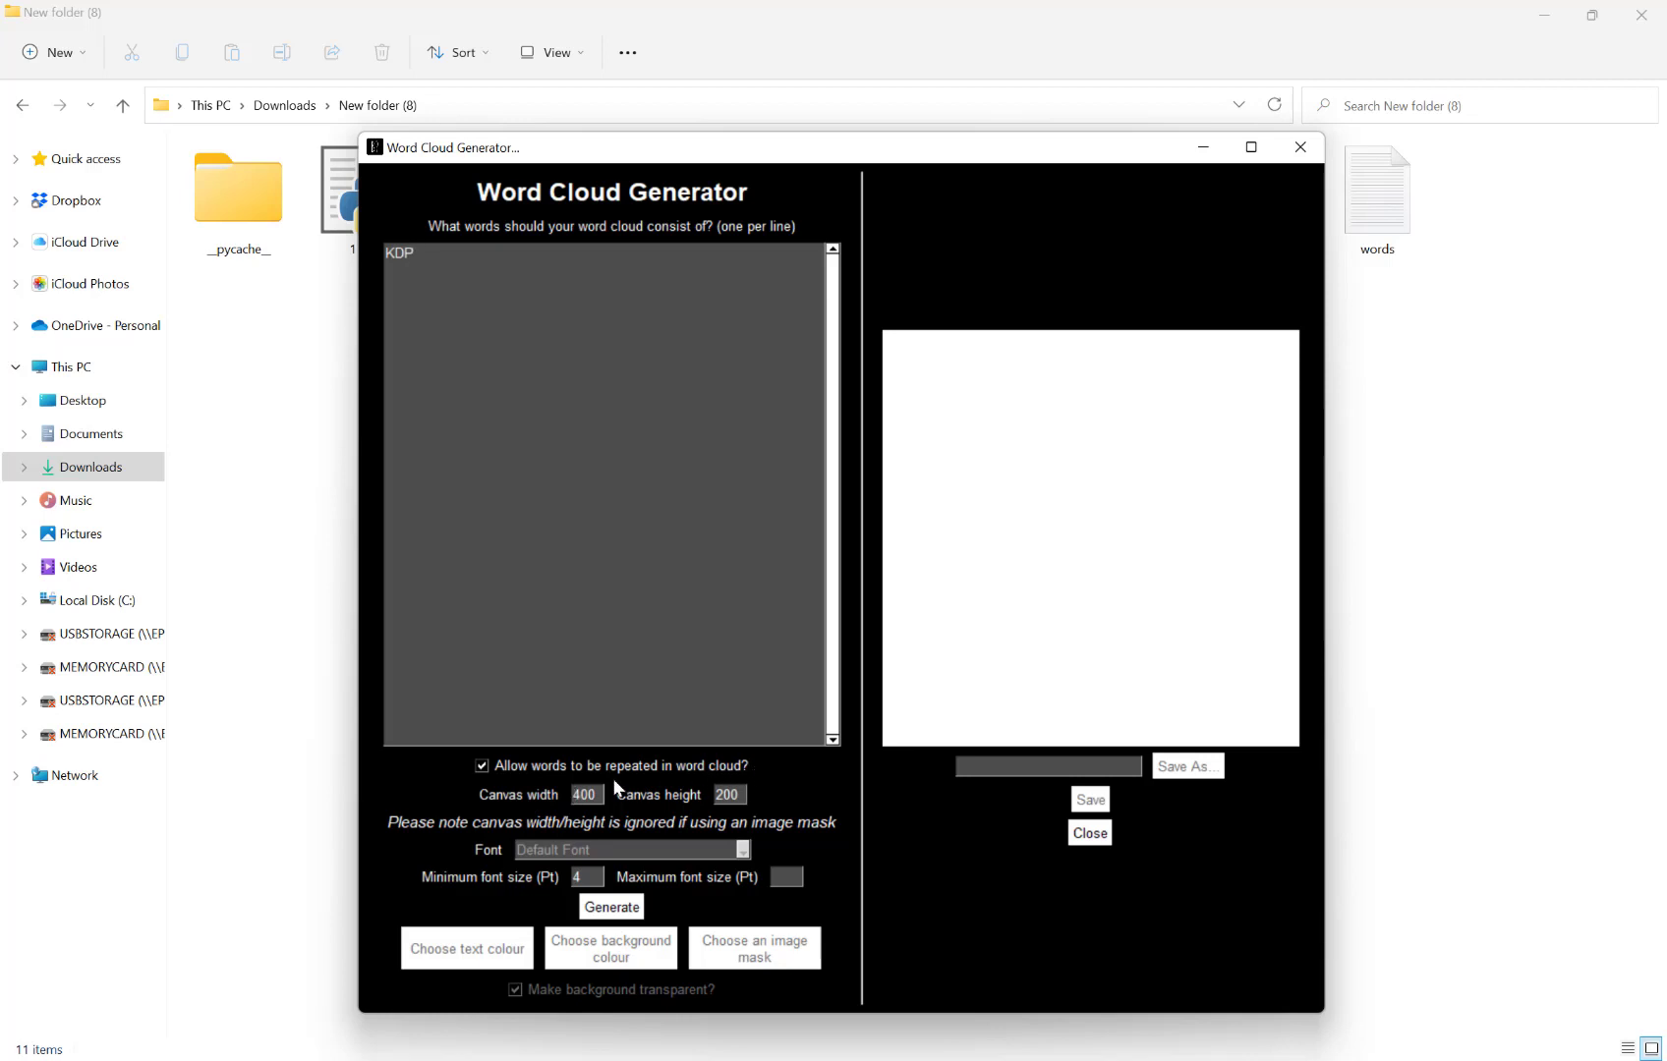
pyautogui.moveTo(803, 776)
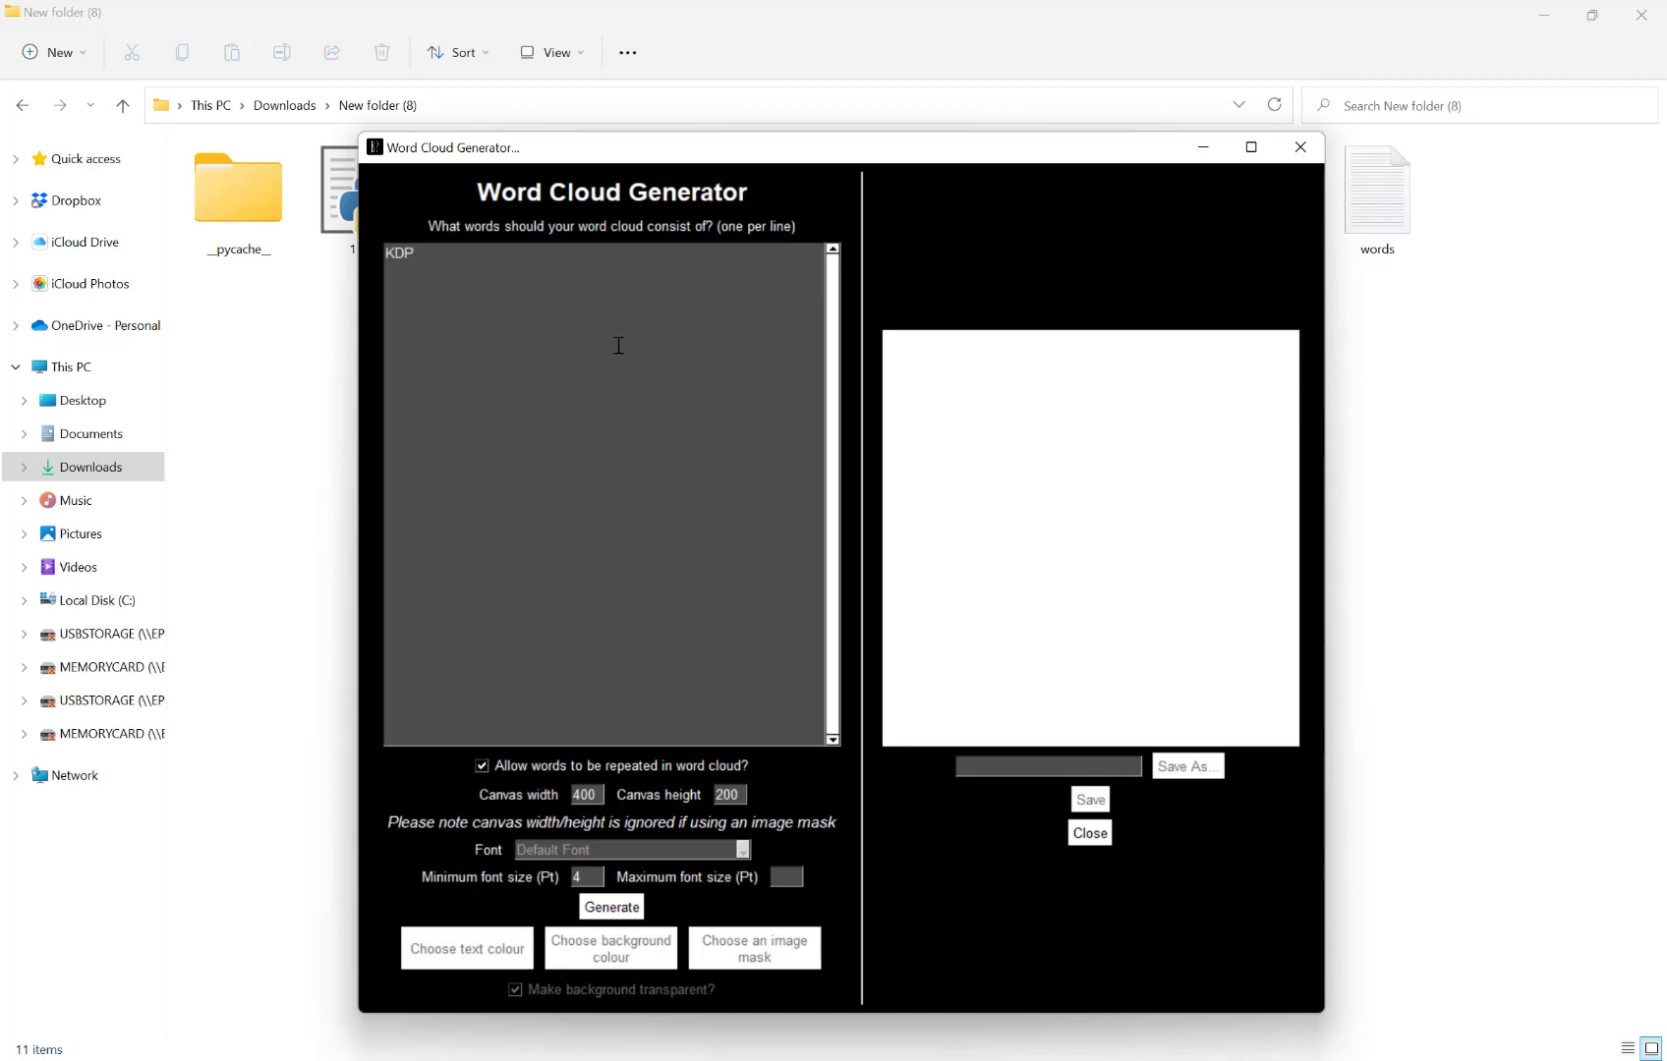
pyautogui.moveTo(554, 803)
pyautogui.write('400')
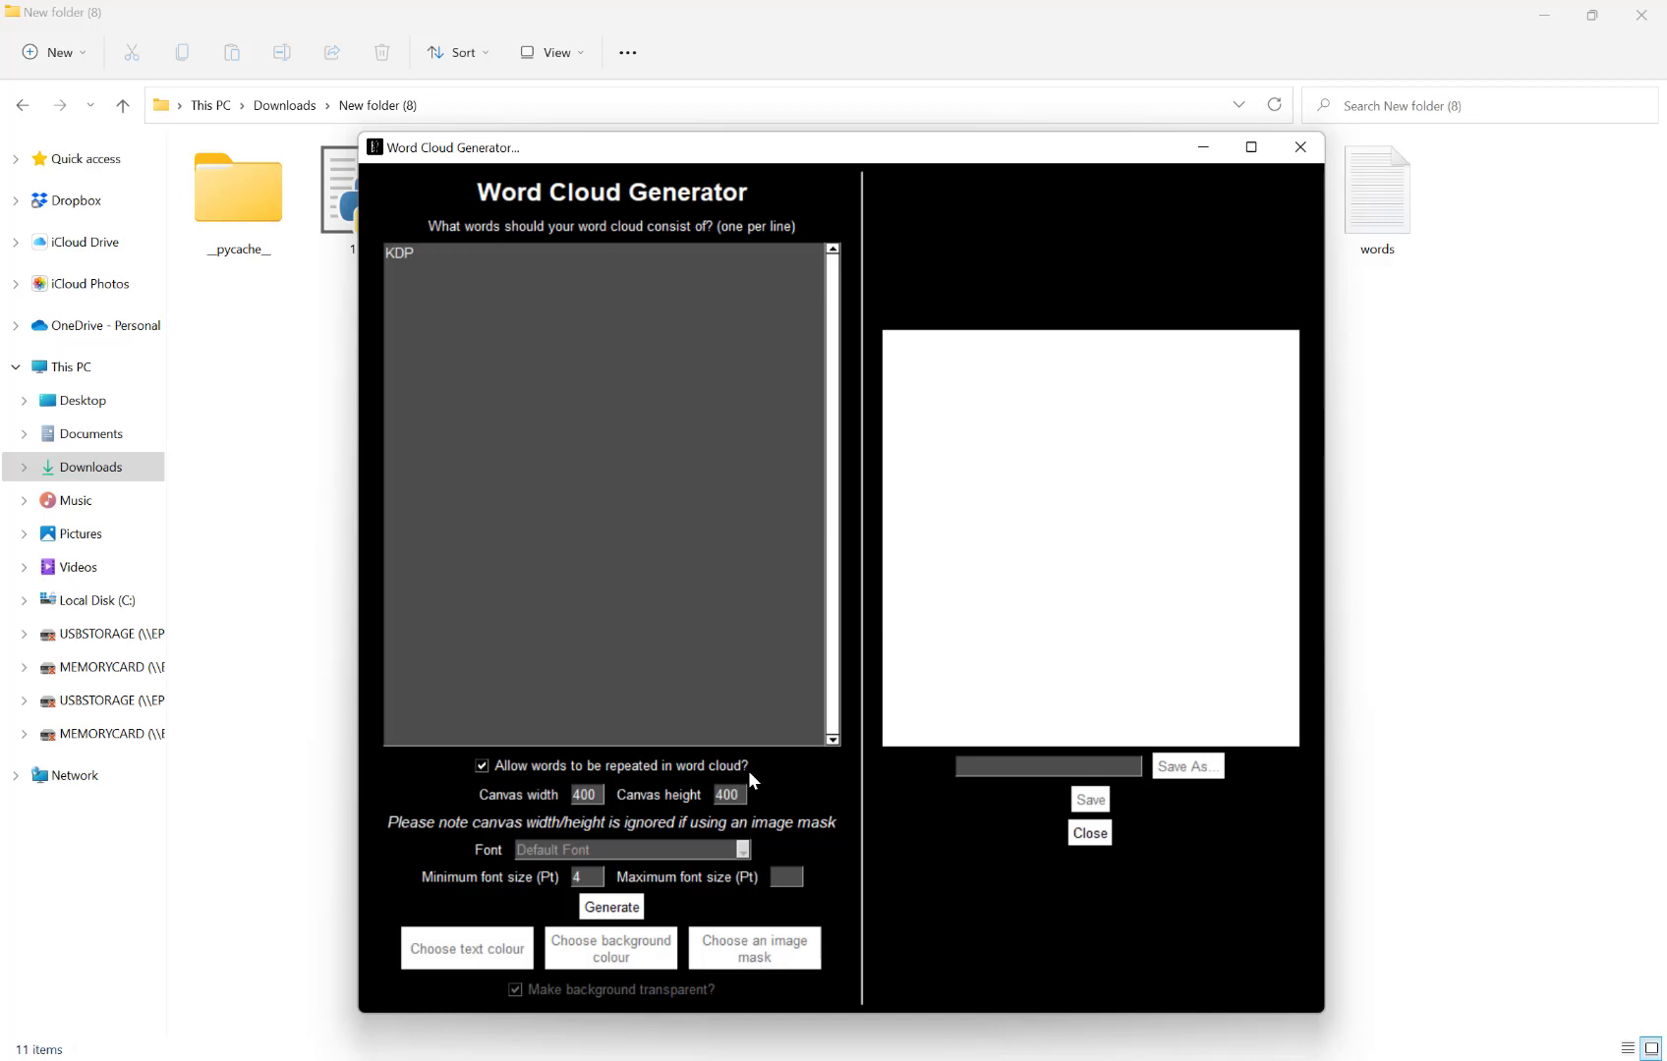
pyautogui.click(728, 794)
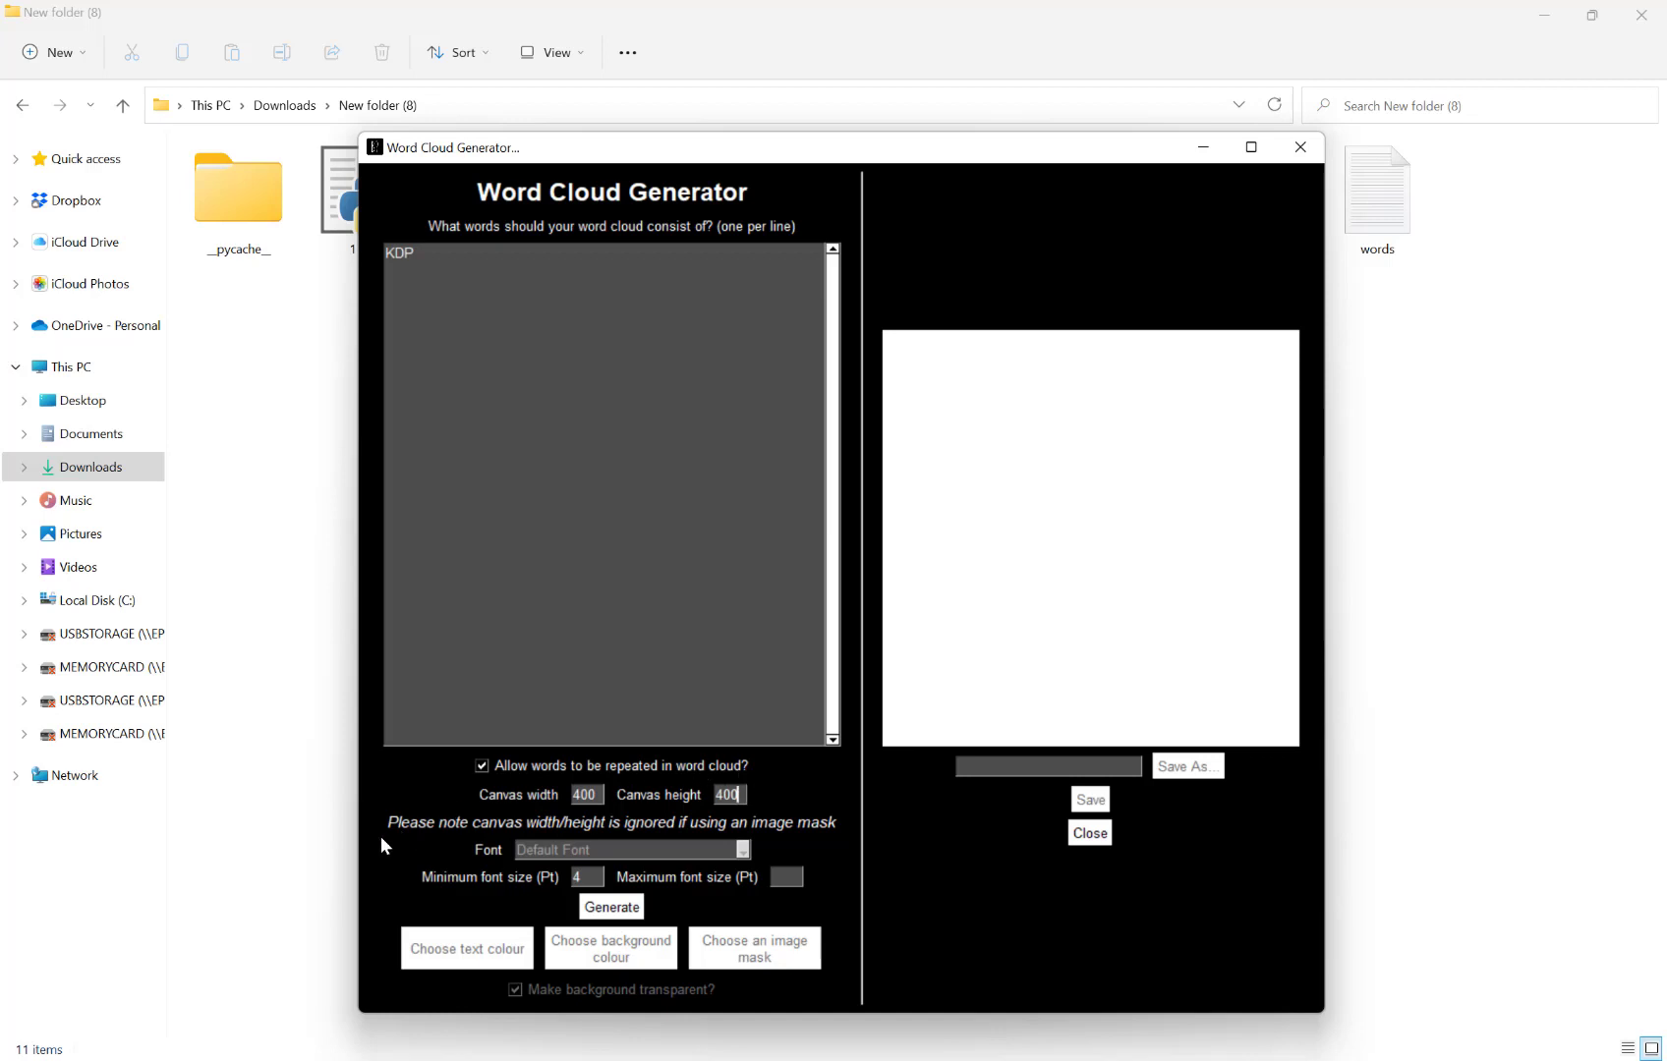
pyautogui.moveTo(624, 762)
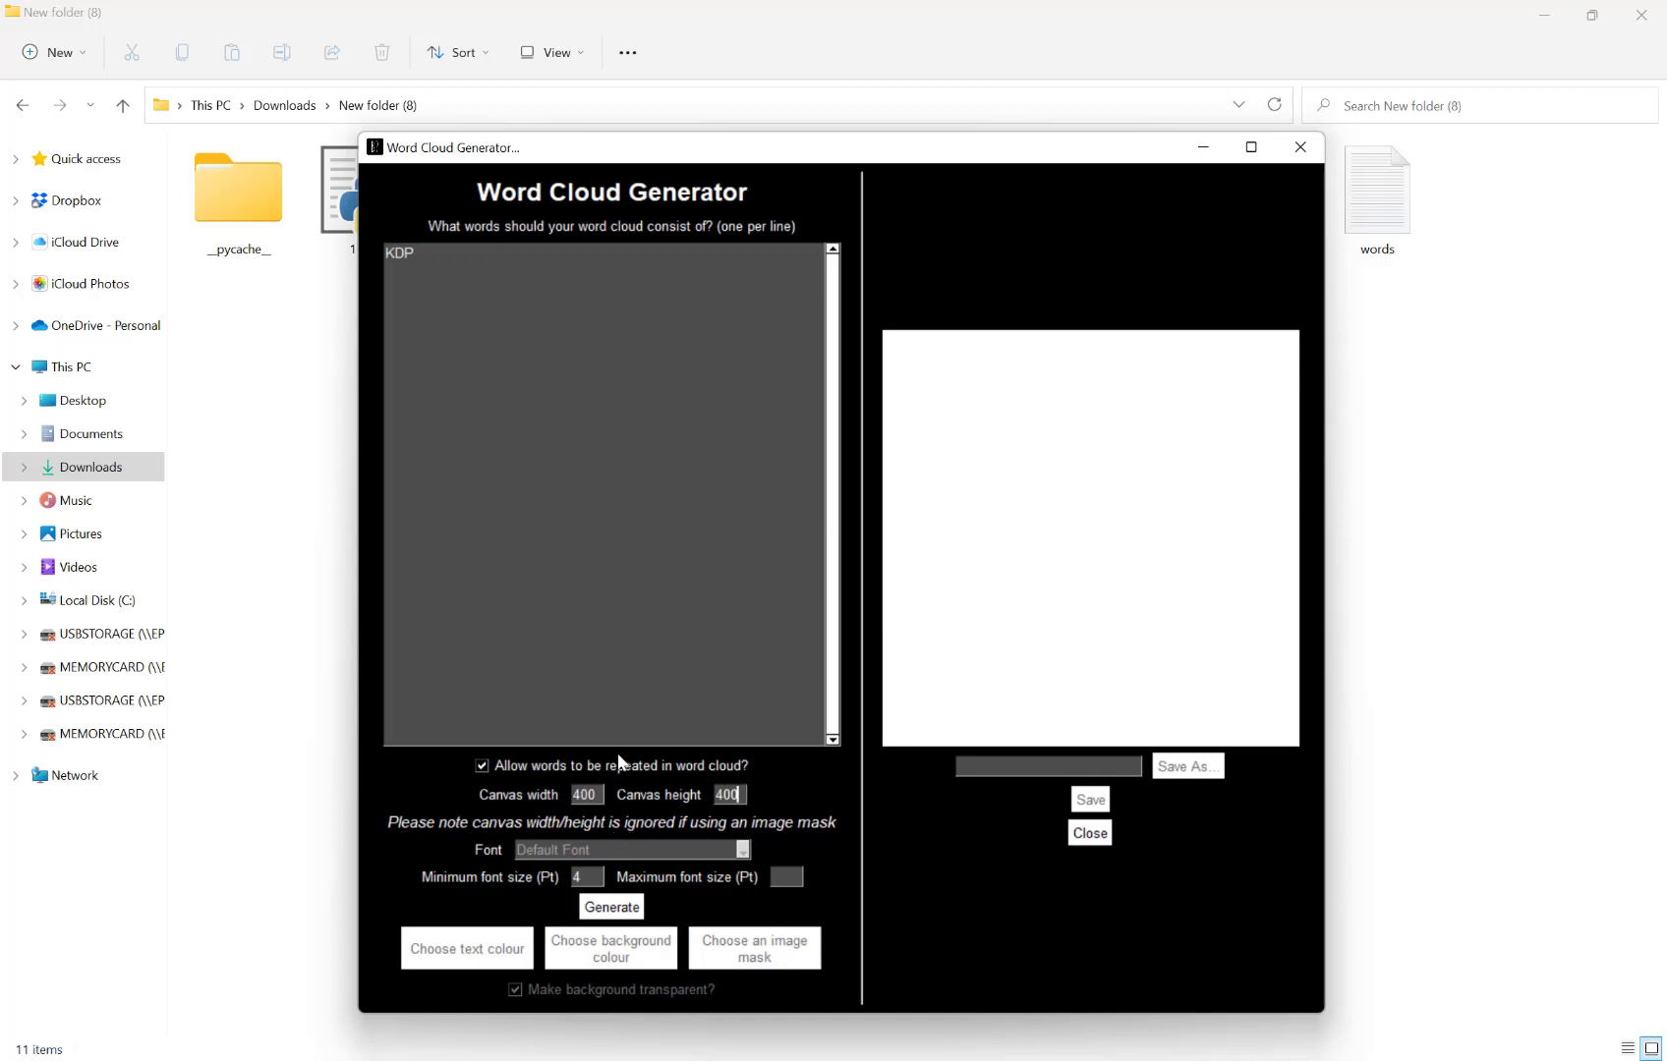
pyautogui.moveTo(750, 804)
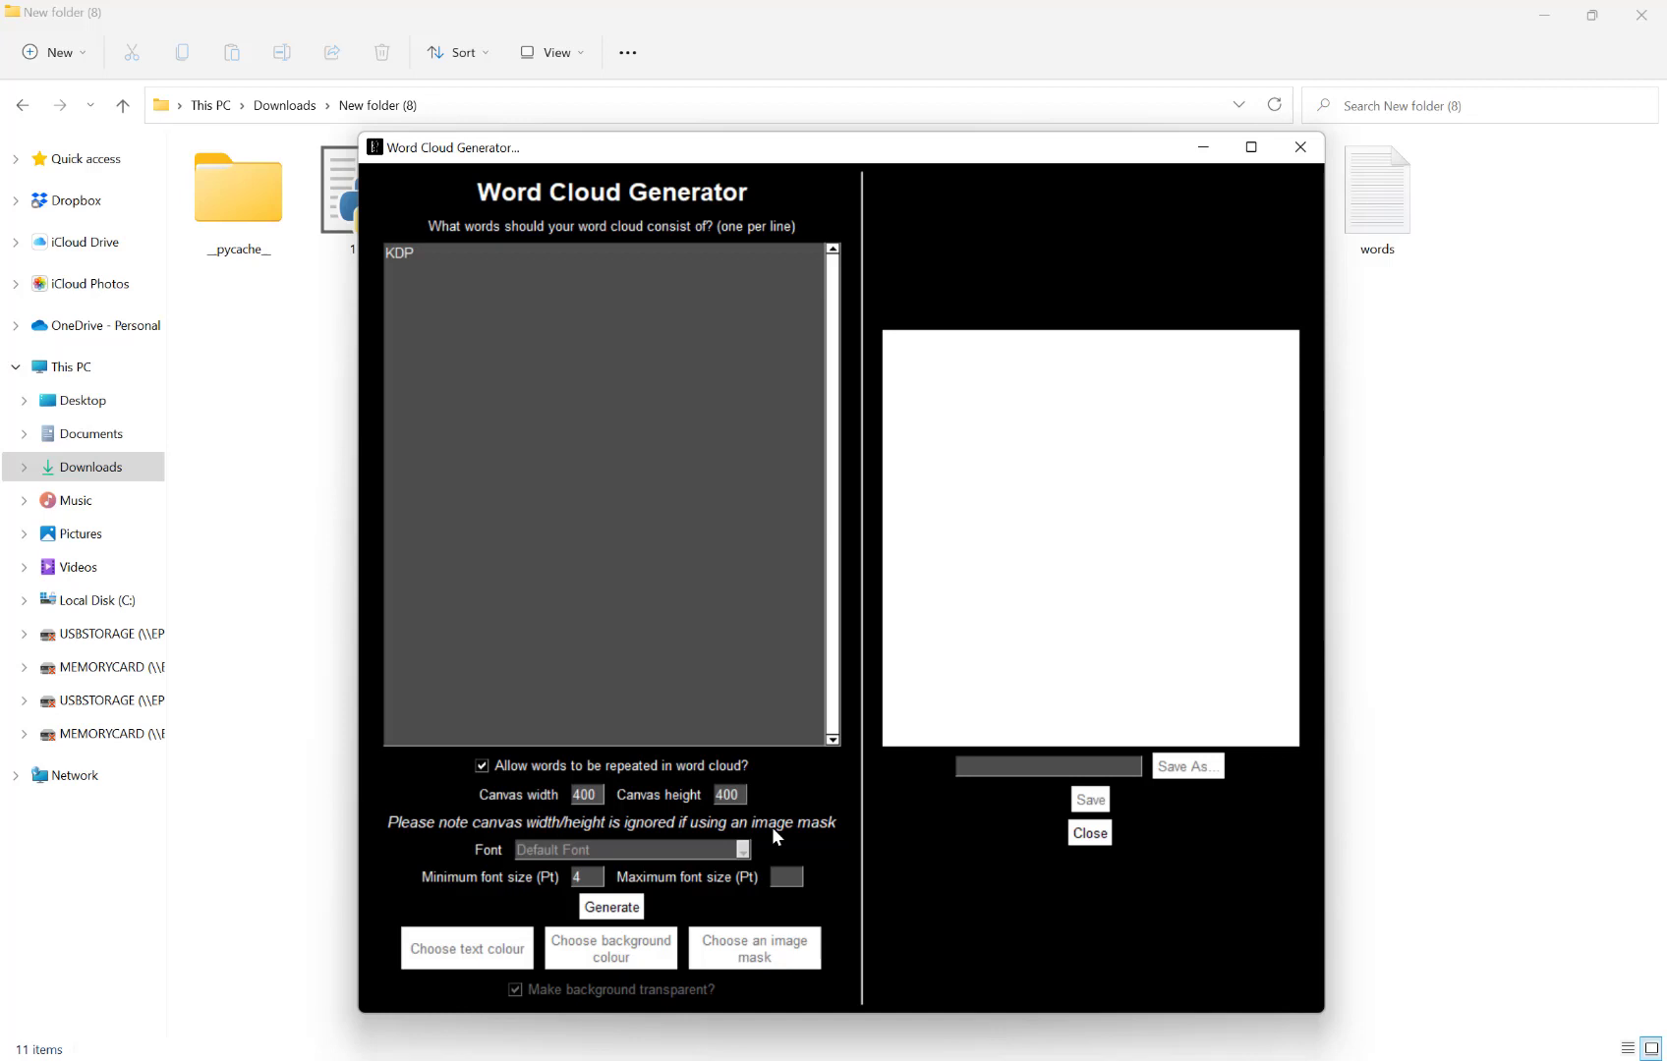
pyautogui.click(729, 794)
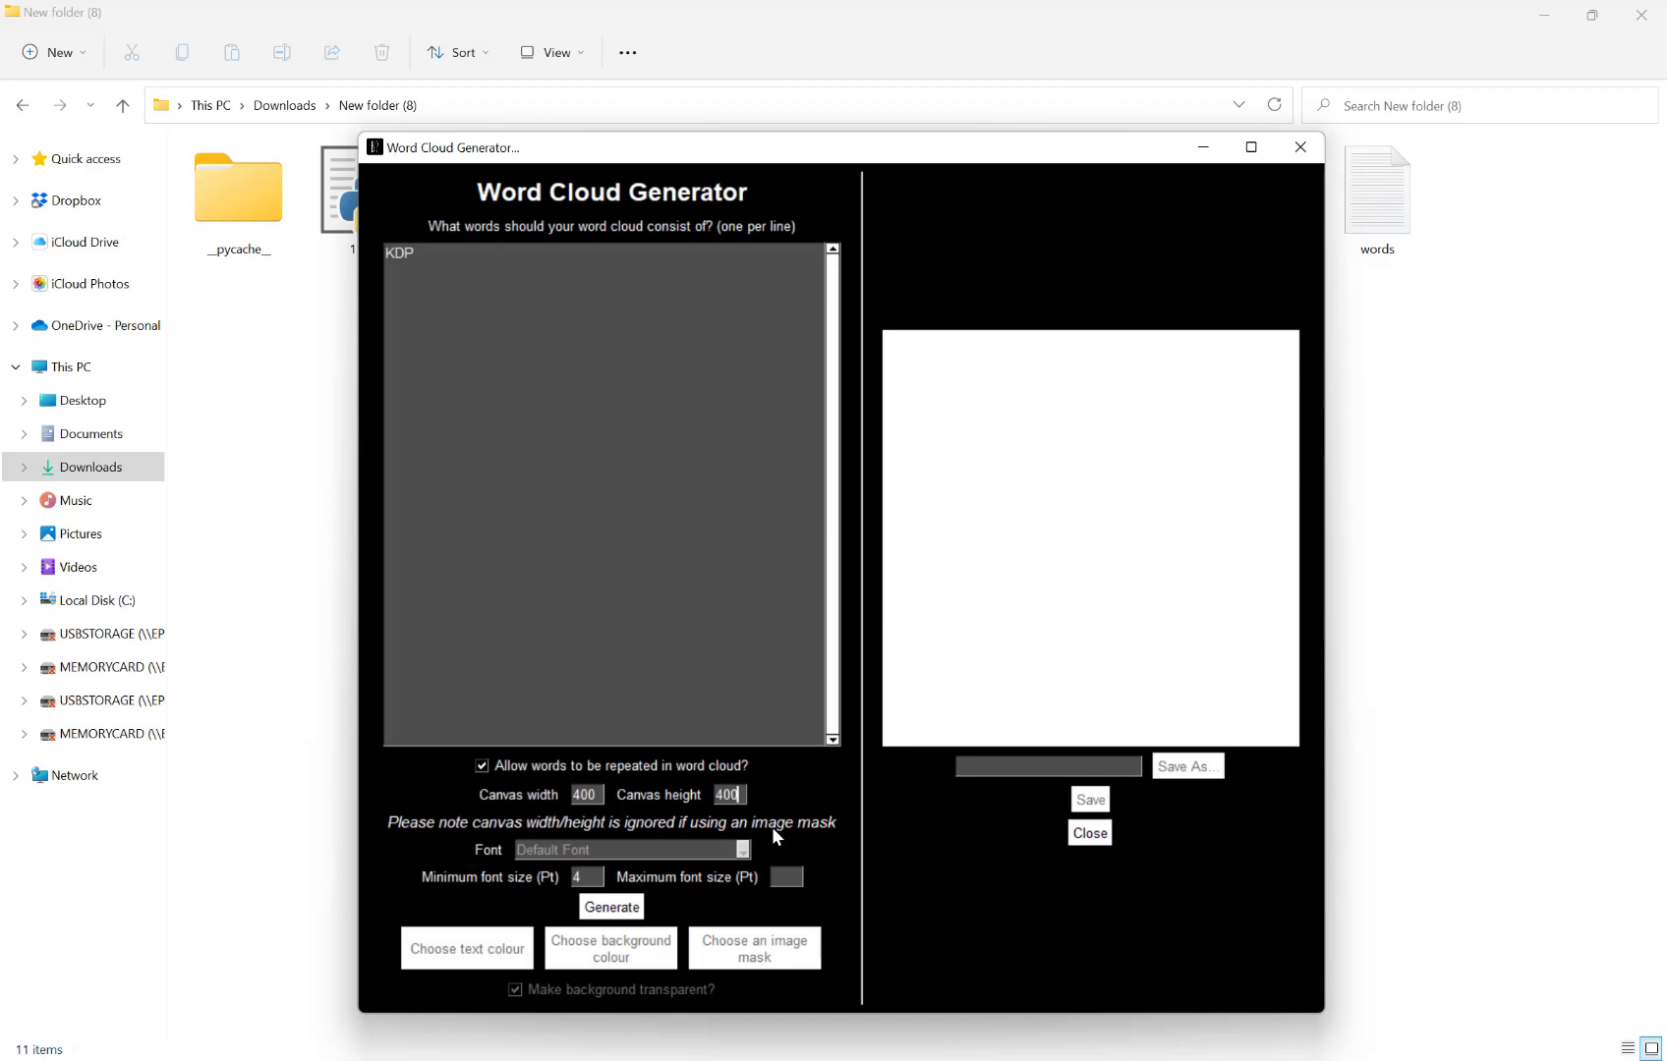
pyautogui.moveTo(707, 718)
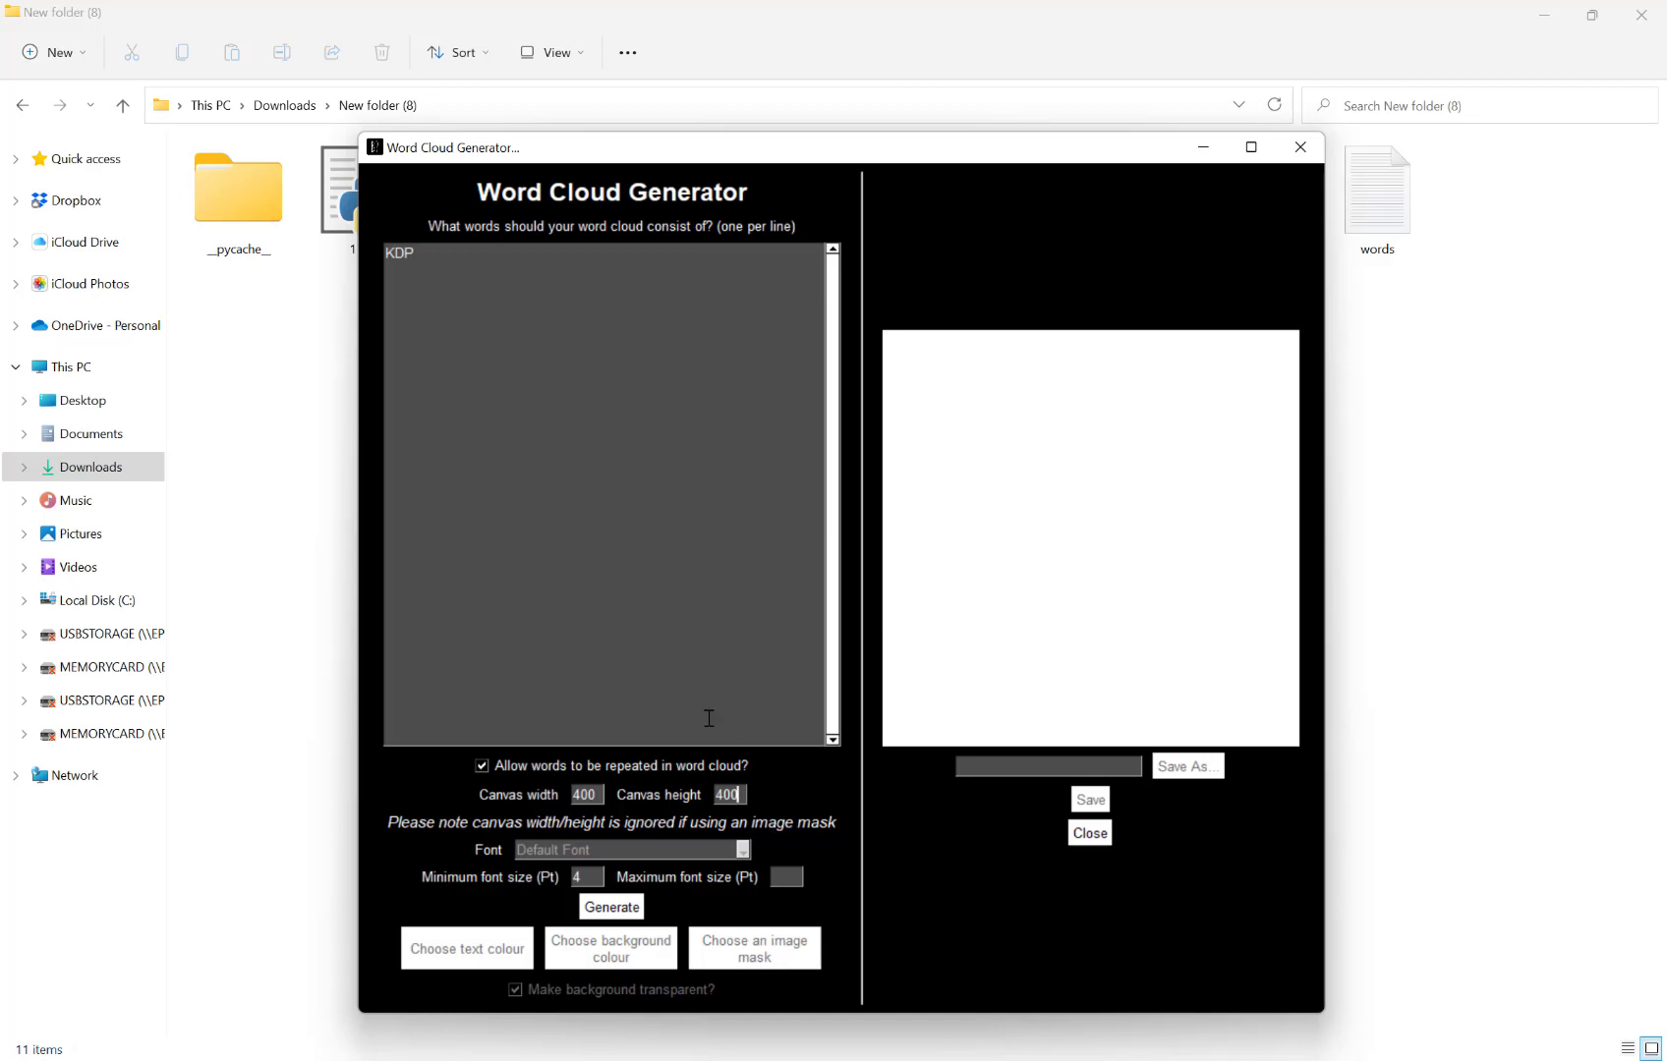
pyautogui.moveTo(503, 861)
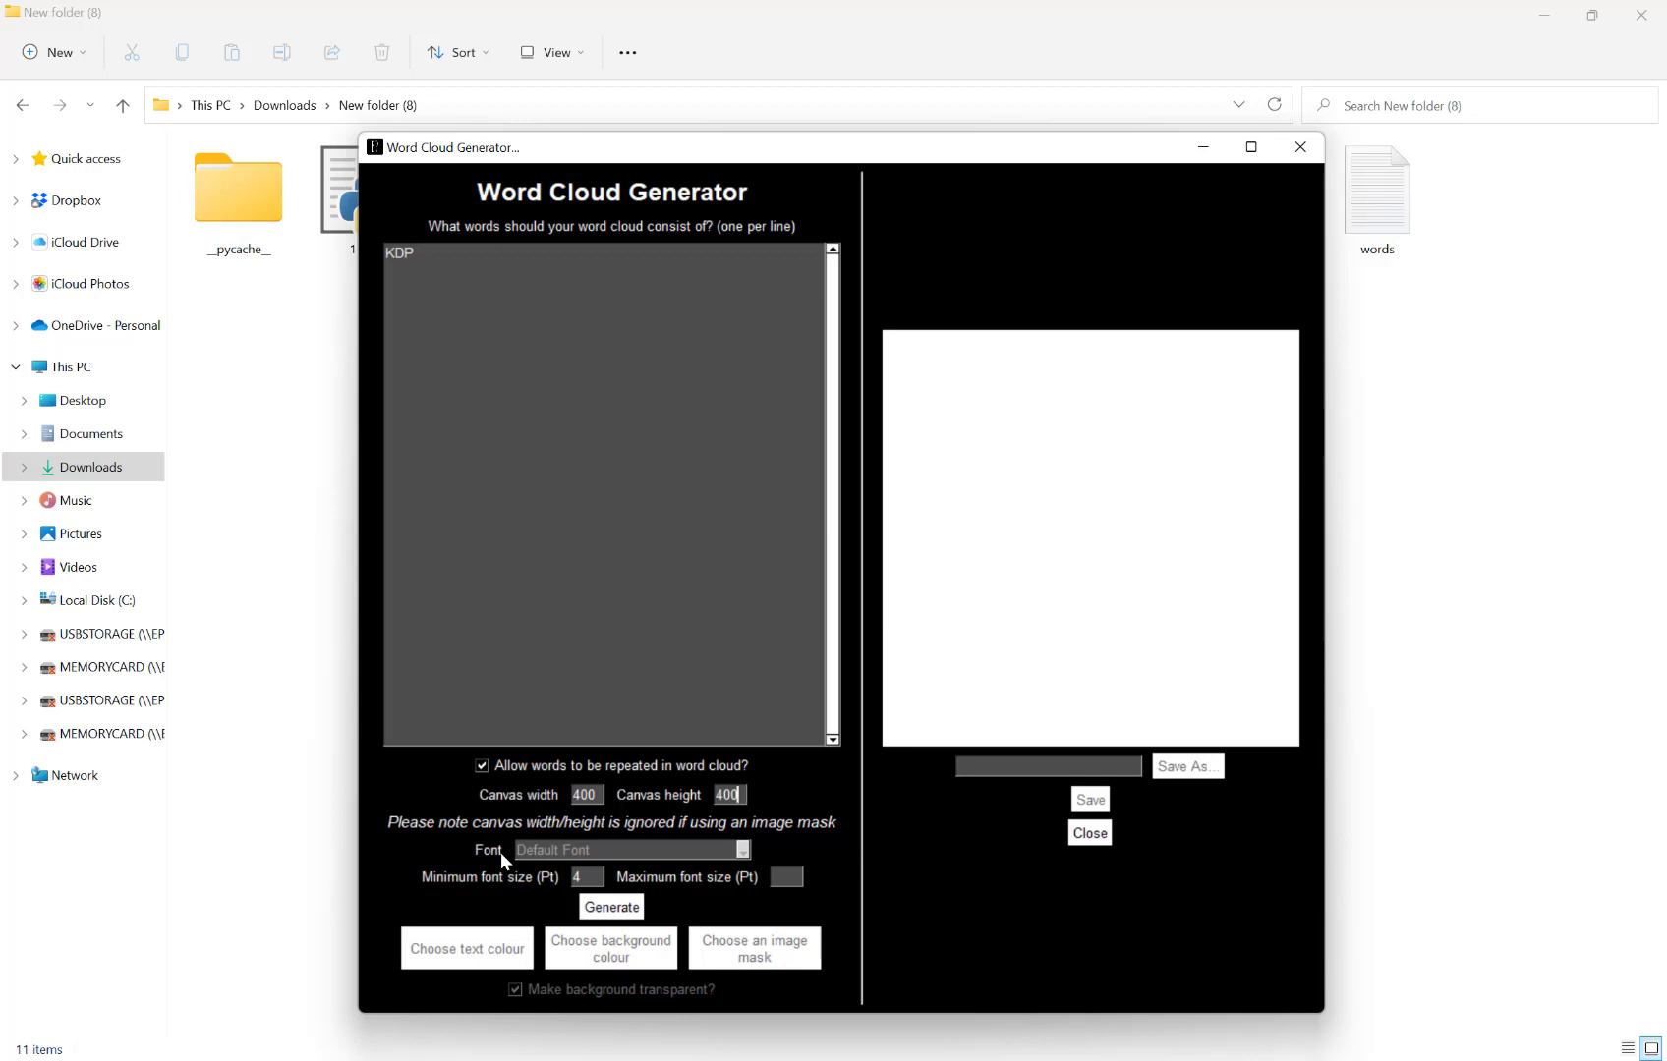
pyautogui.moveTo(439, 895)
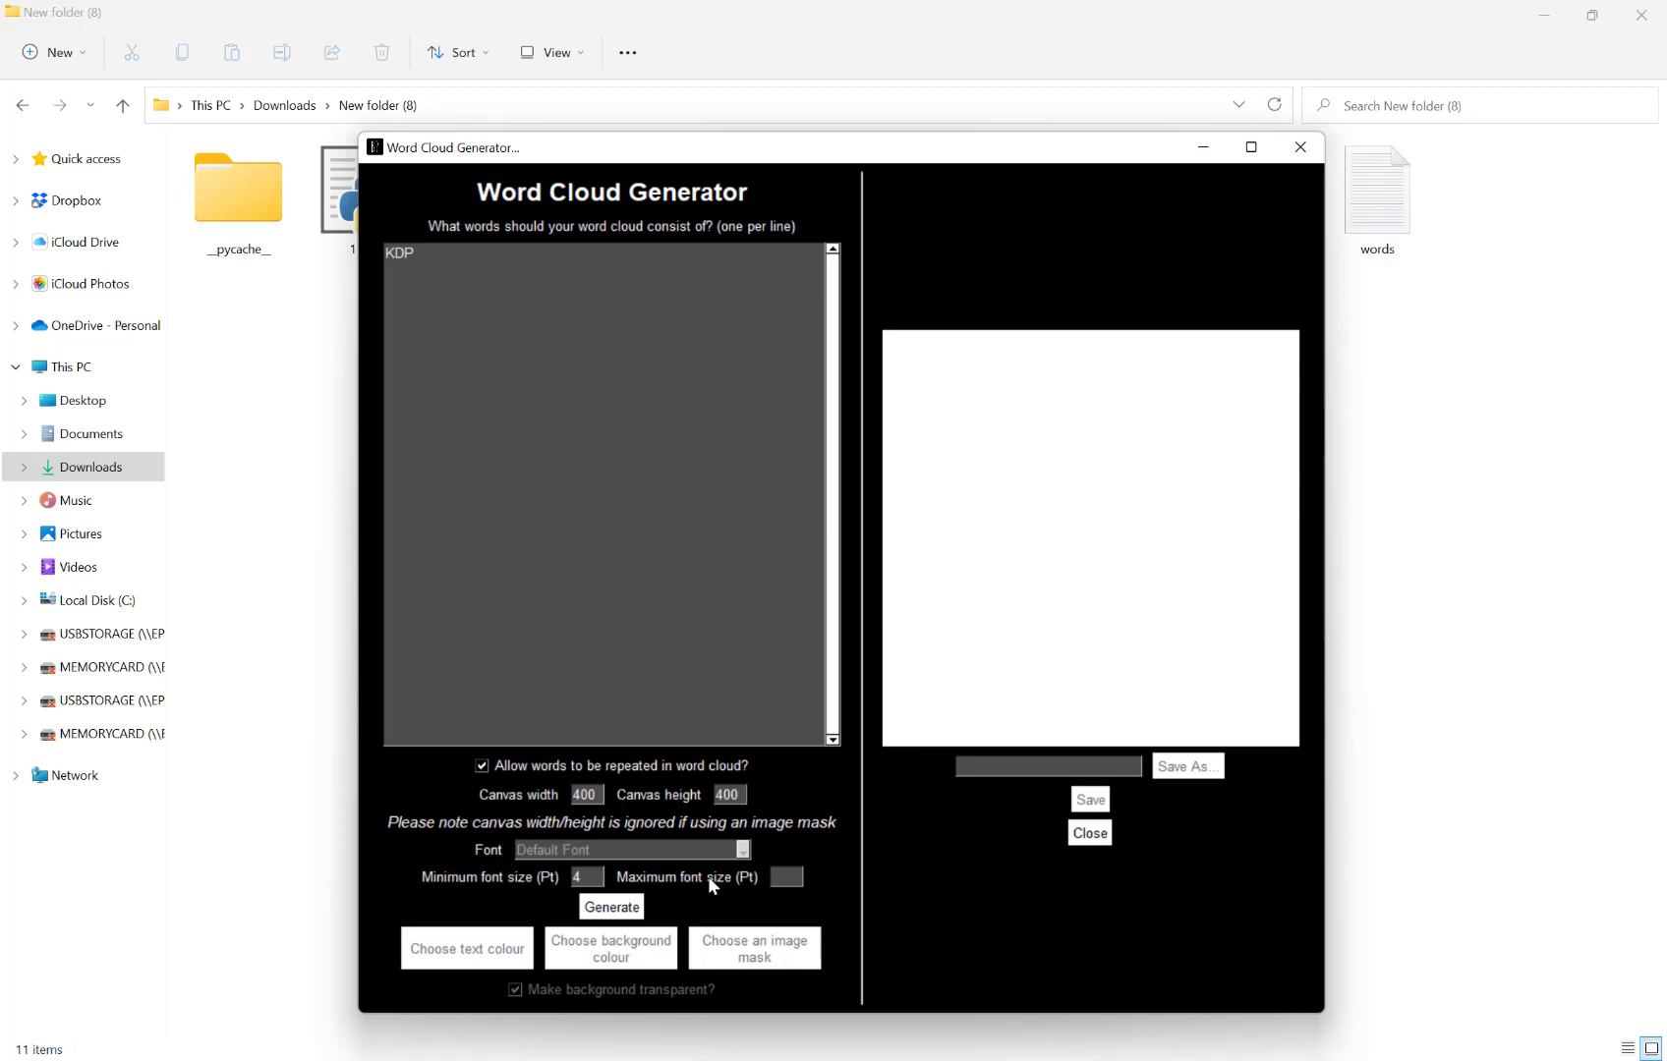
pyautogui.moveTo(564, 899)
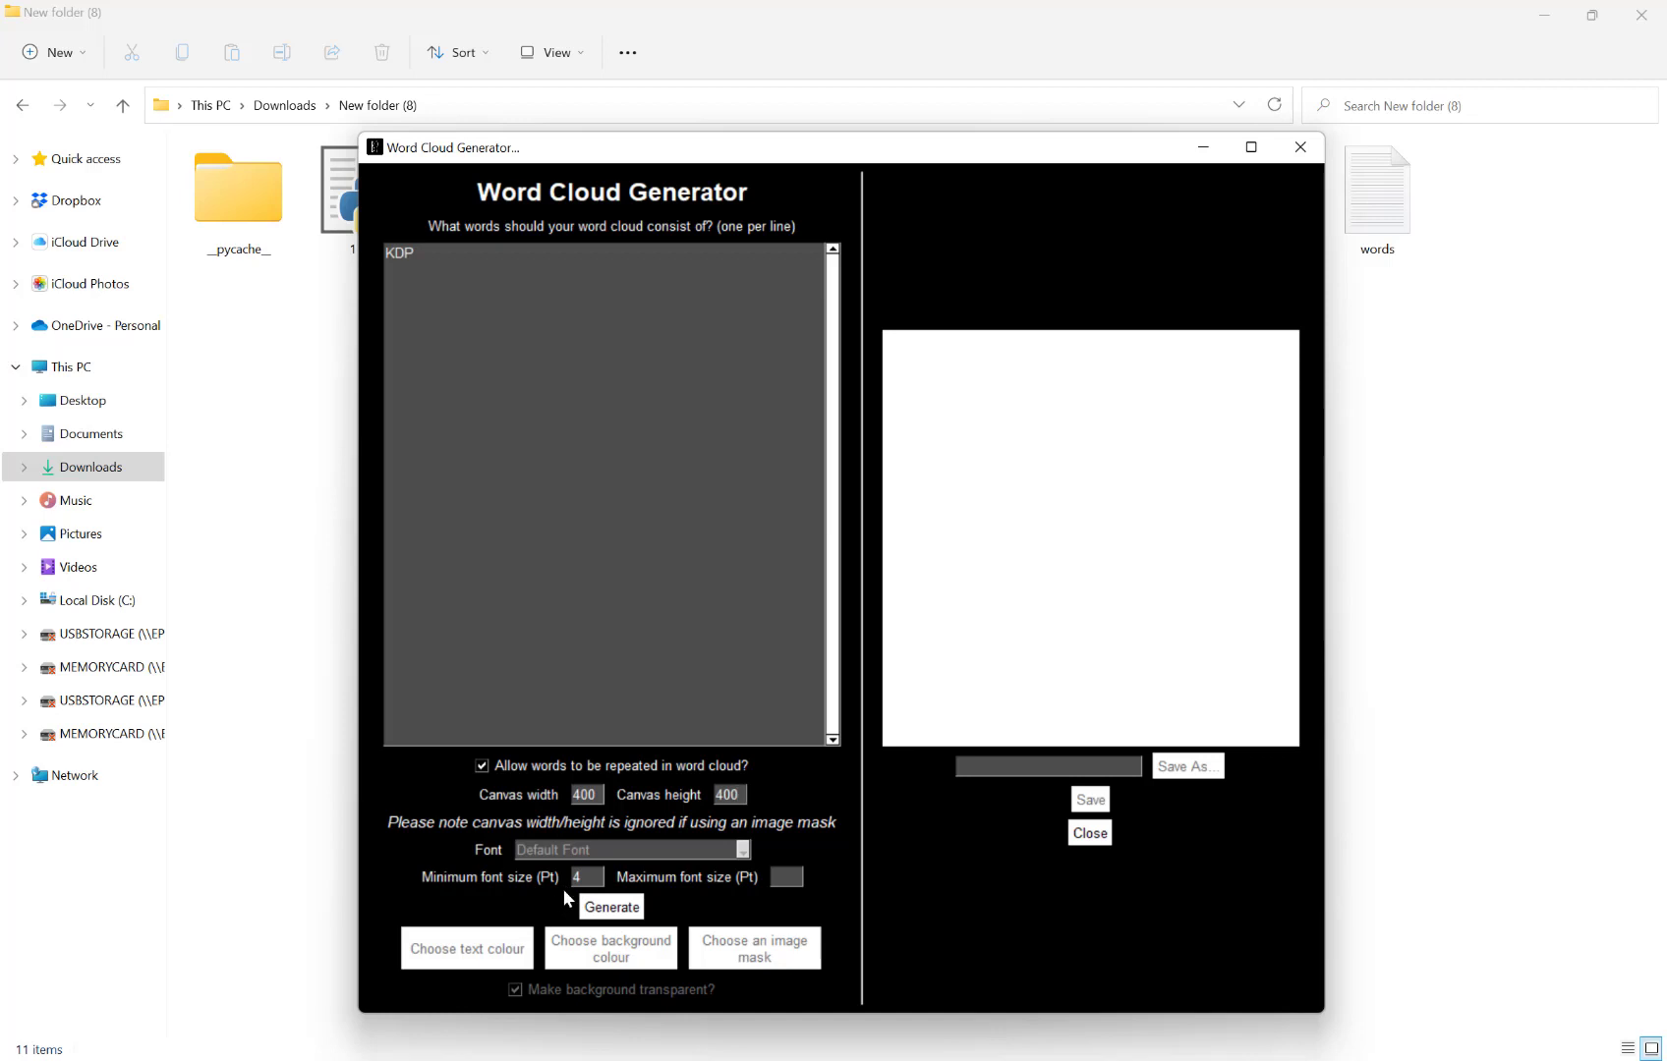
pyautogui.click(727, 794)
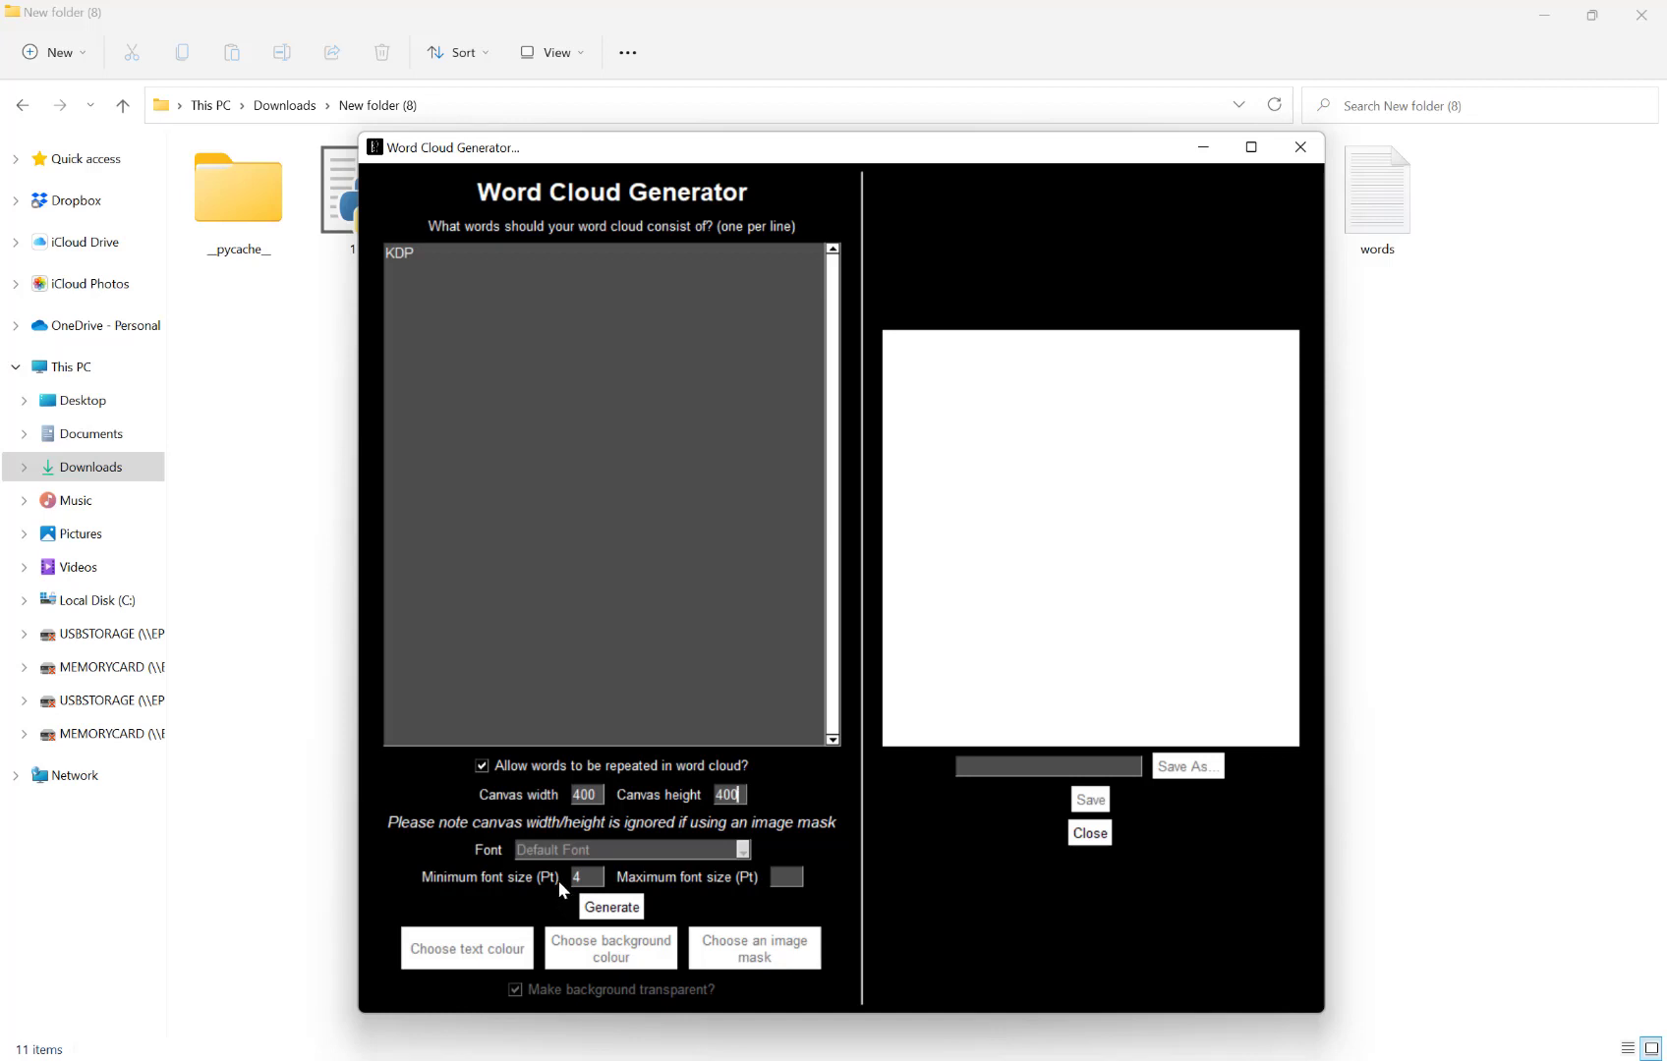
pyautogui.moveTo(559, 903)
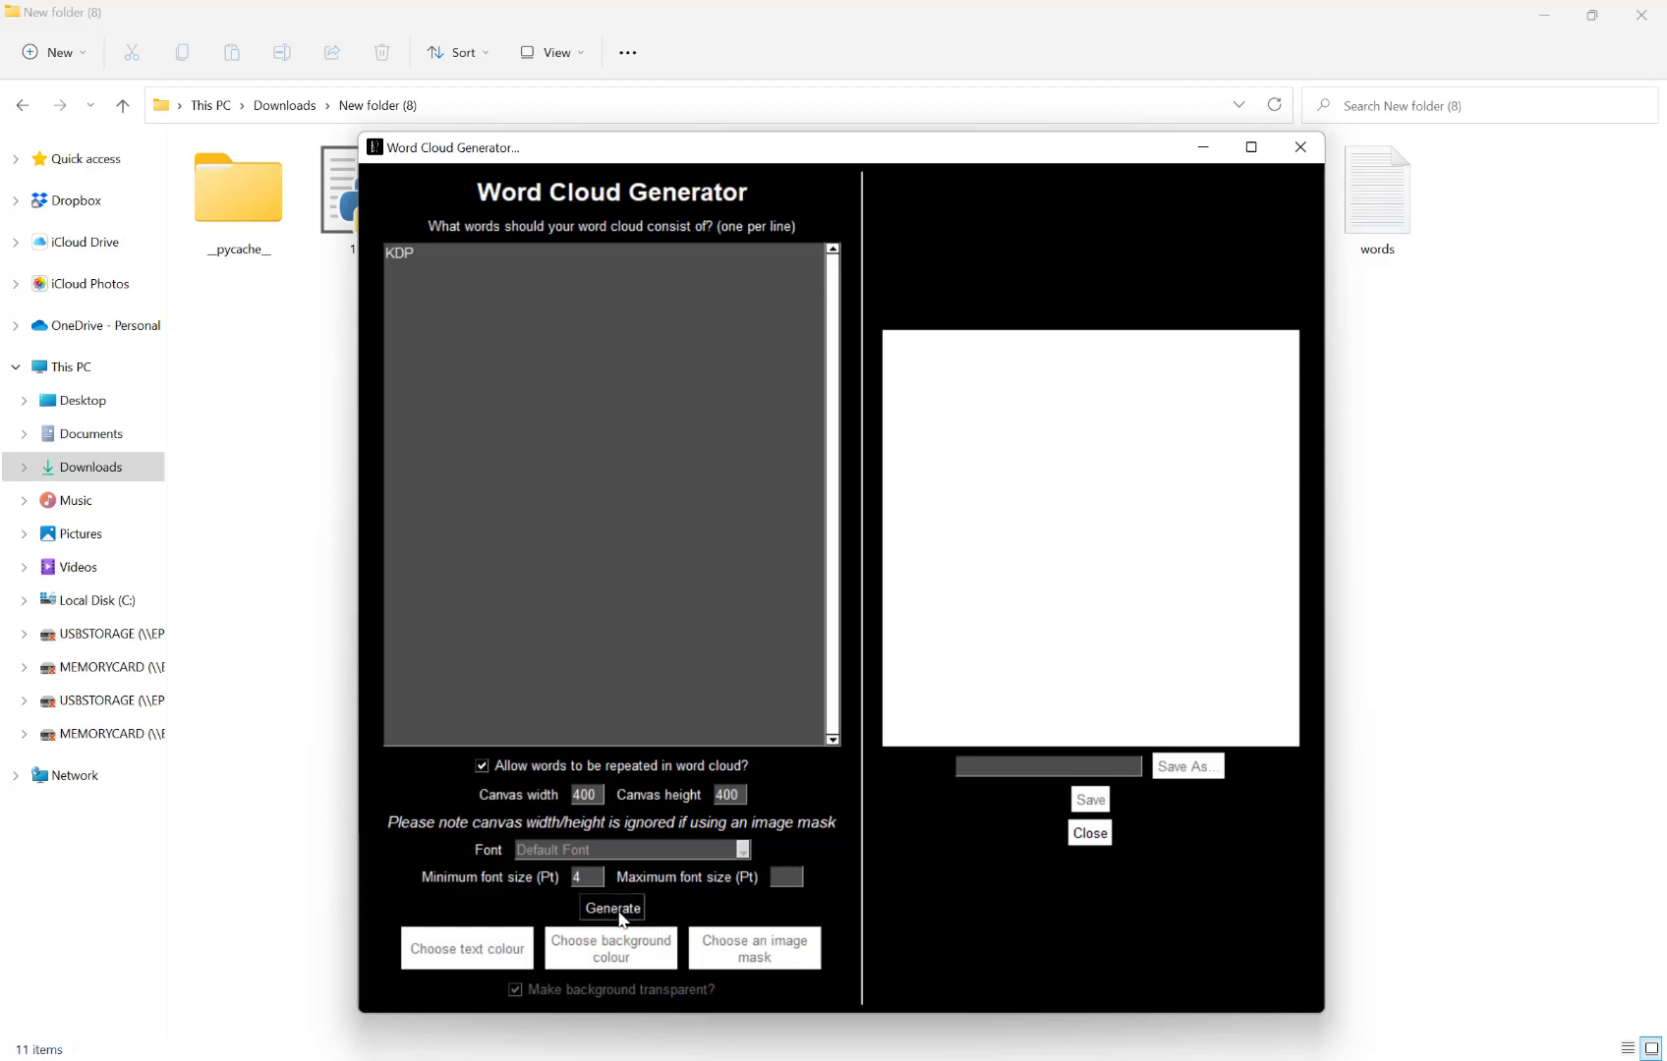
# Generate the KDP preview, then regenerate it with Bell MT font and minimum size 12.
pyautogui.click(611, 907)
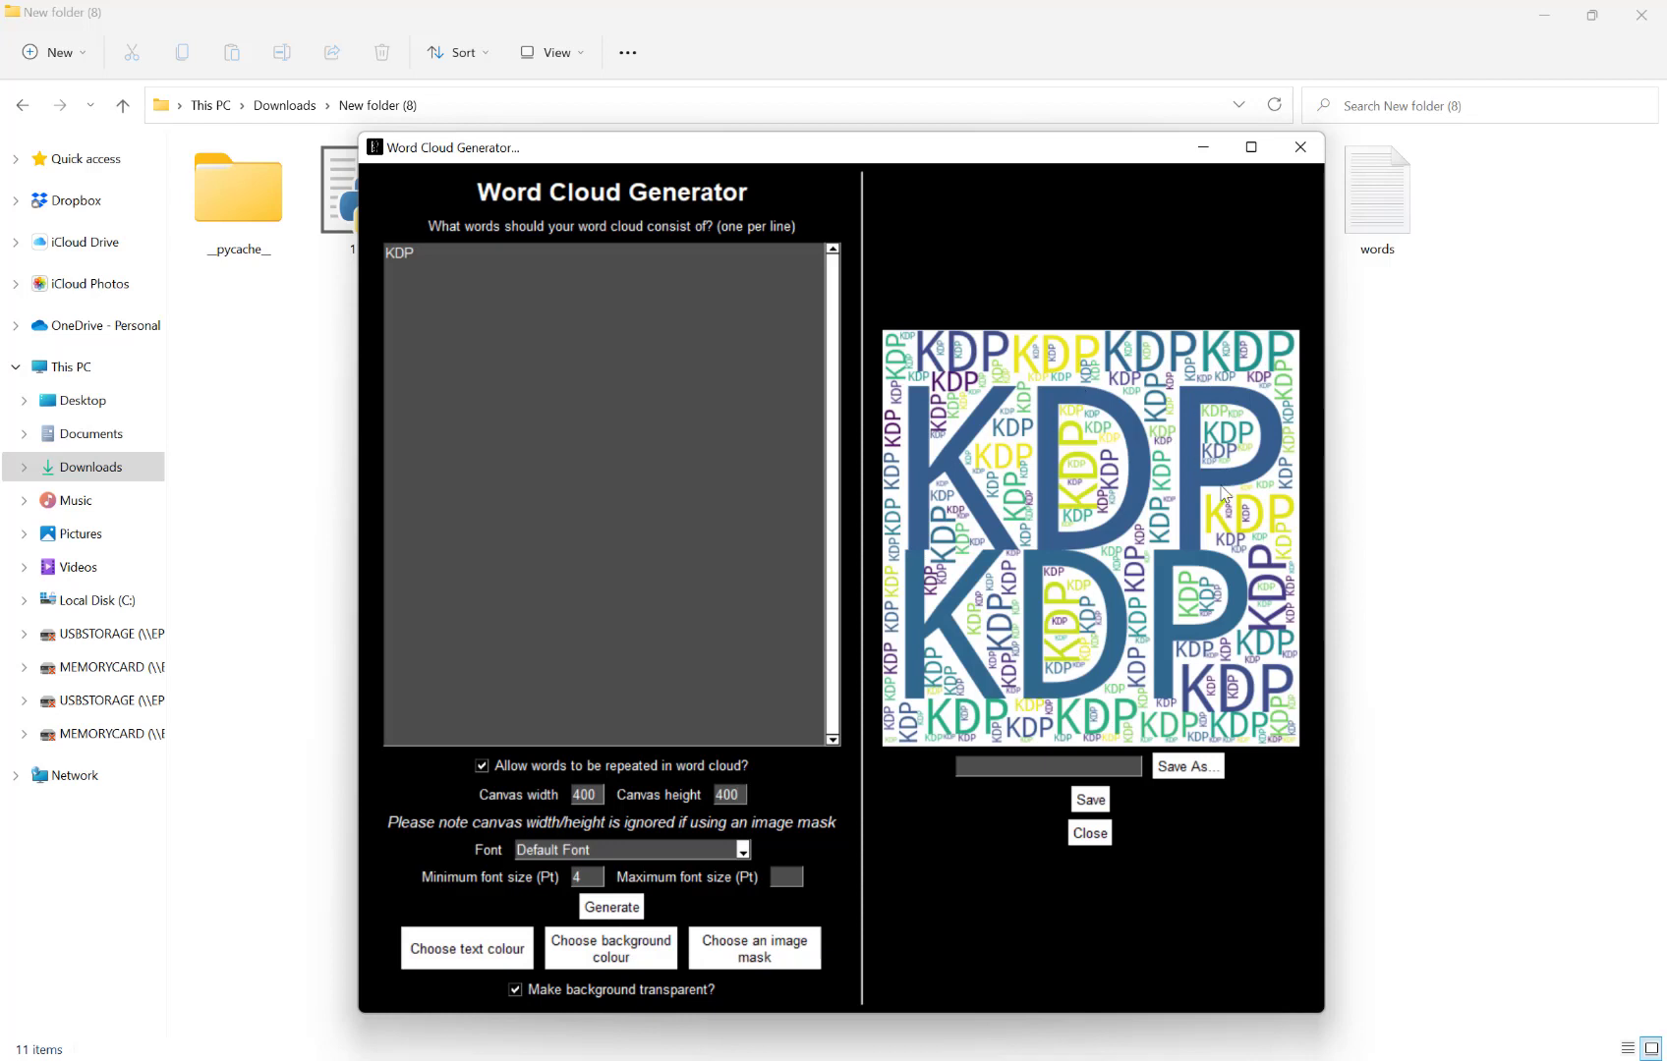
pyautogui.click(728, 794)
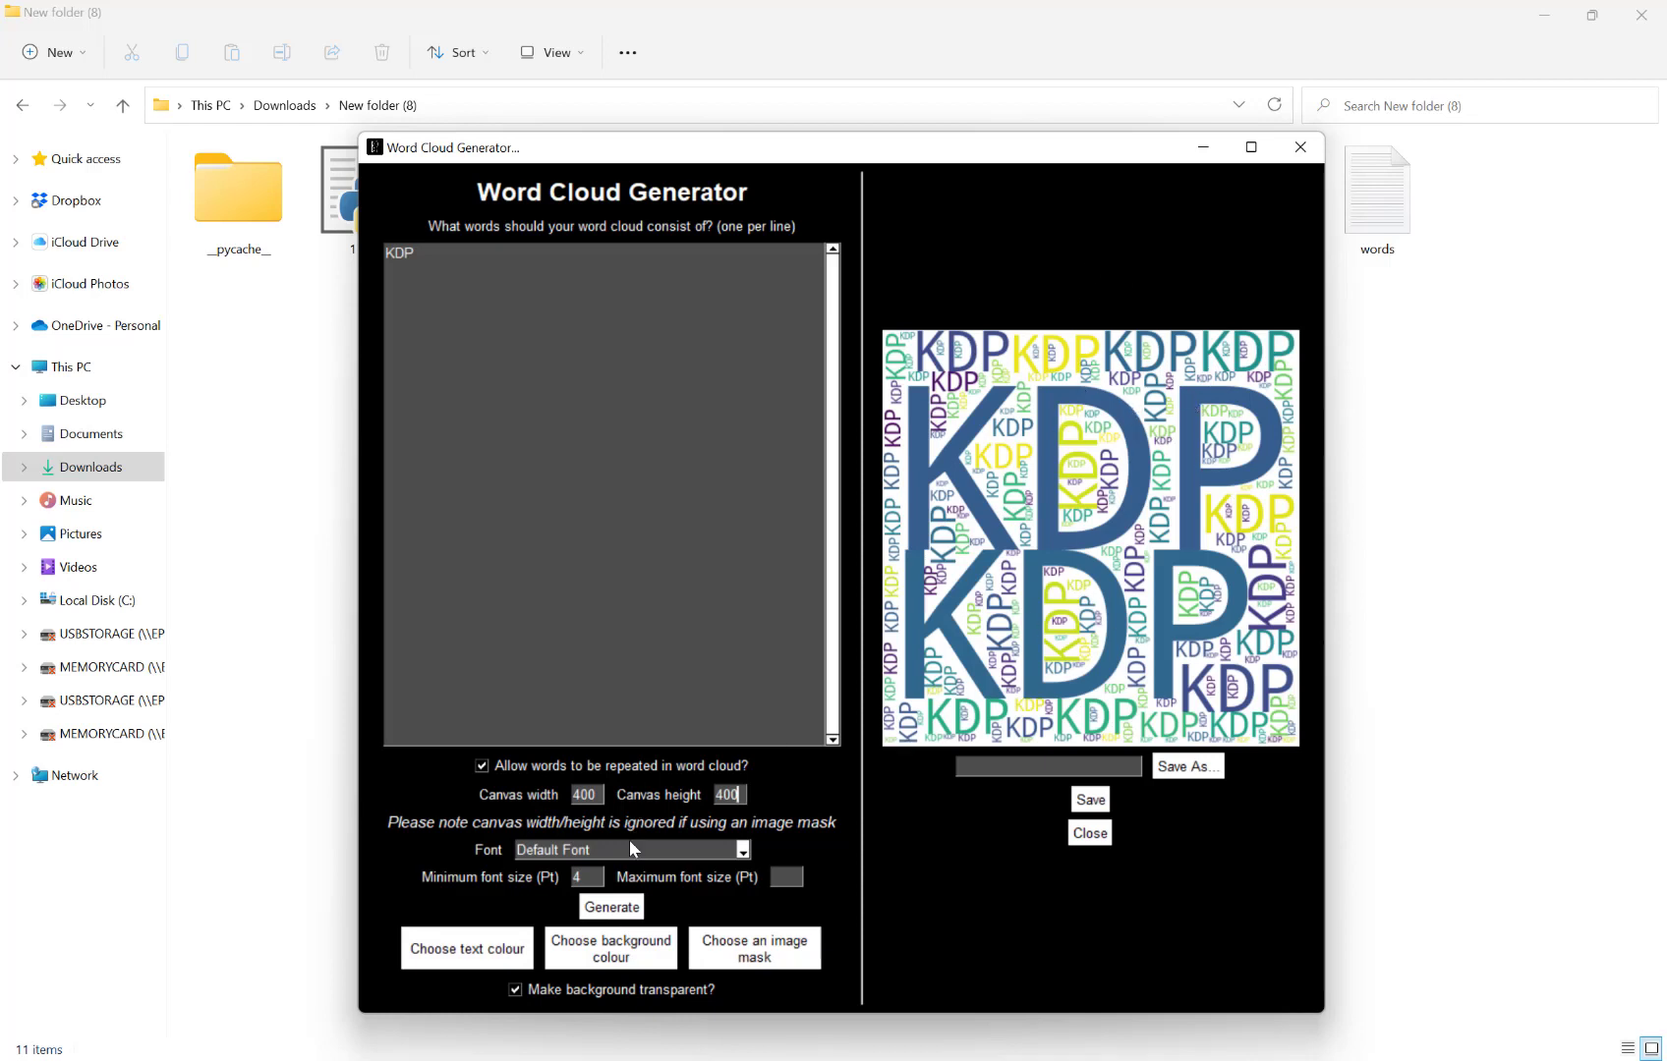
pyautogui.click(741, 849)
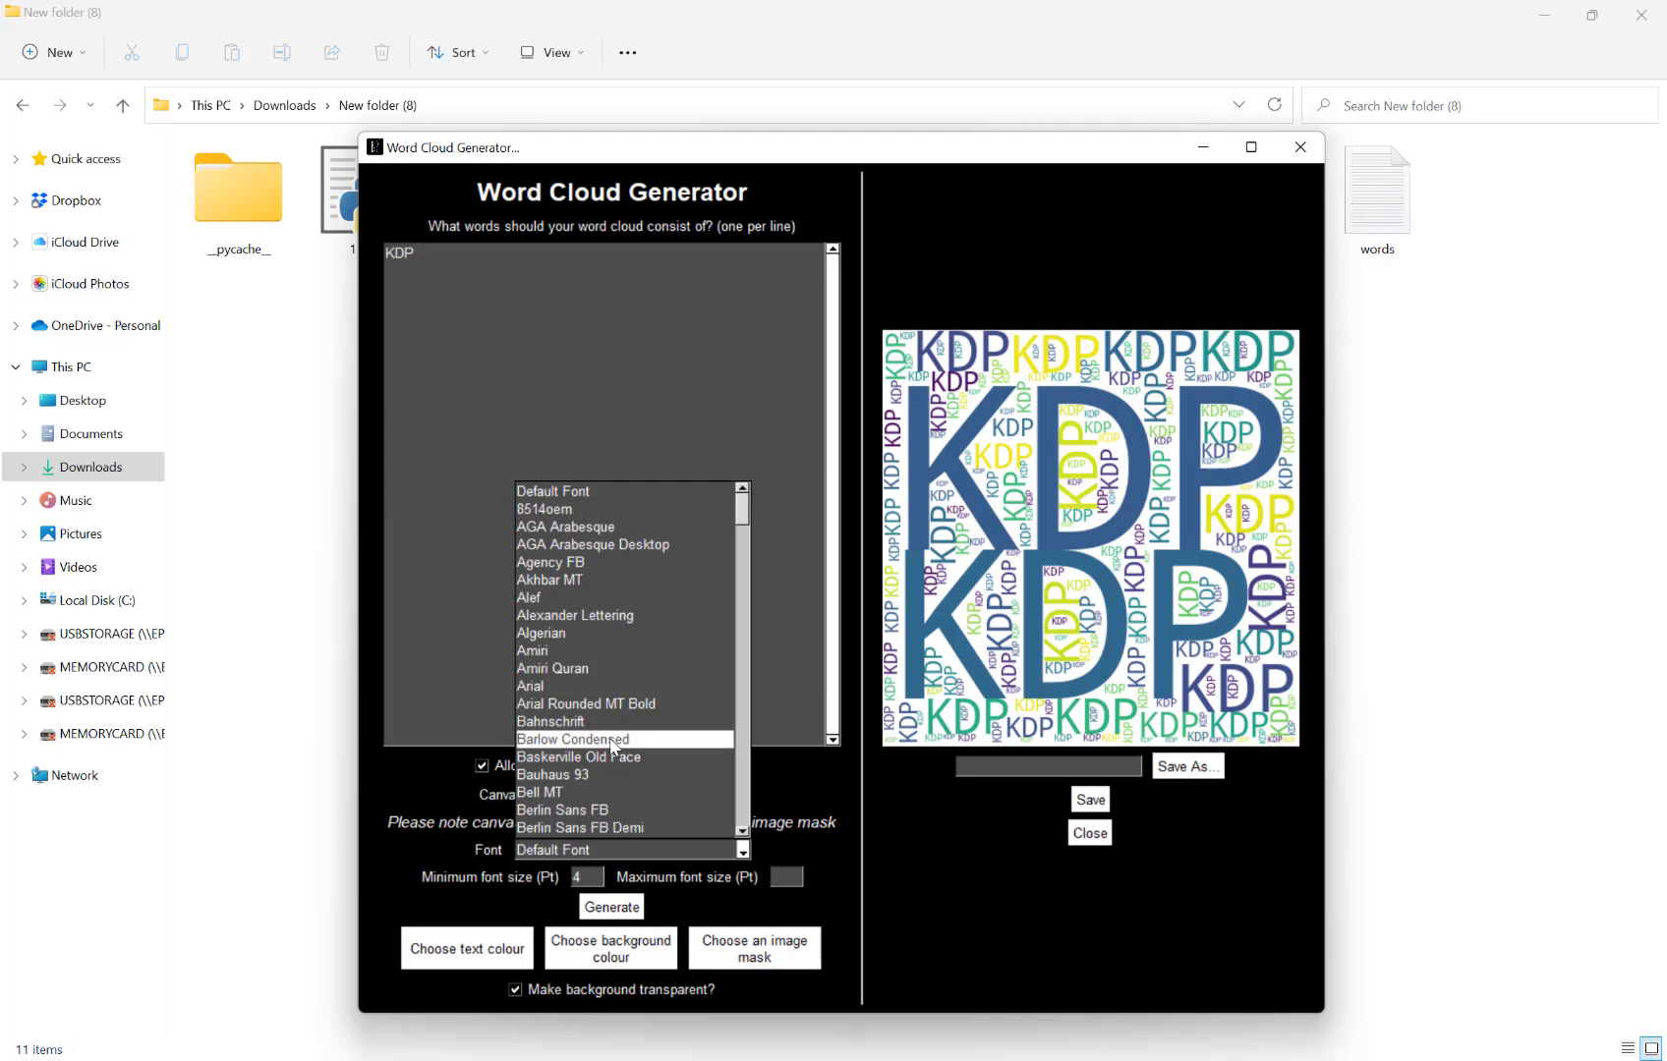
pyautogui.click(575, 739)
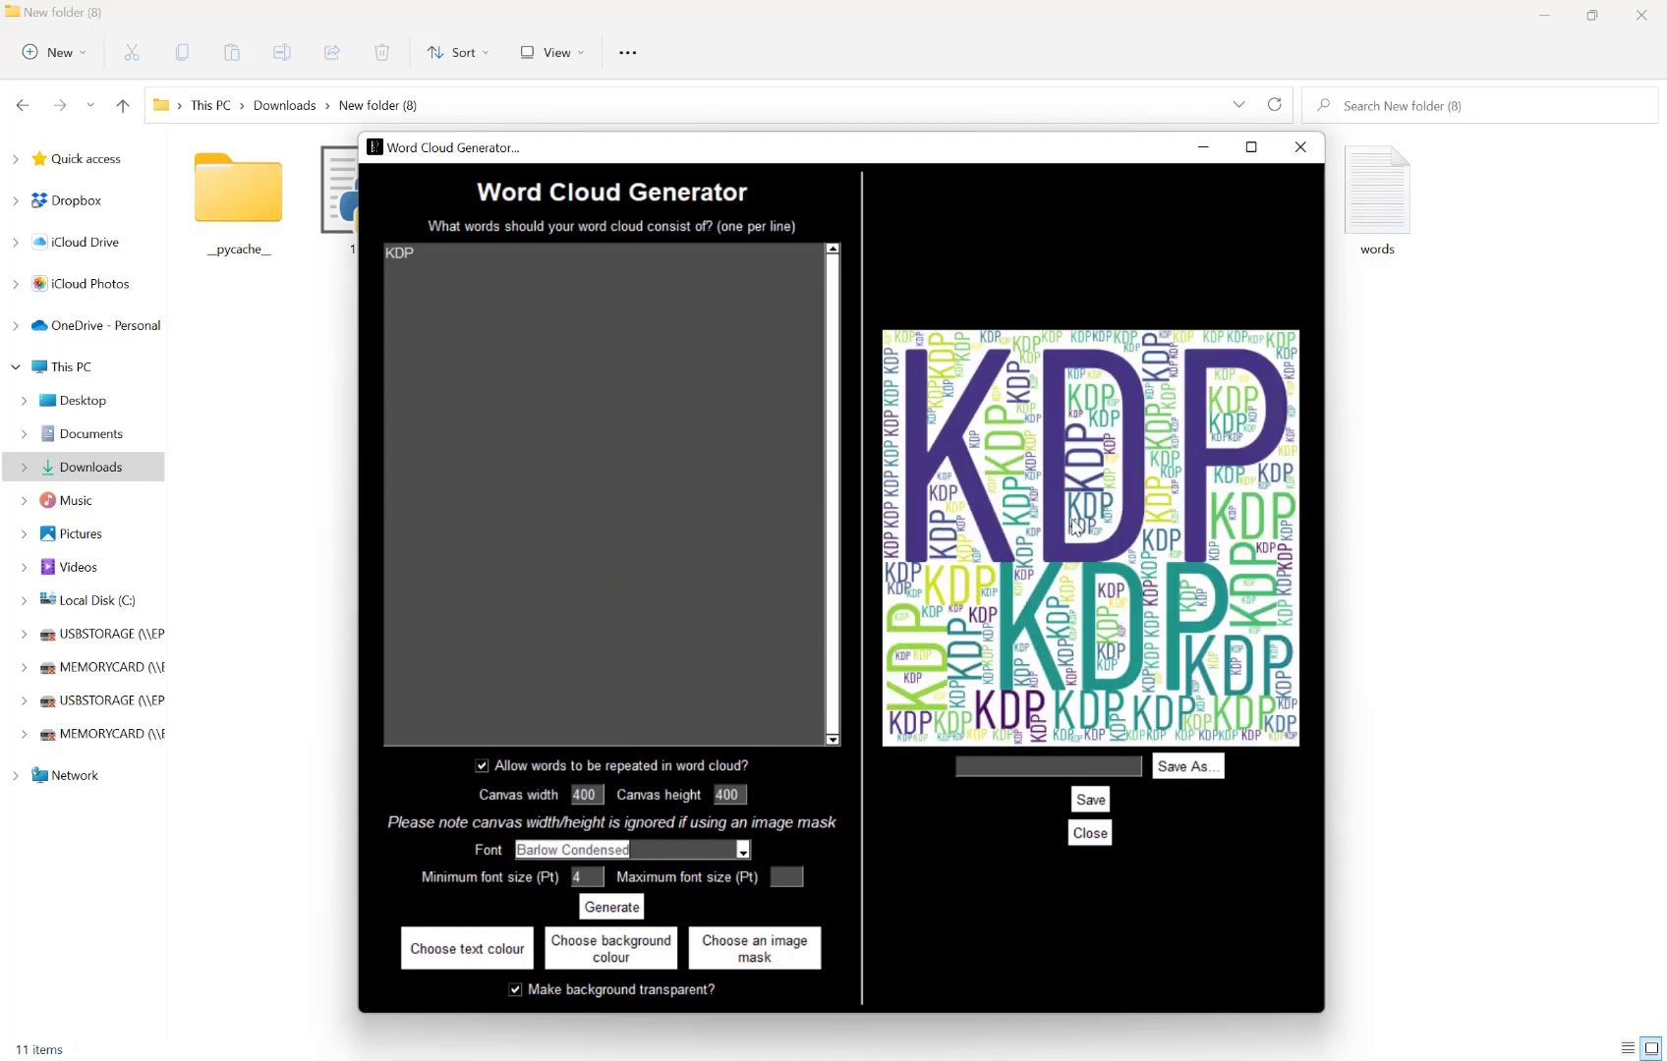
pyautogui.moveTo(606, 791)
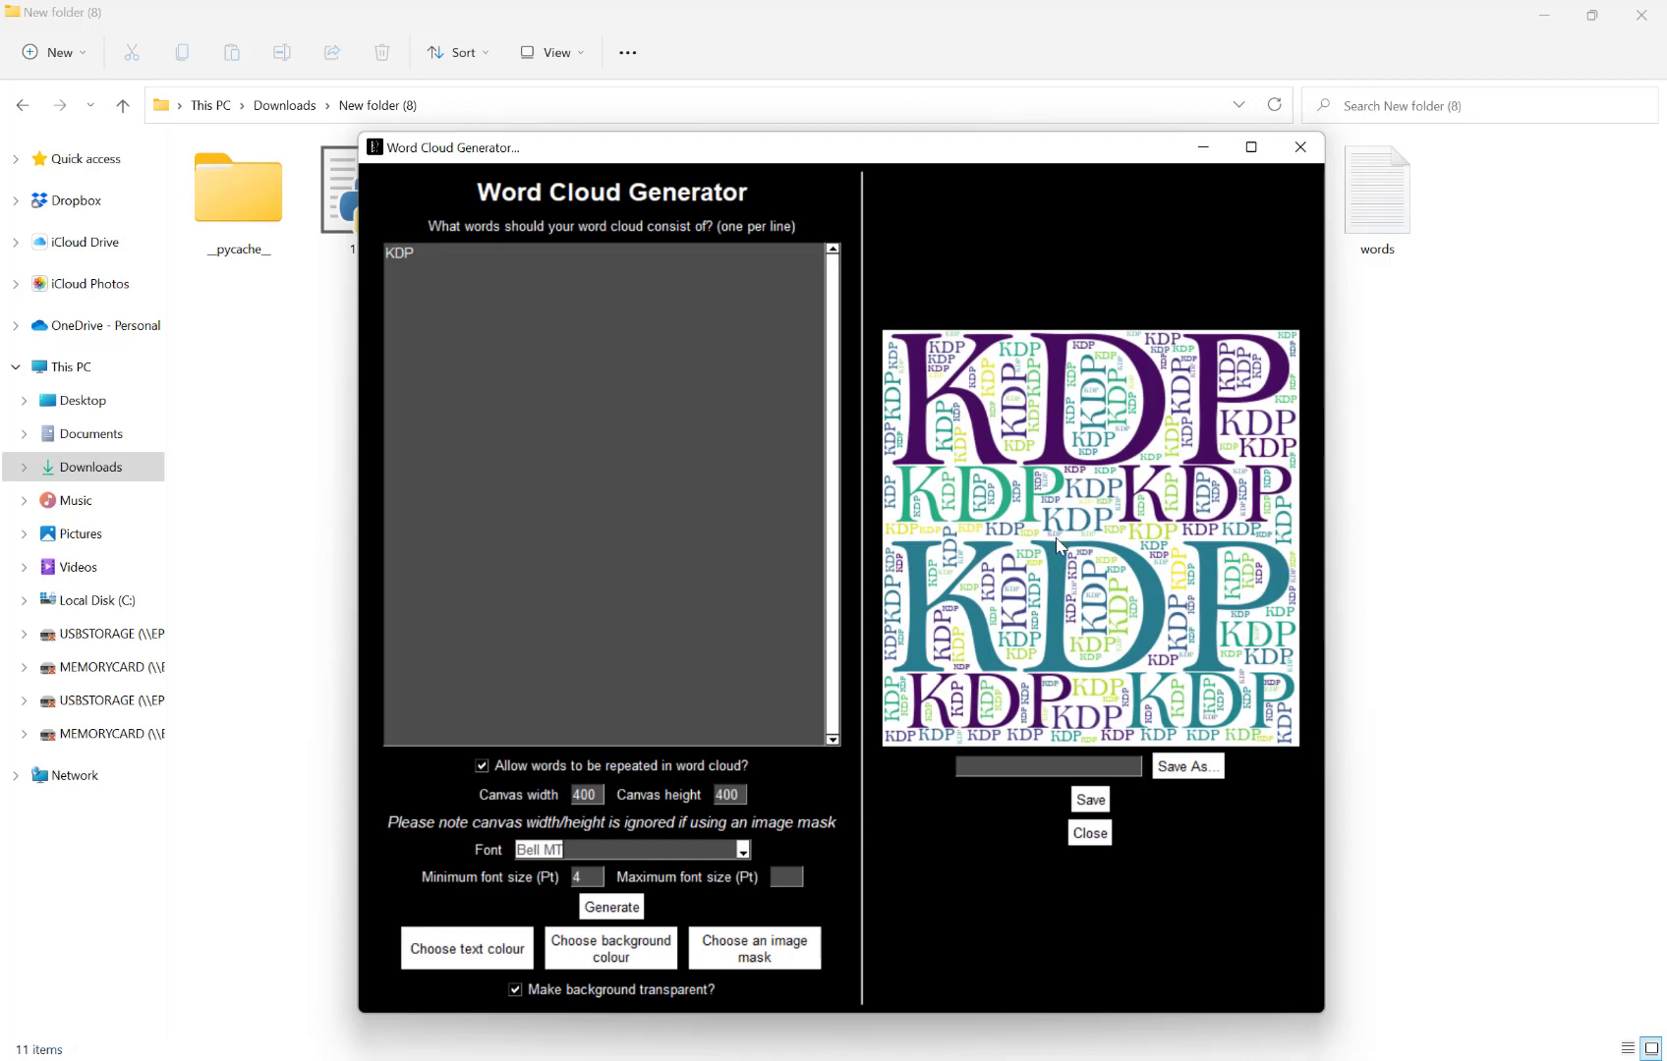
pyautogui.moveTo(520, 912)
pyautogui.write('12')
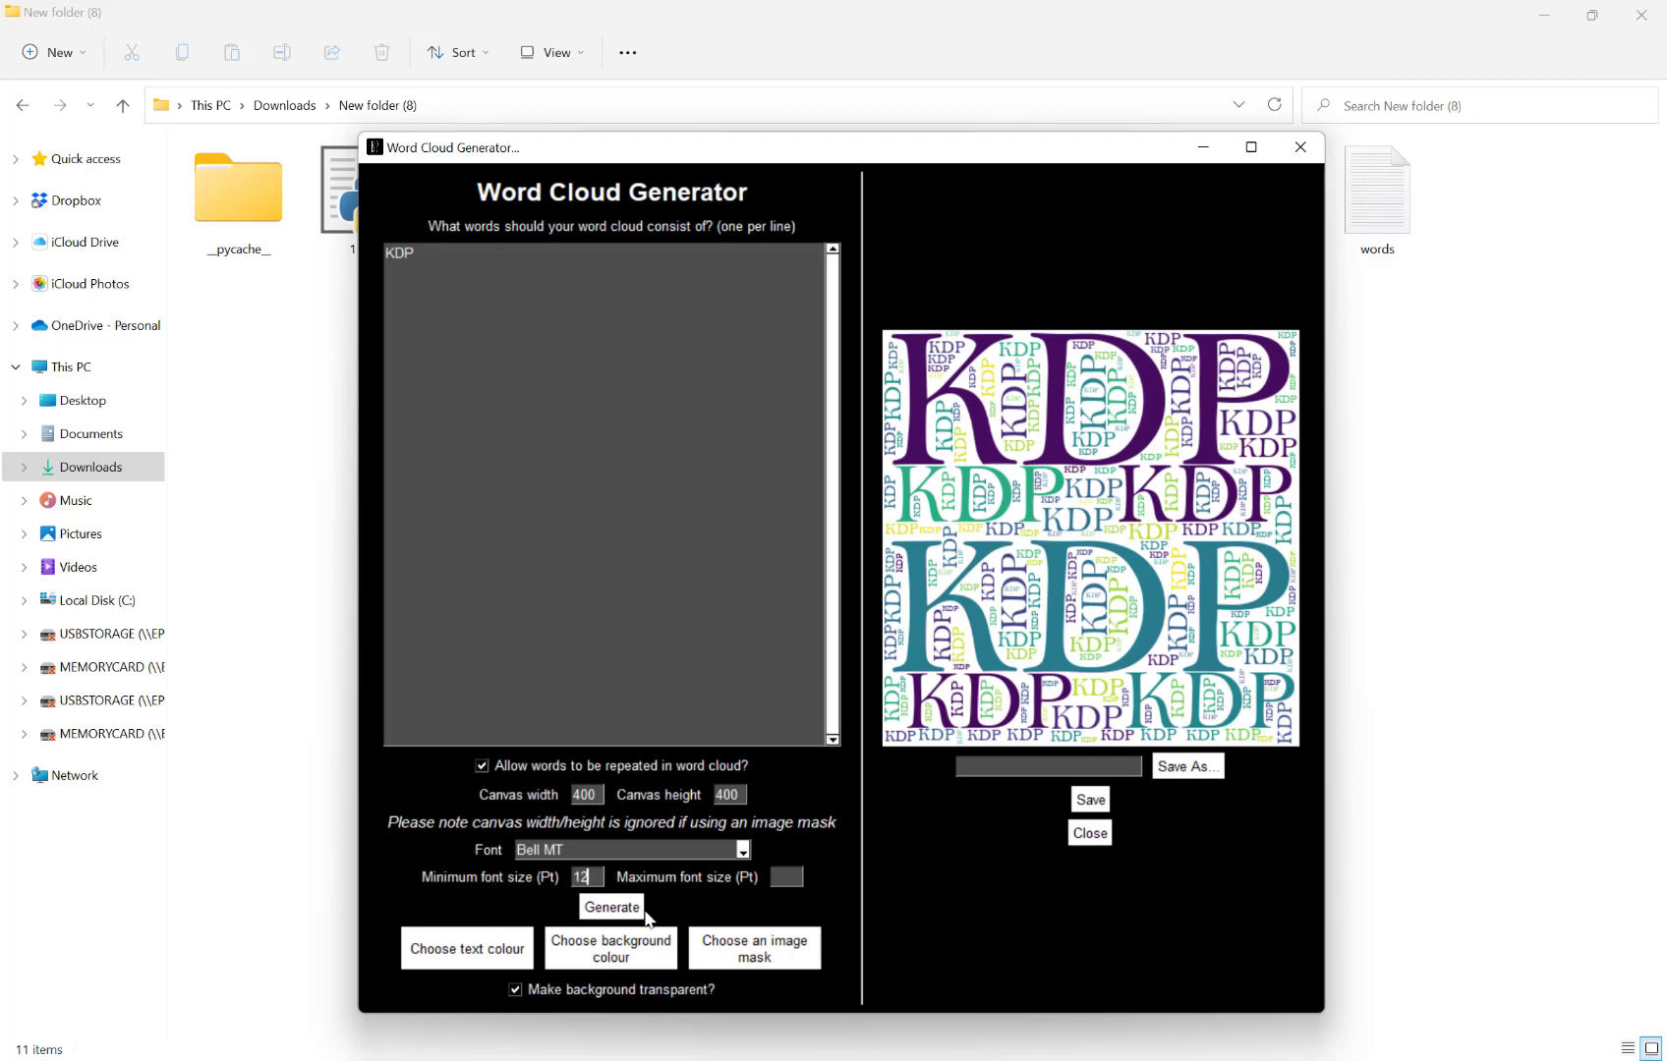
pyautogui.click(610, 907)
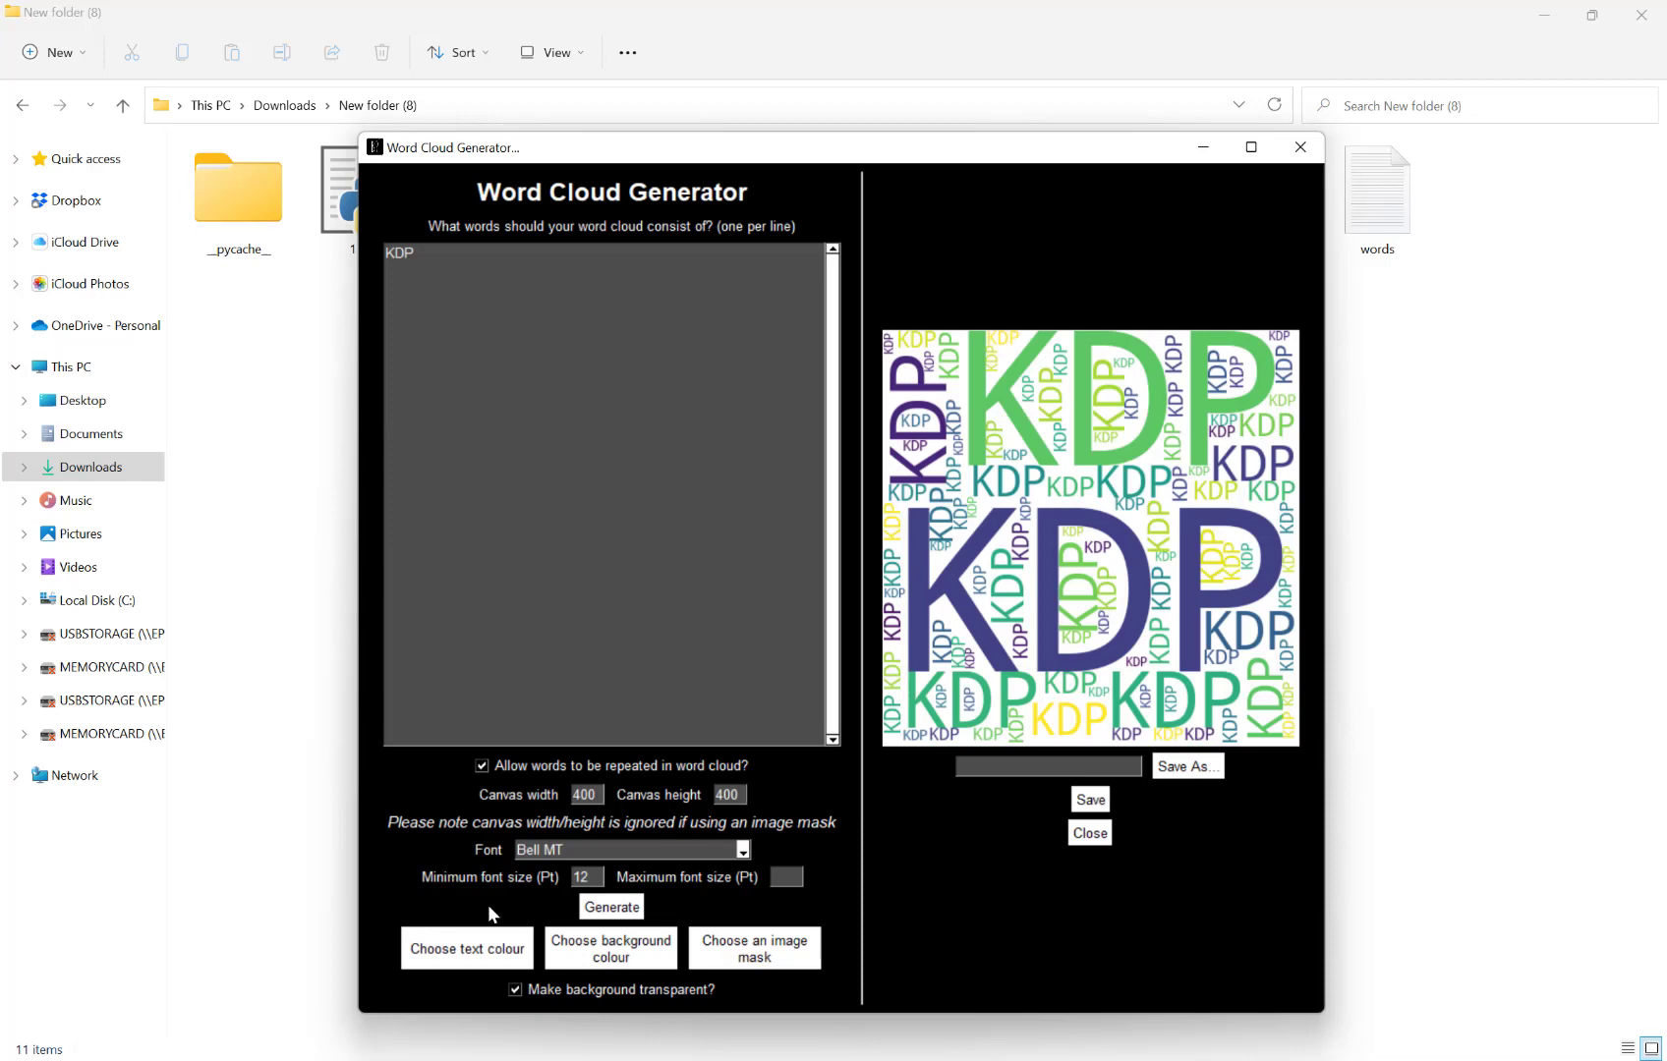
# Pick black as the text colour for the KDP words.
pyautogui.click(465, 947)
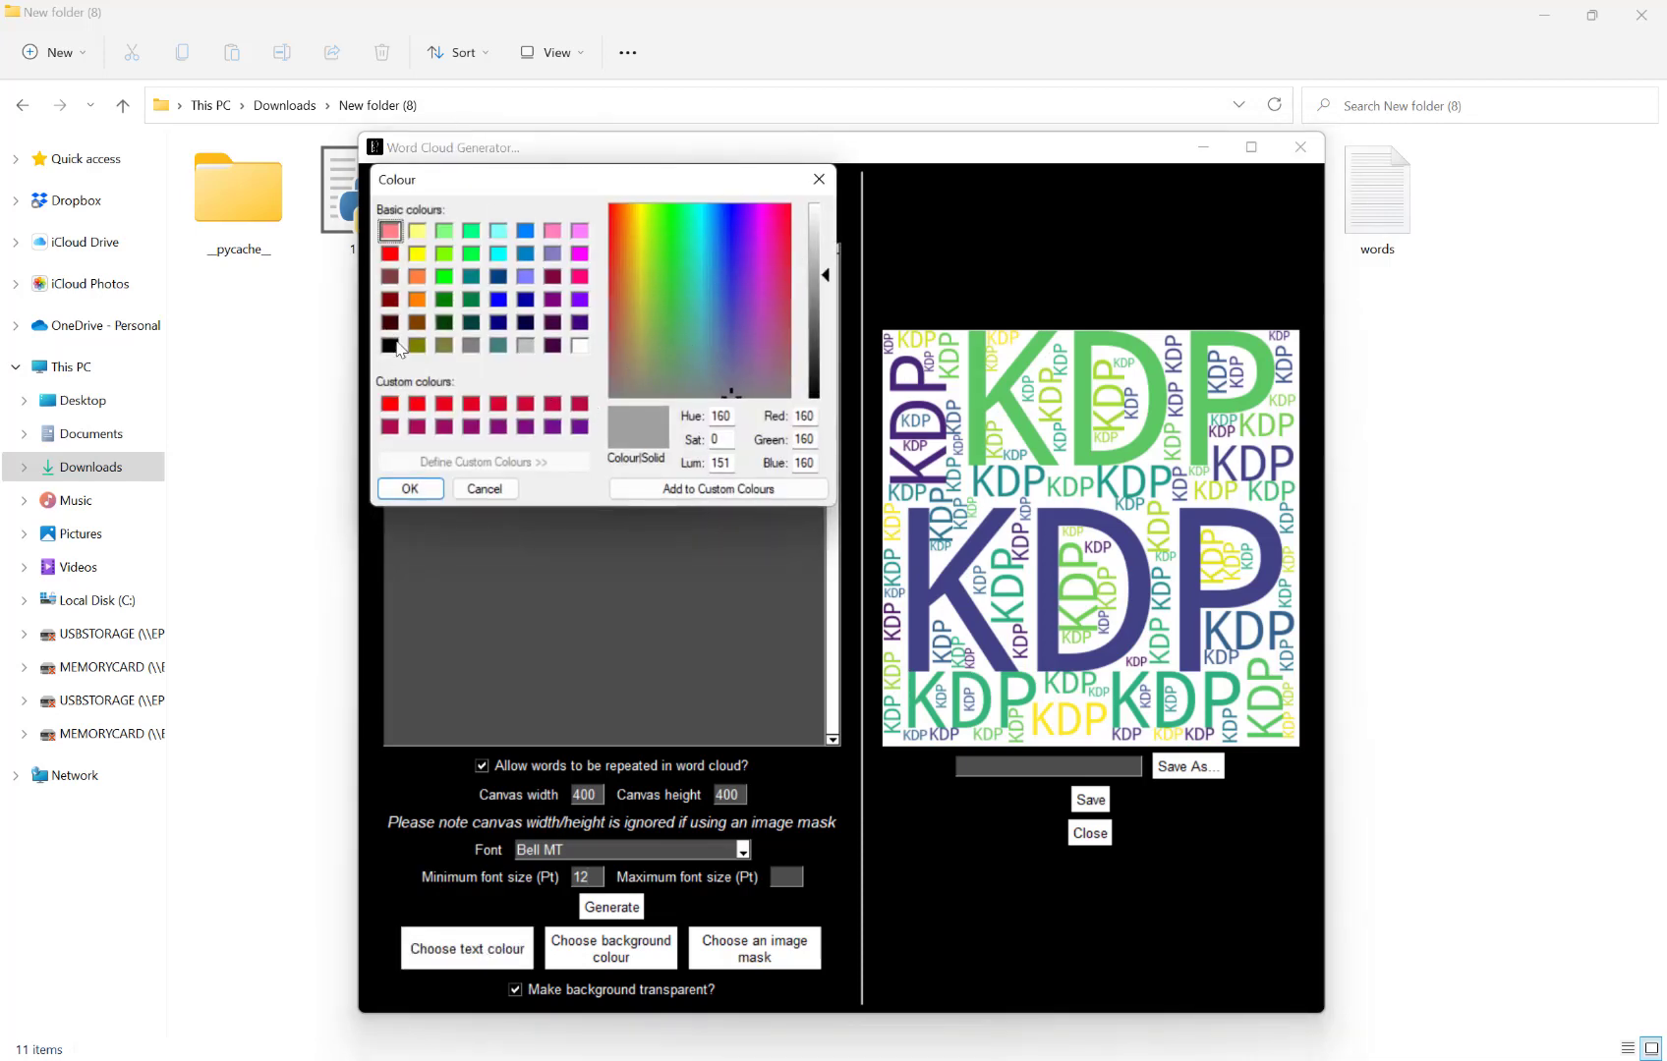
pyautogui.click(409, 489)
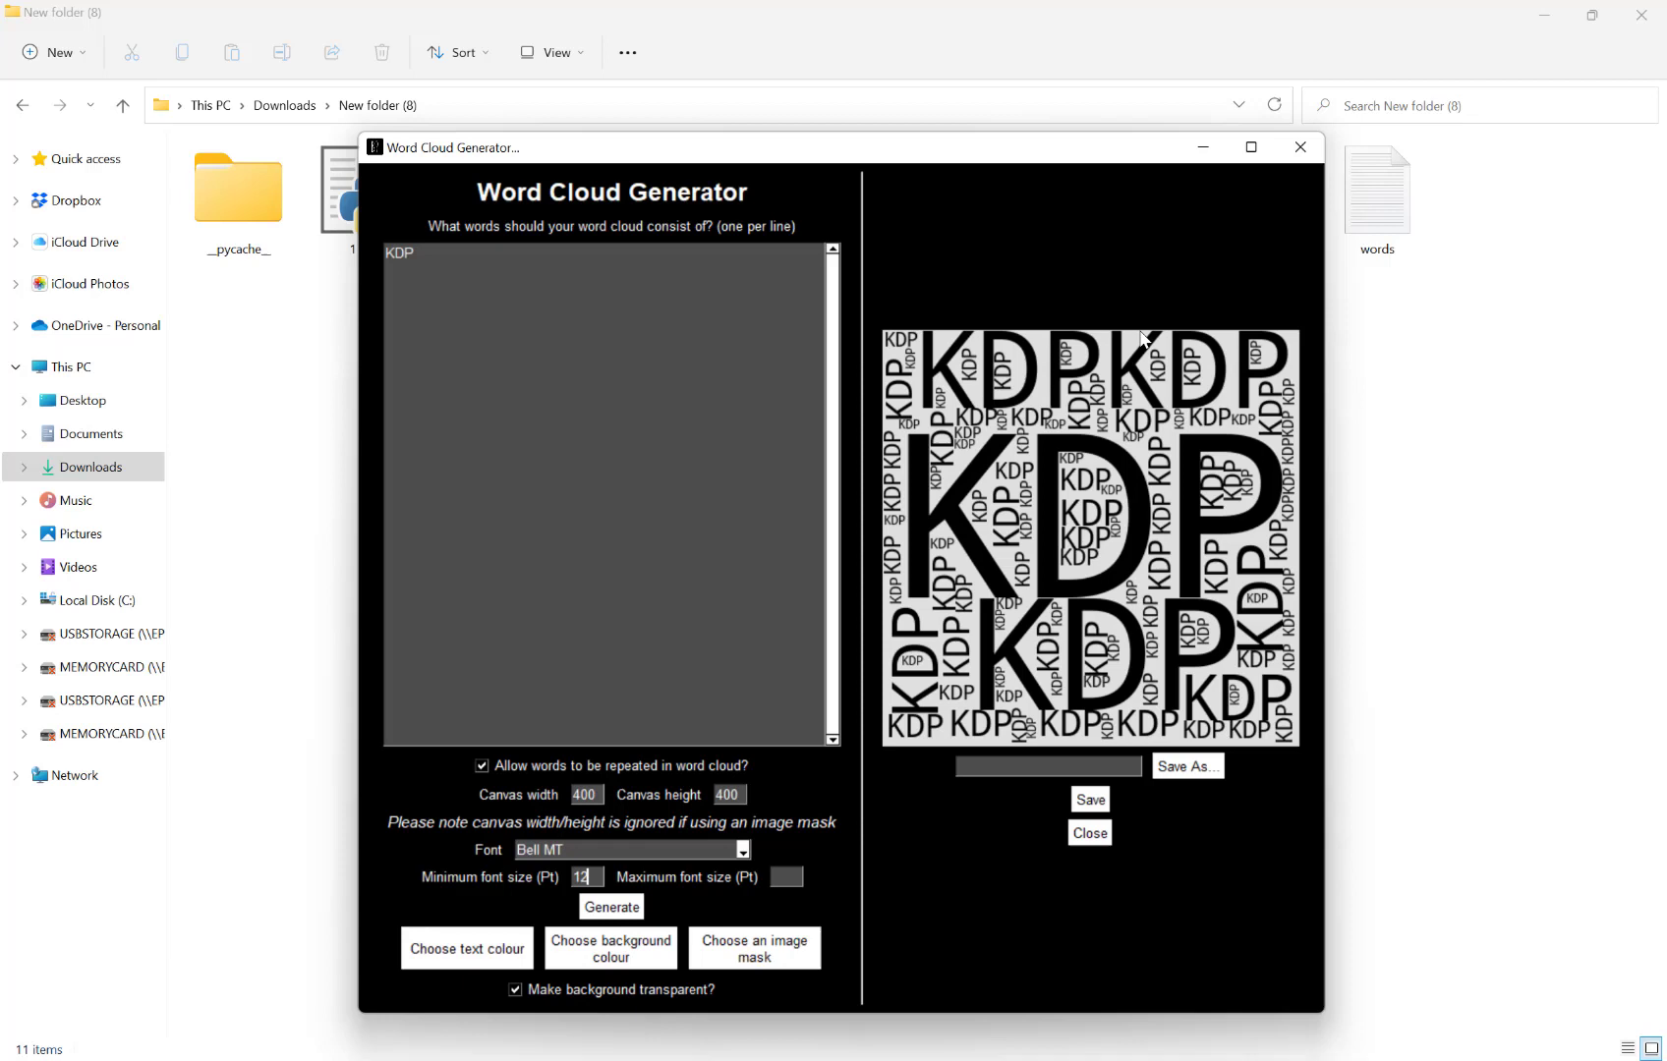
pyautogui.moveTo(743, 521)
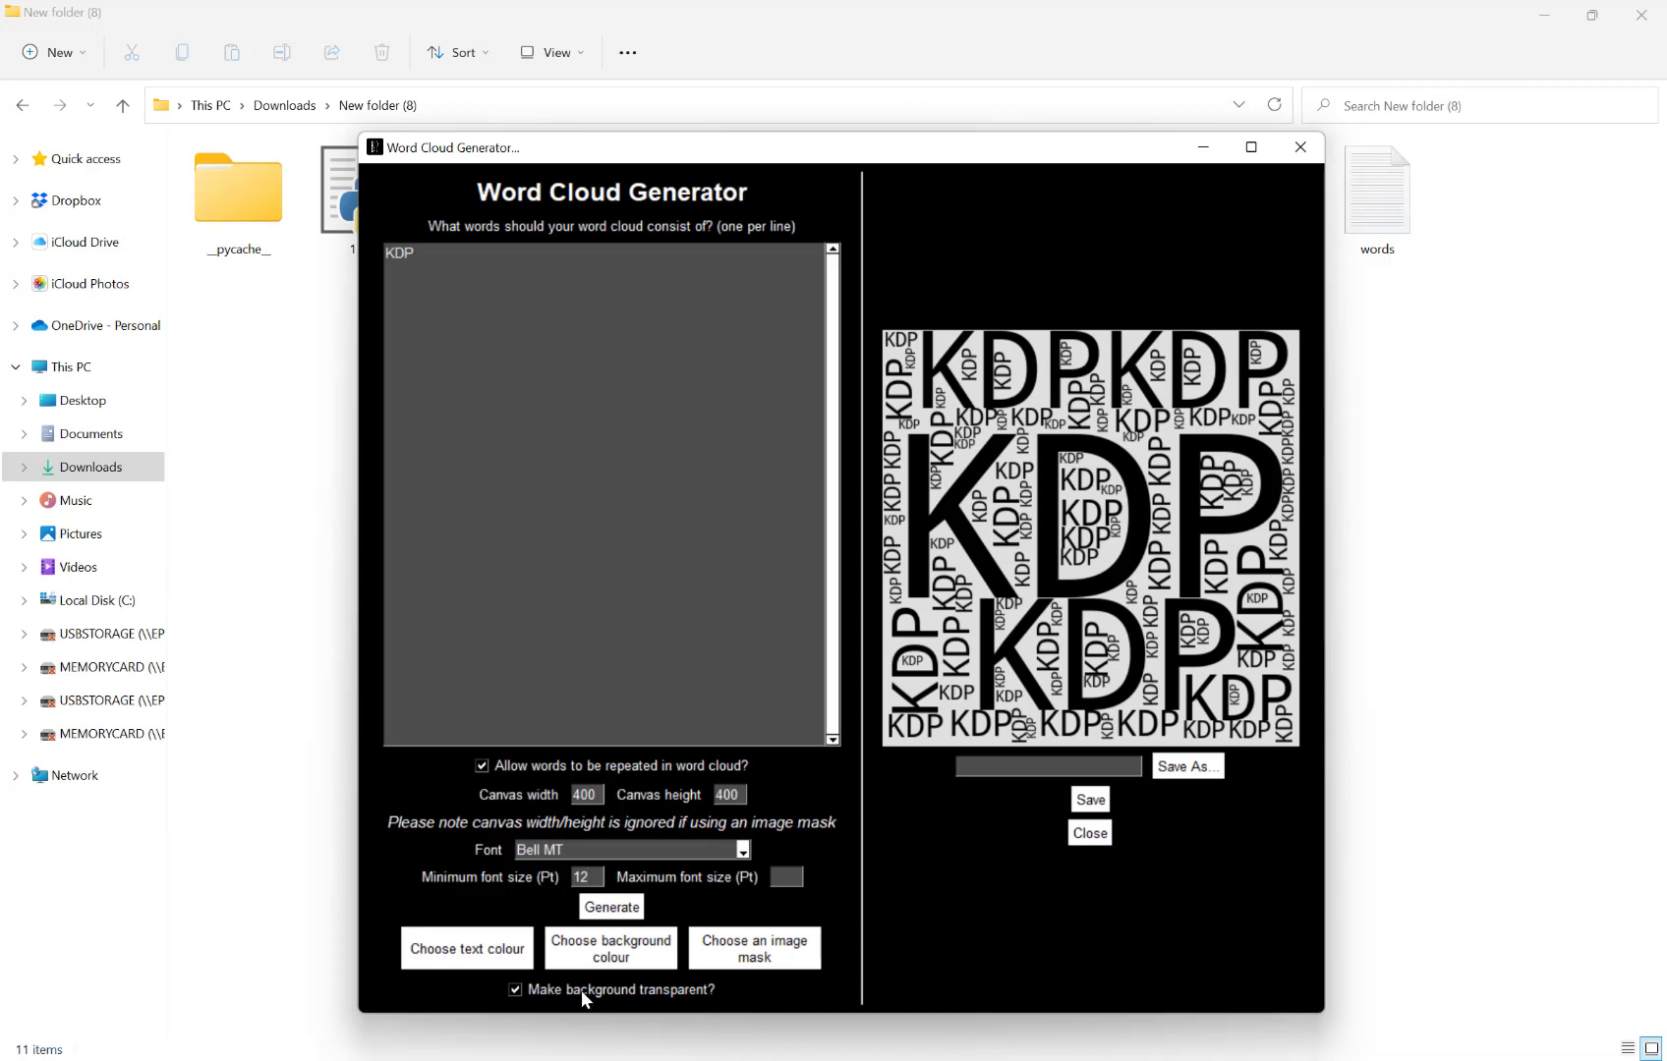
pyautogui.moveTo(601, 1000)
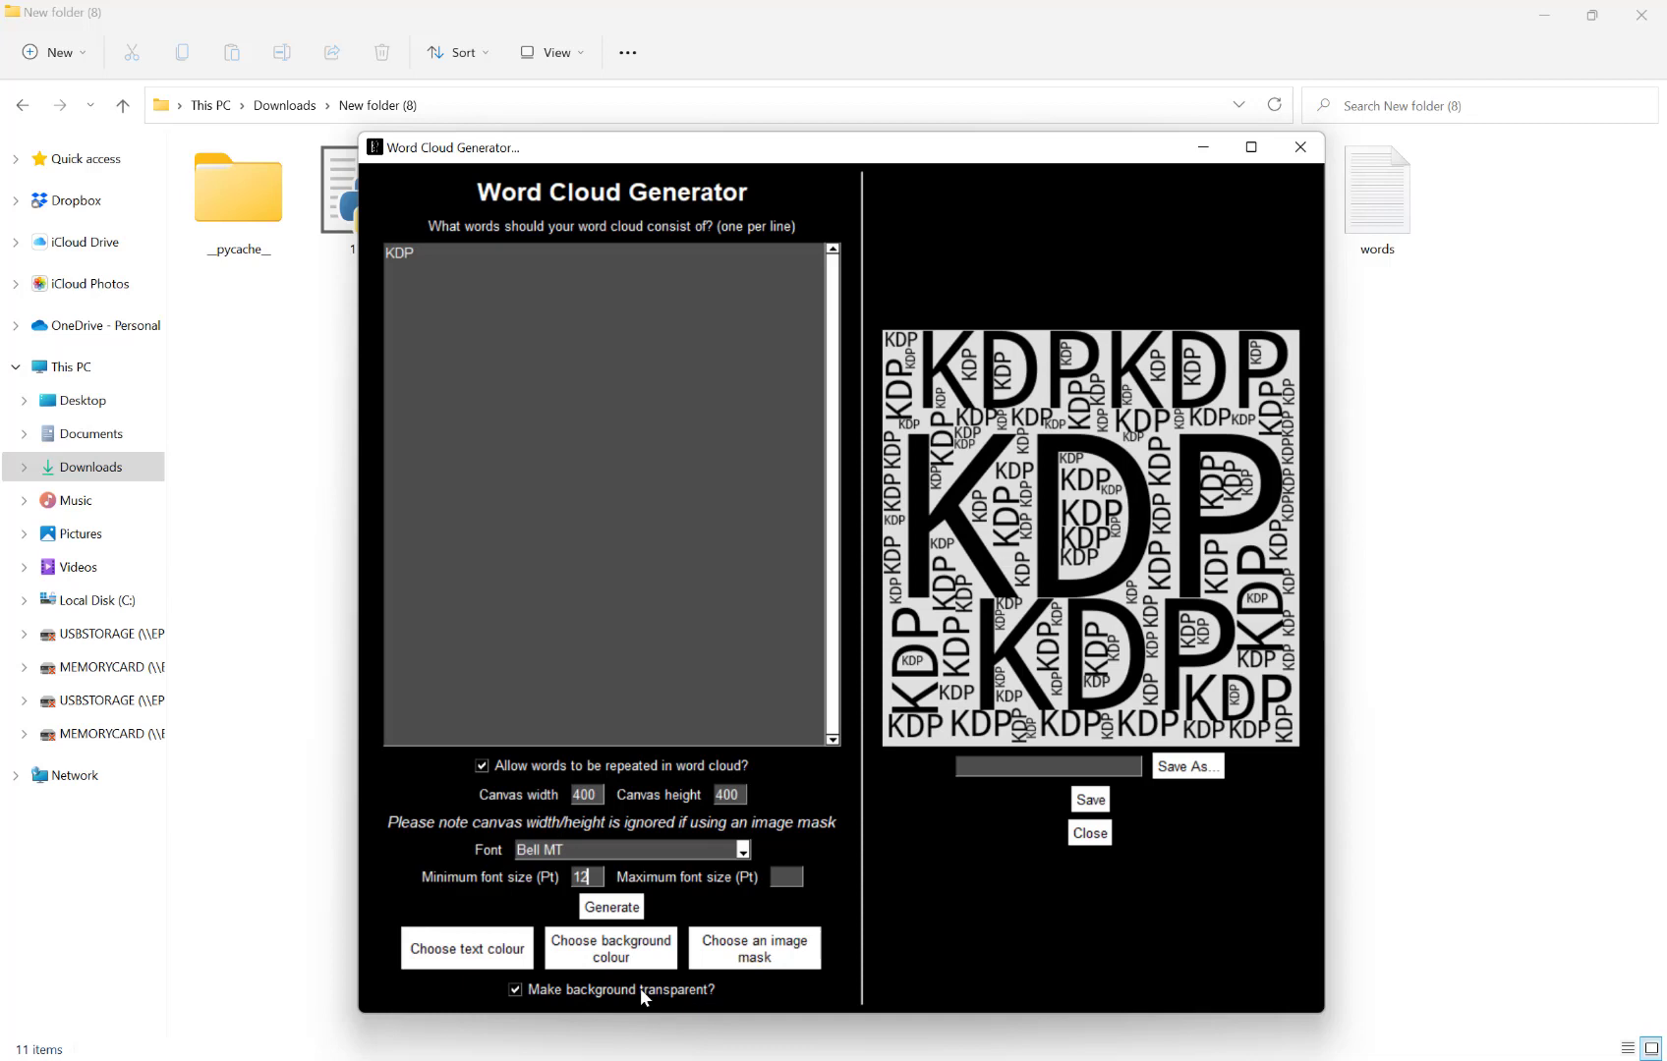
pyautogui.moveTo(608, 1005)
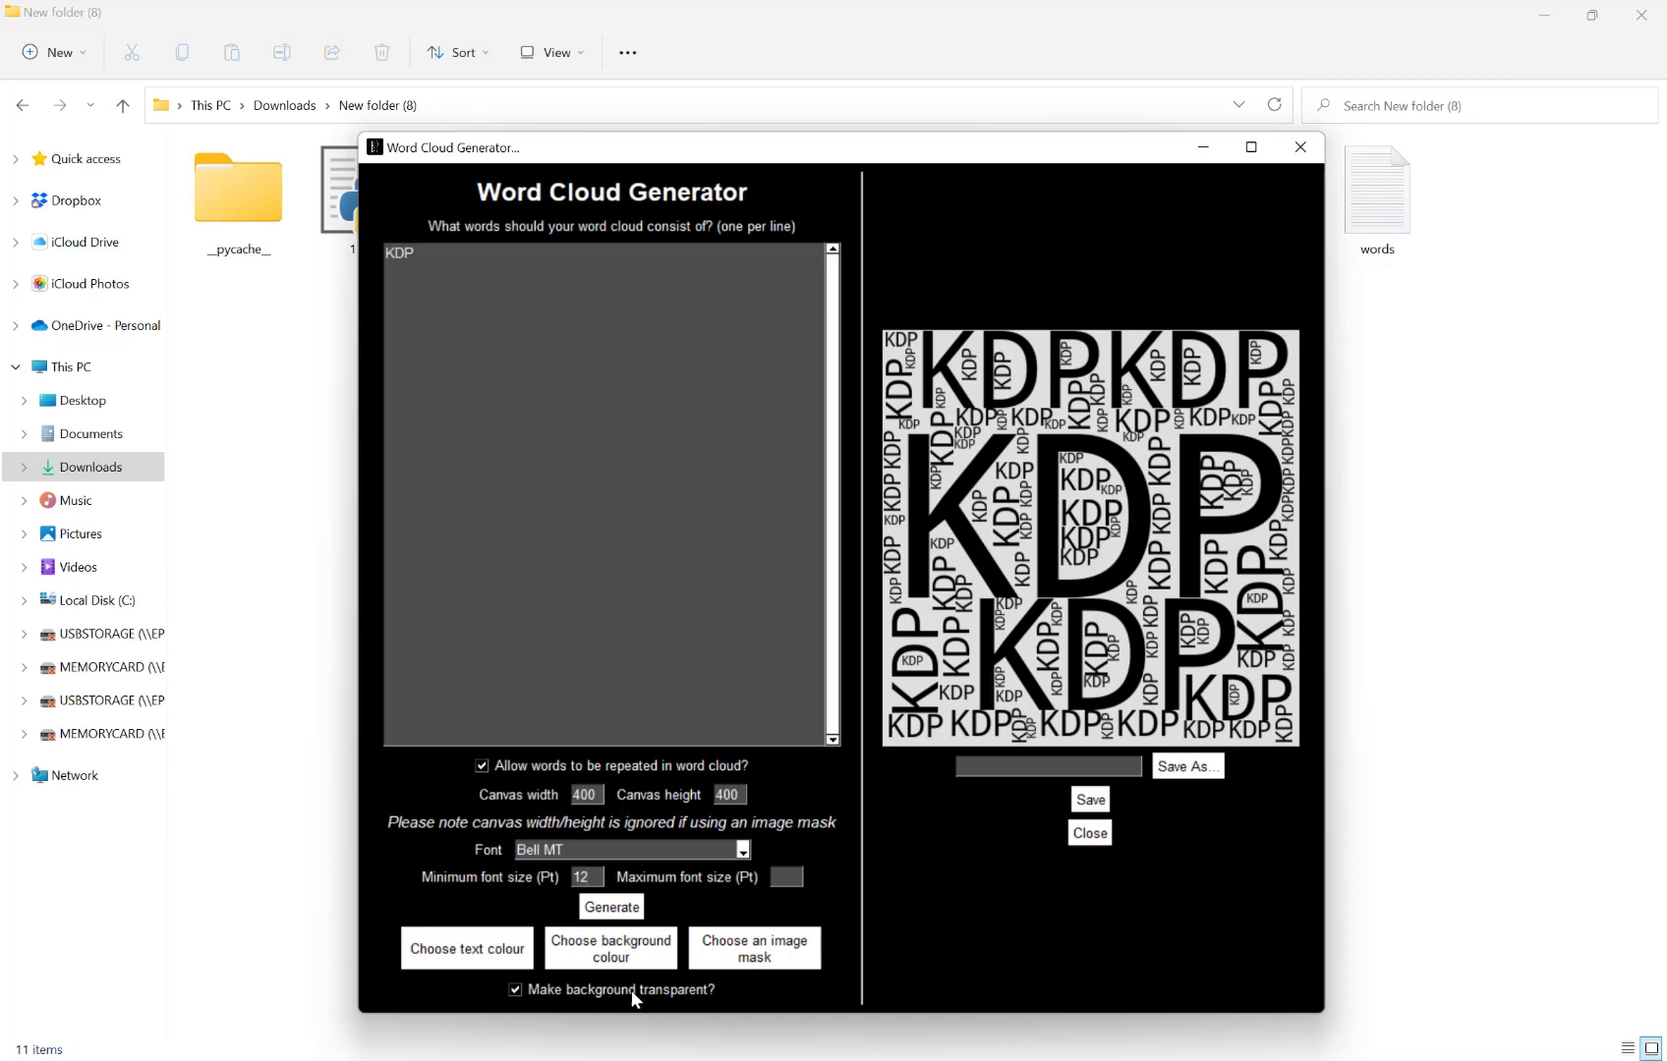
# Untick 'Make background transparent?' for the KDP cloud.
pyautogui.click(516, 988)
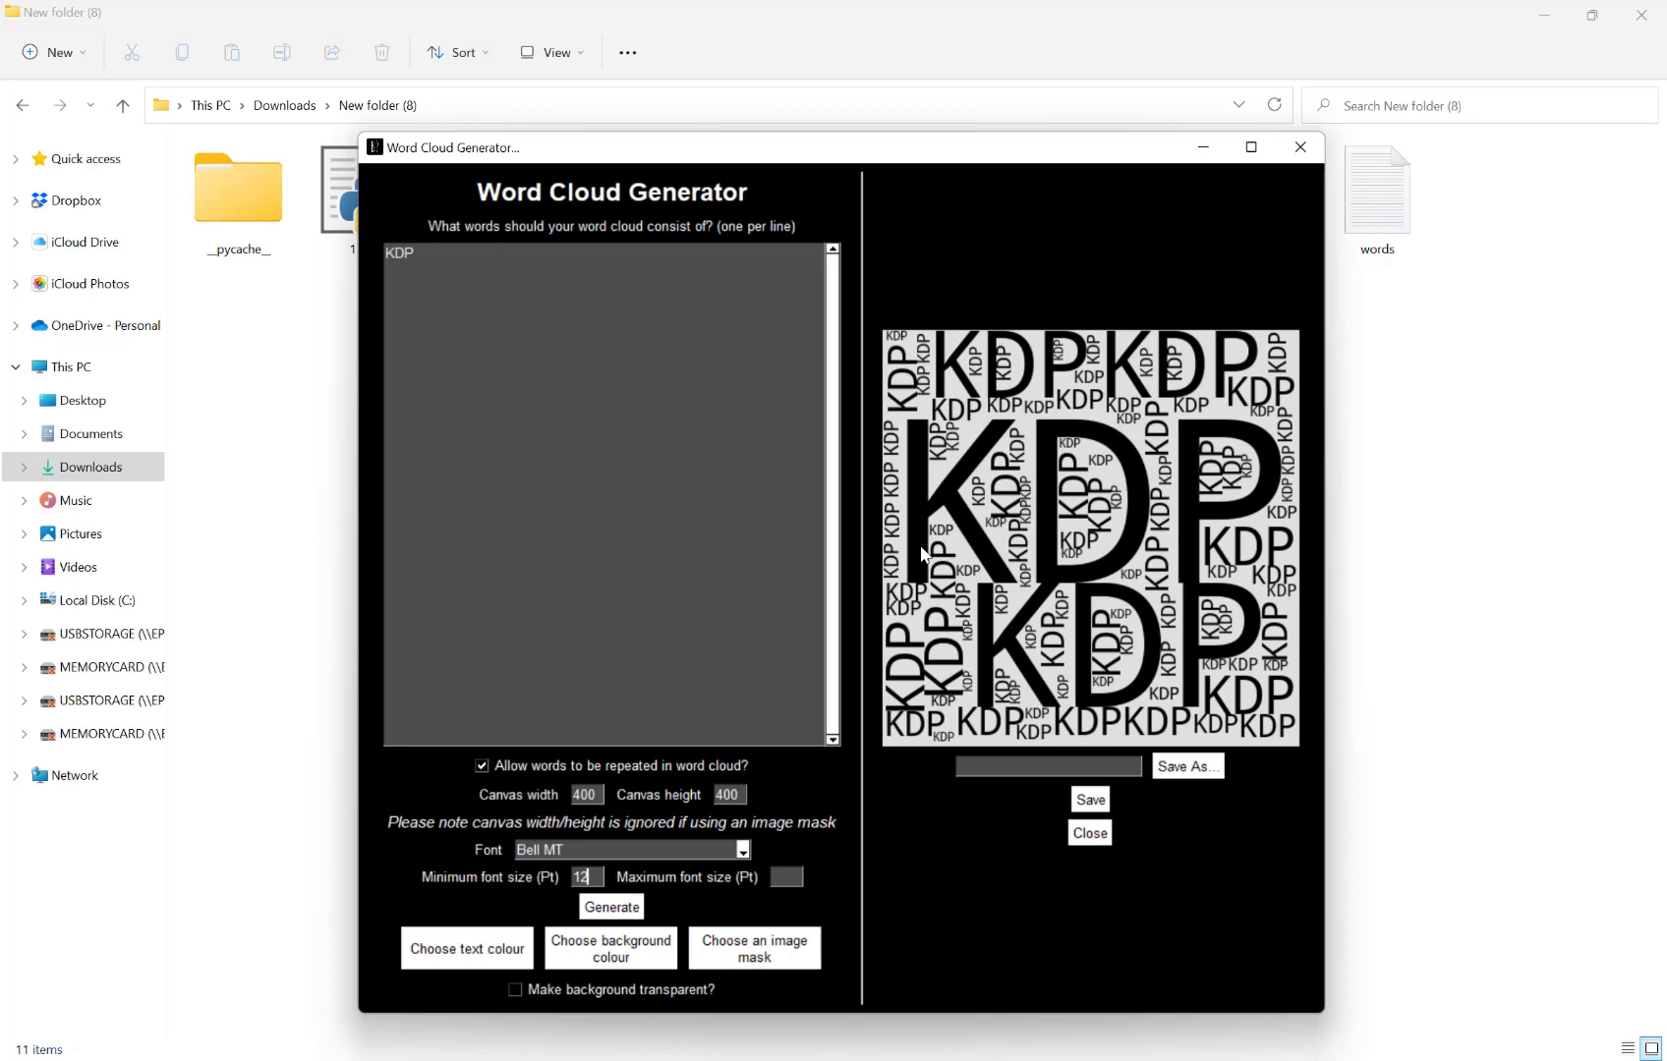
pyautogui.moveTo(791, 956)
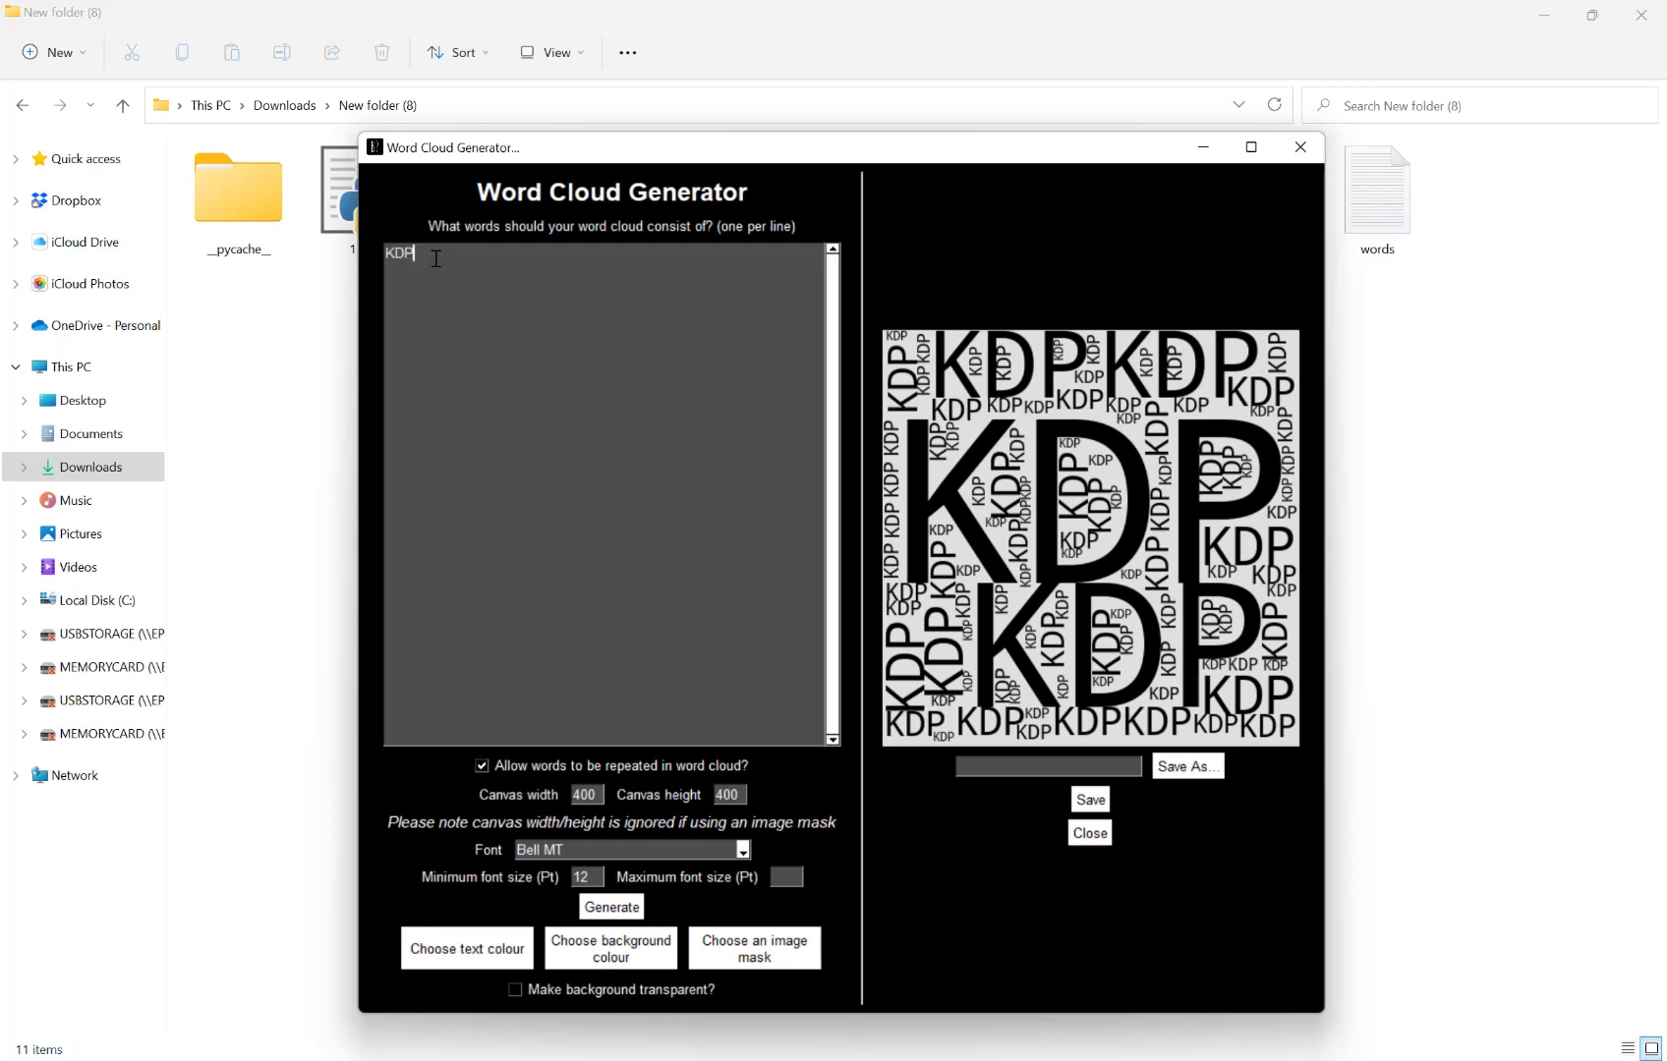
pyautogui.moveTo(609, 390)
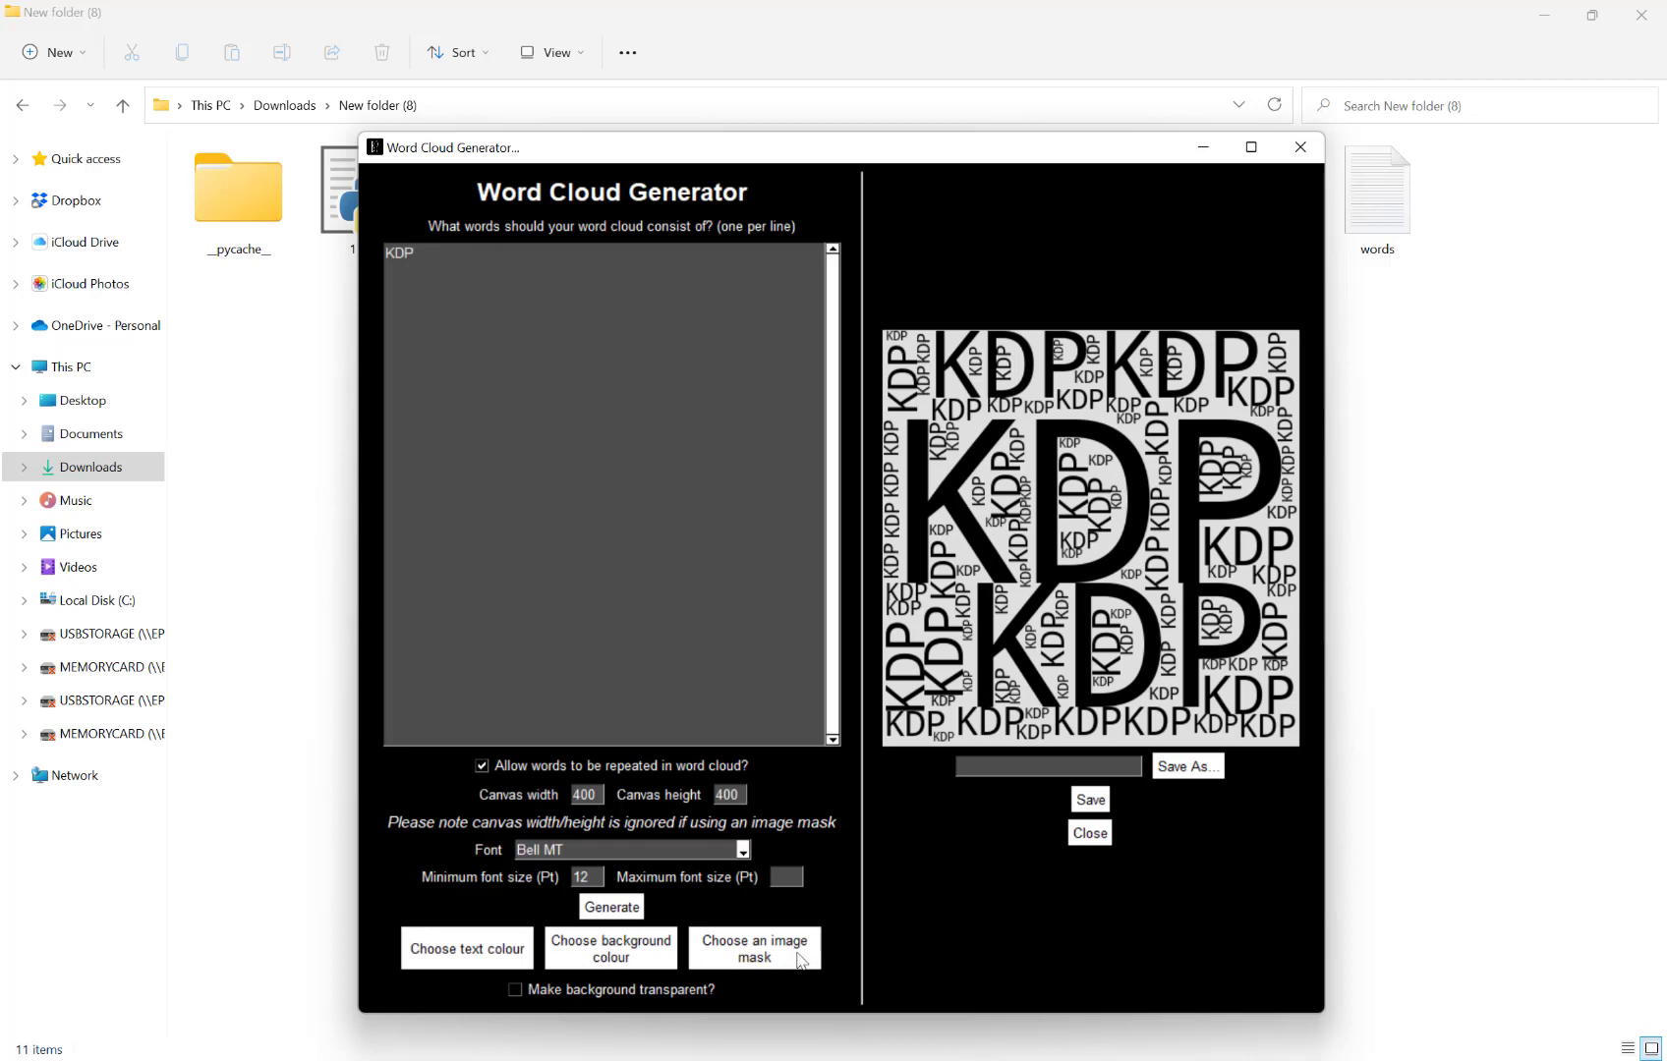
# Load the dog JPG from Downloads as the word cloud's image mask.
pyautogui.click(754, 948)
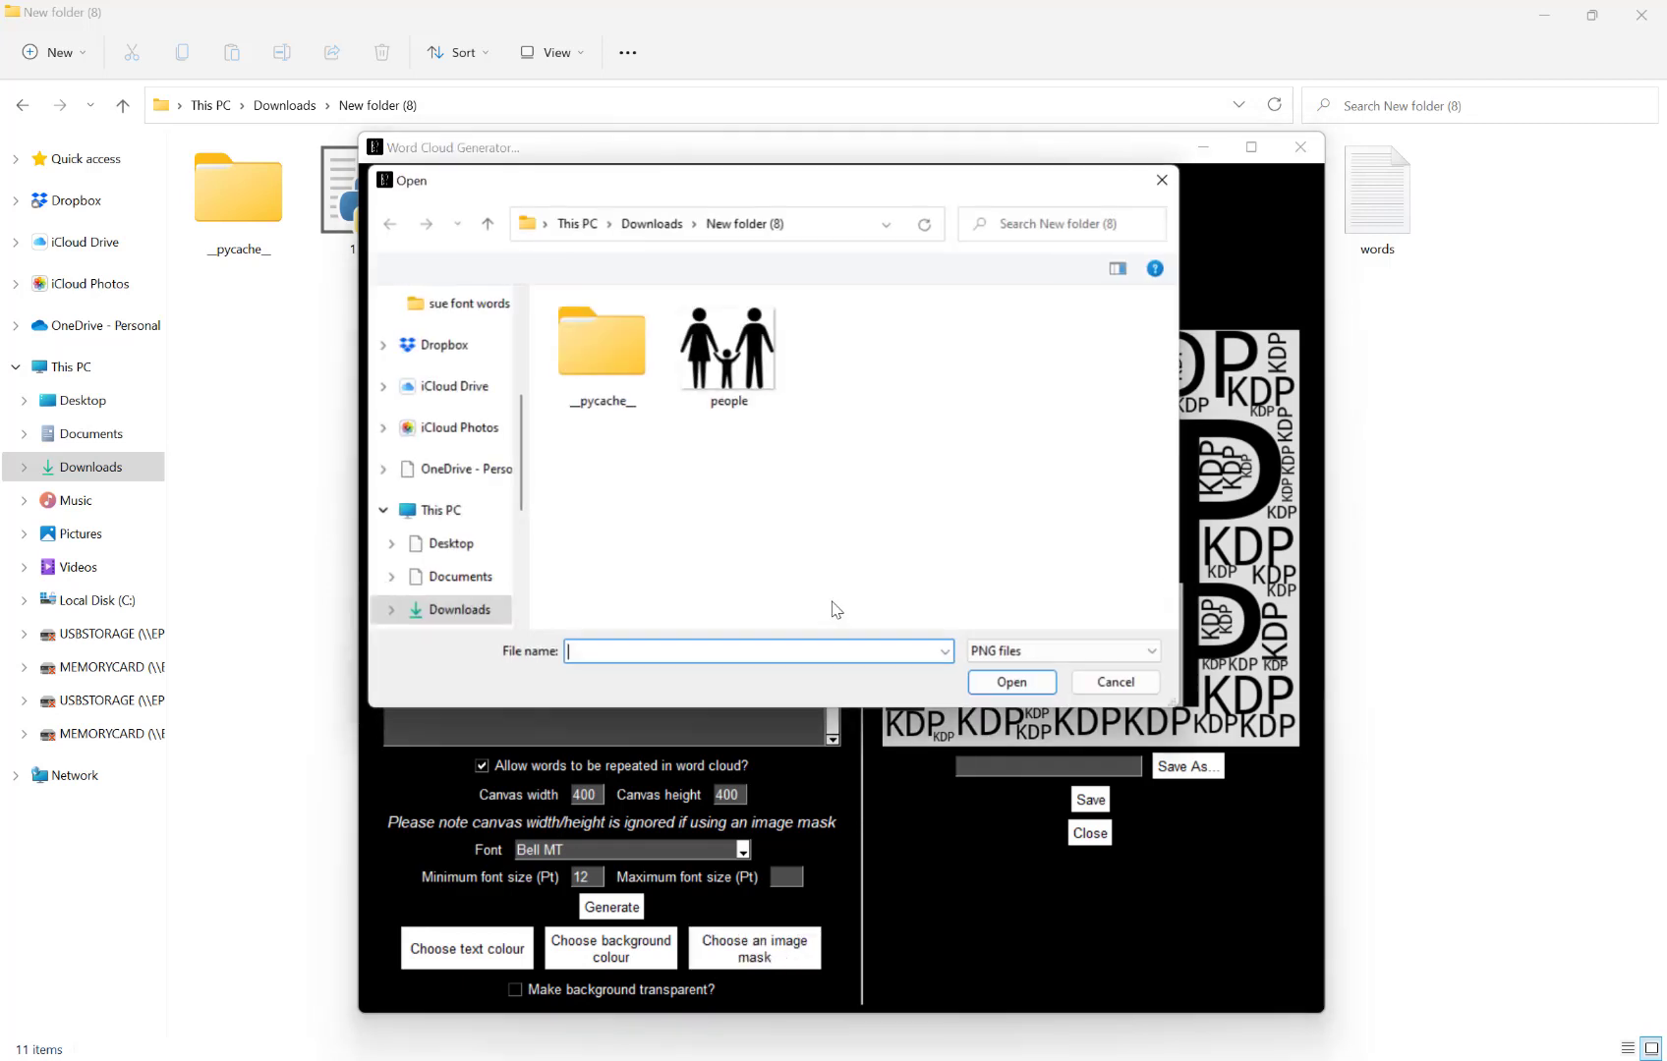
pyautogui.click(1064, 651)
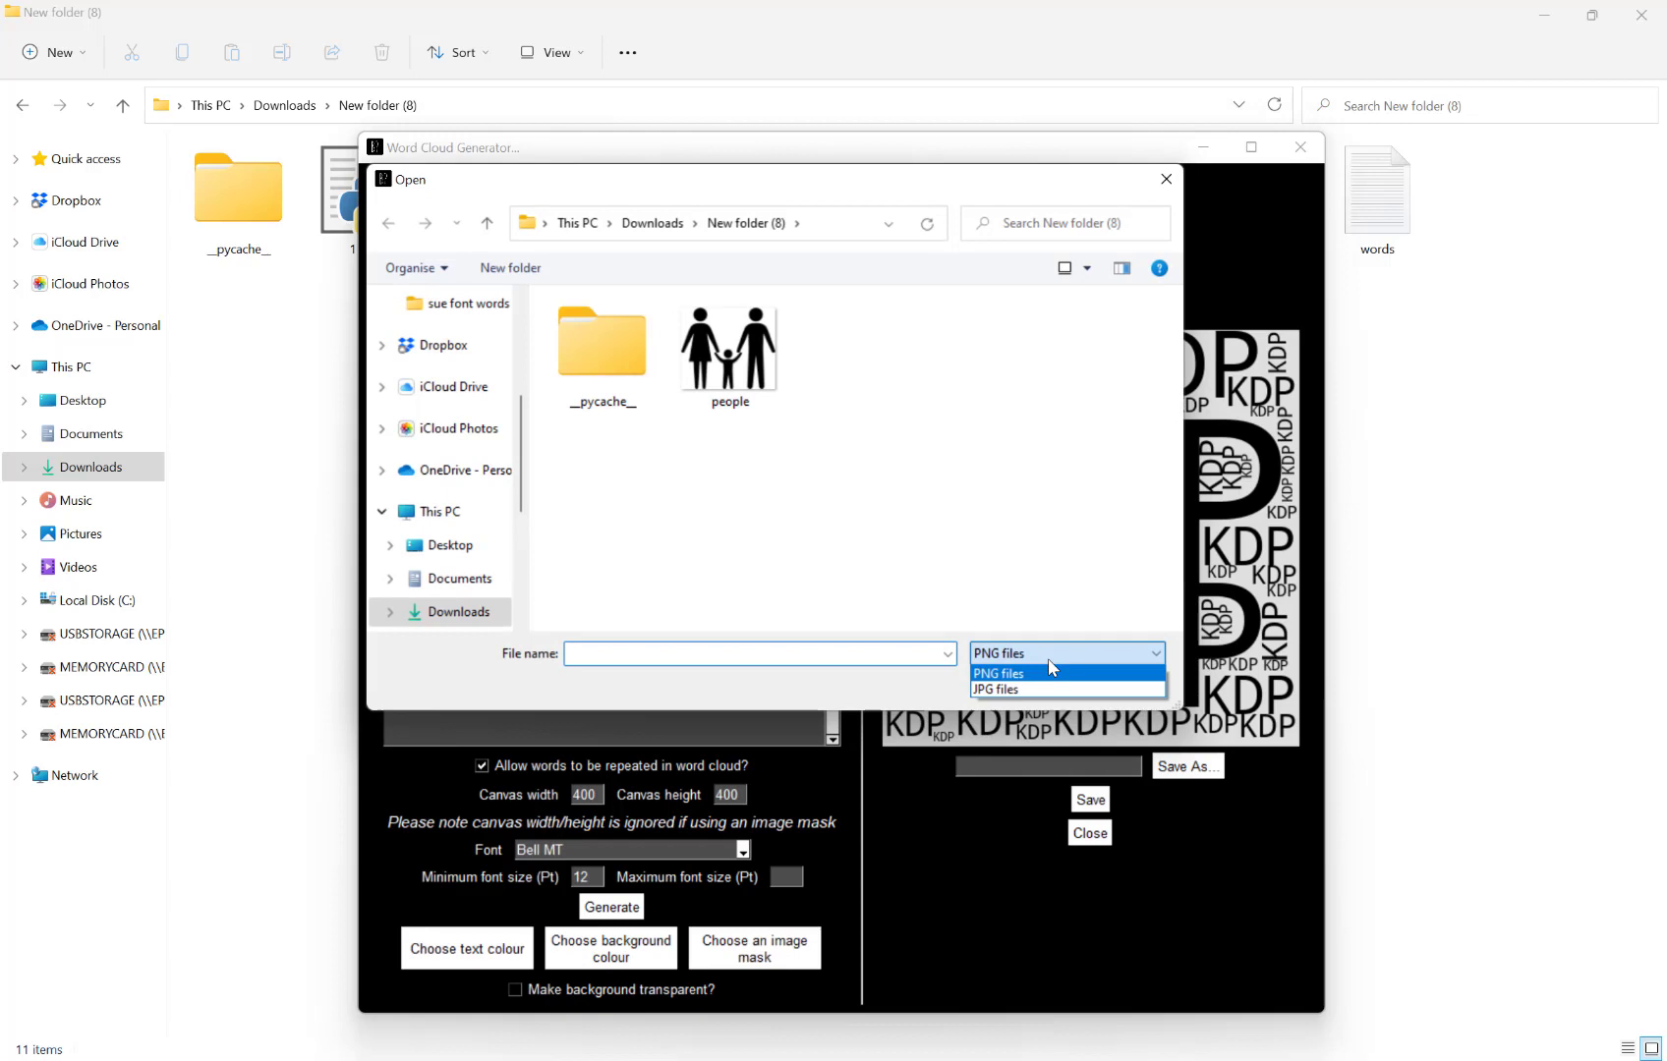
pyautogui.click(994, 689)
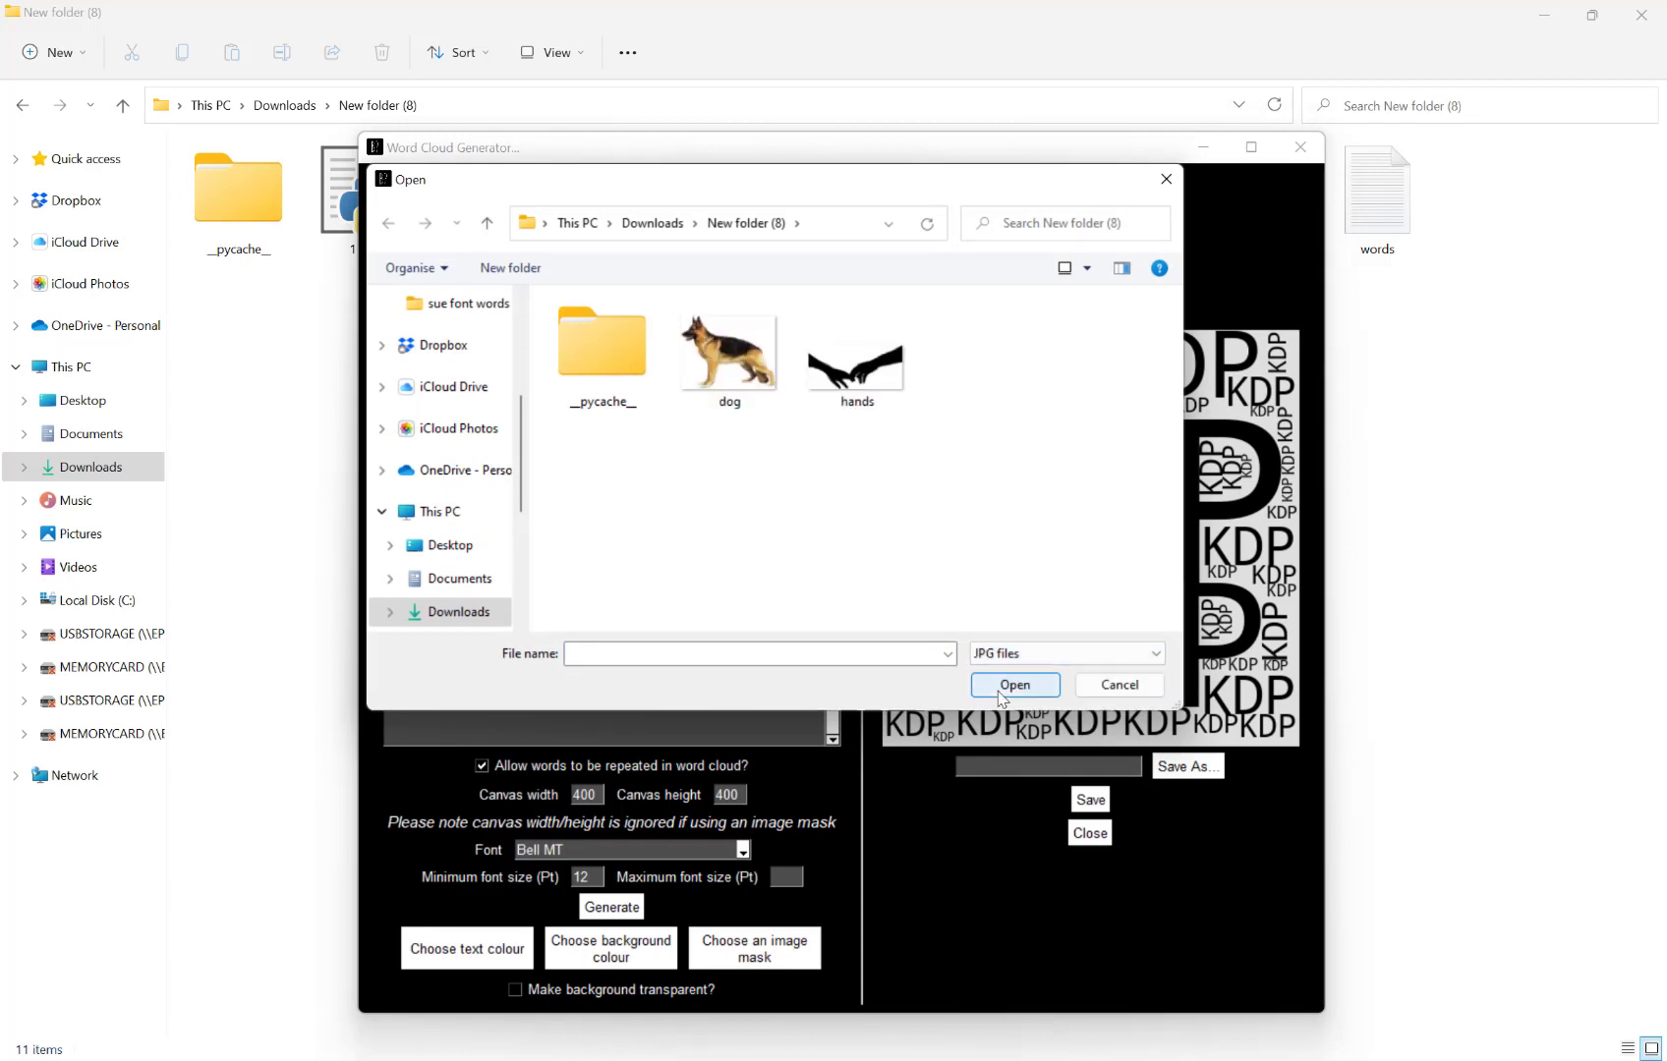
pyautogui.click(729, 346)
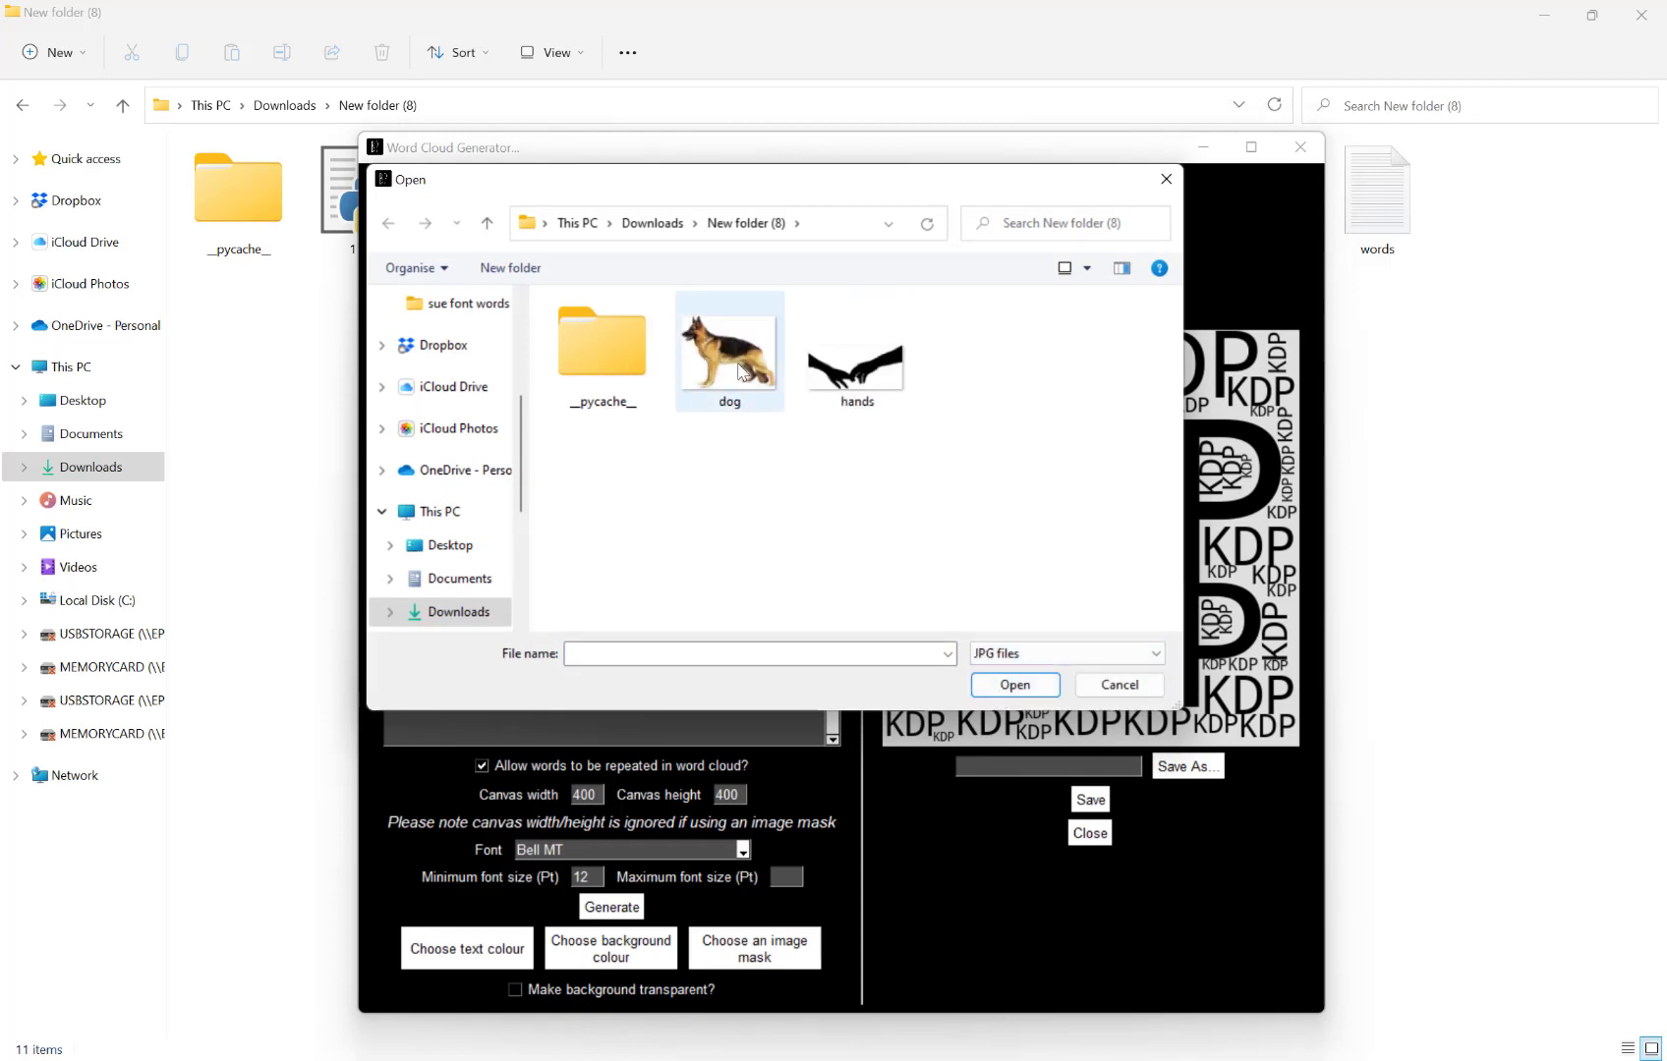
pyautogui.click(729, 340)
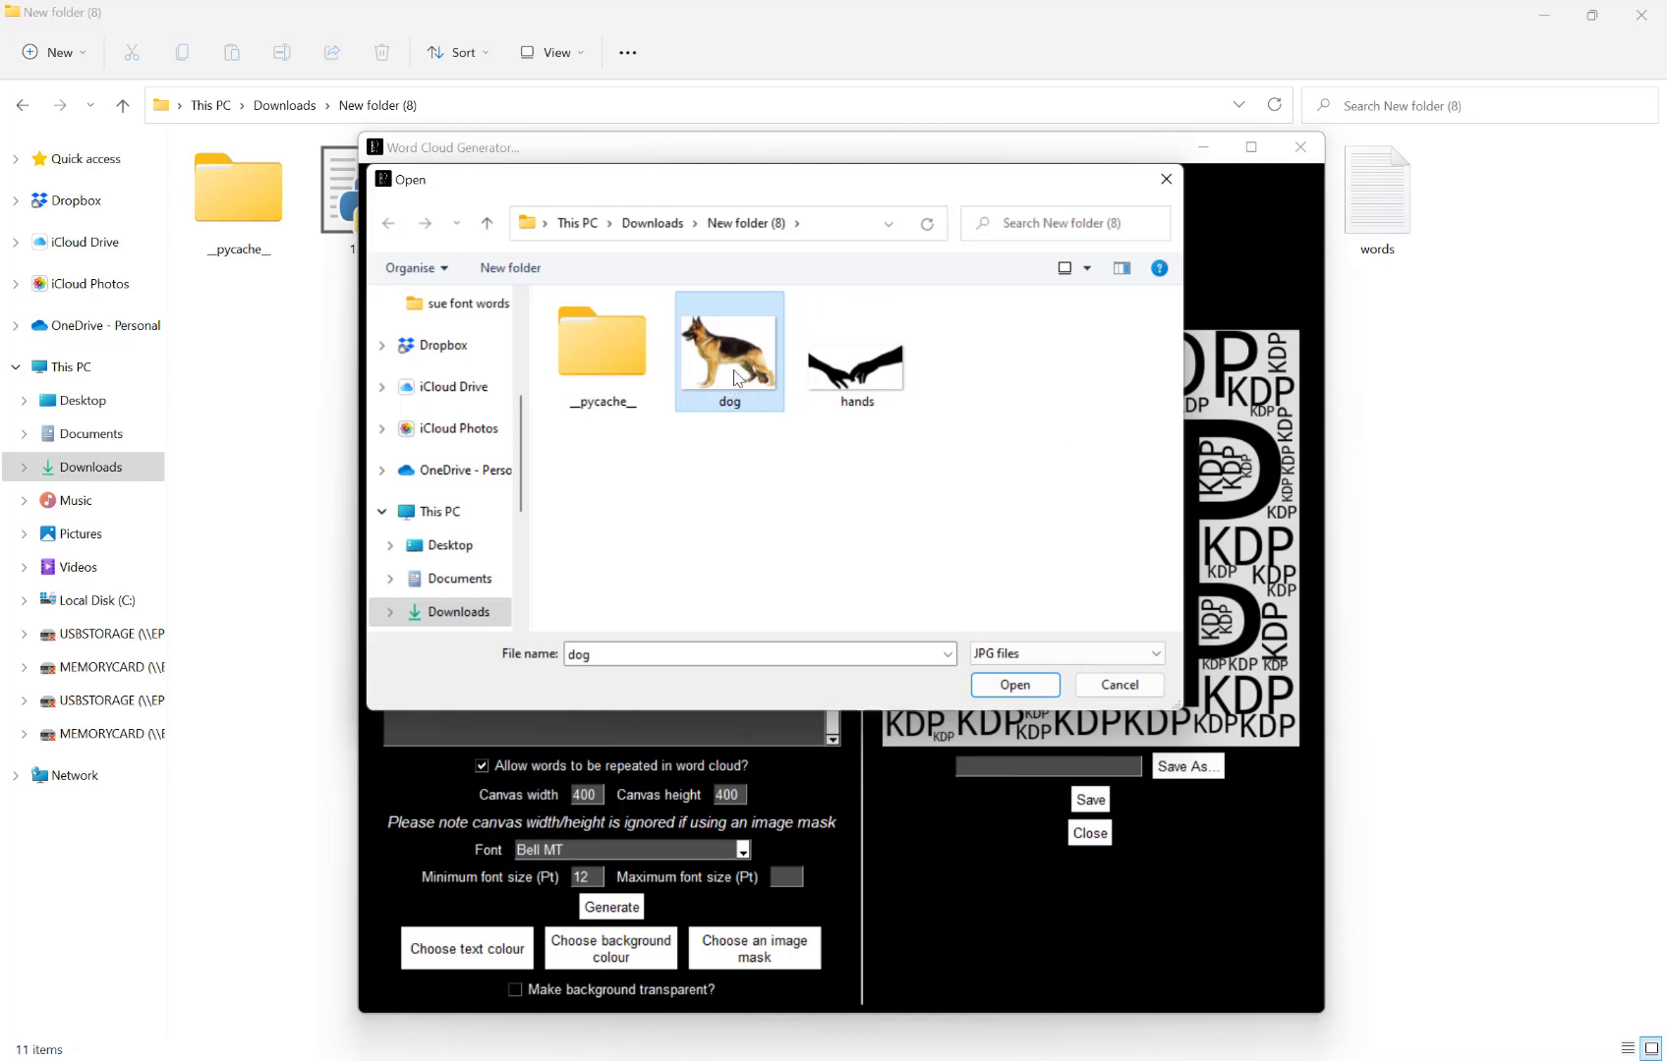
pyautogui.moveTo(730, 340)
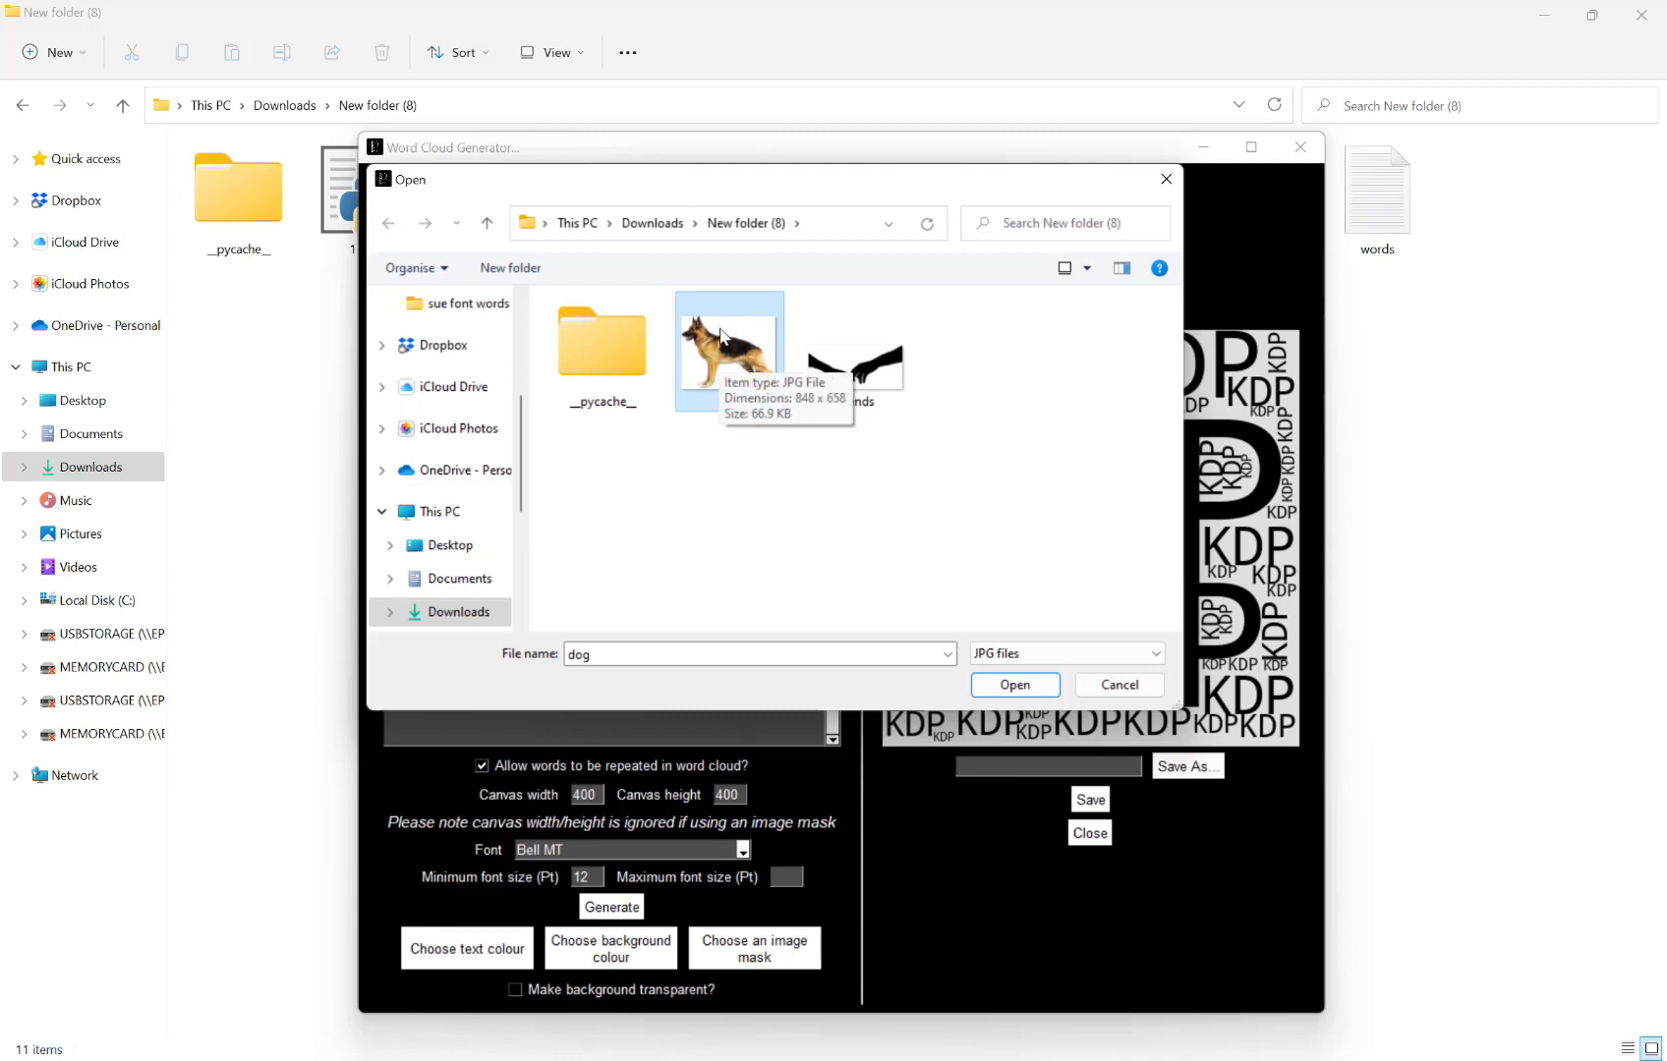
pyautogui.moveTo(856, 361)
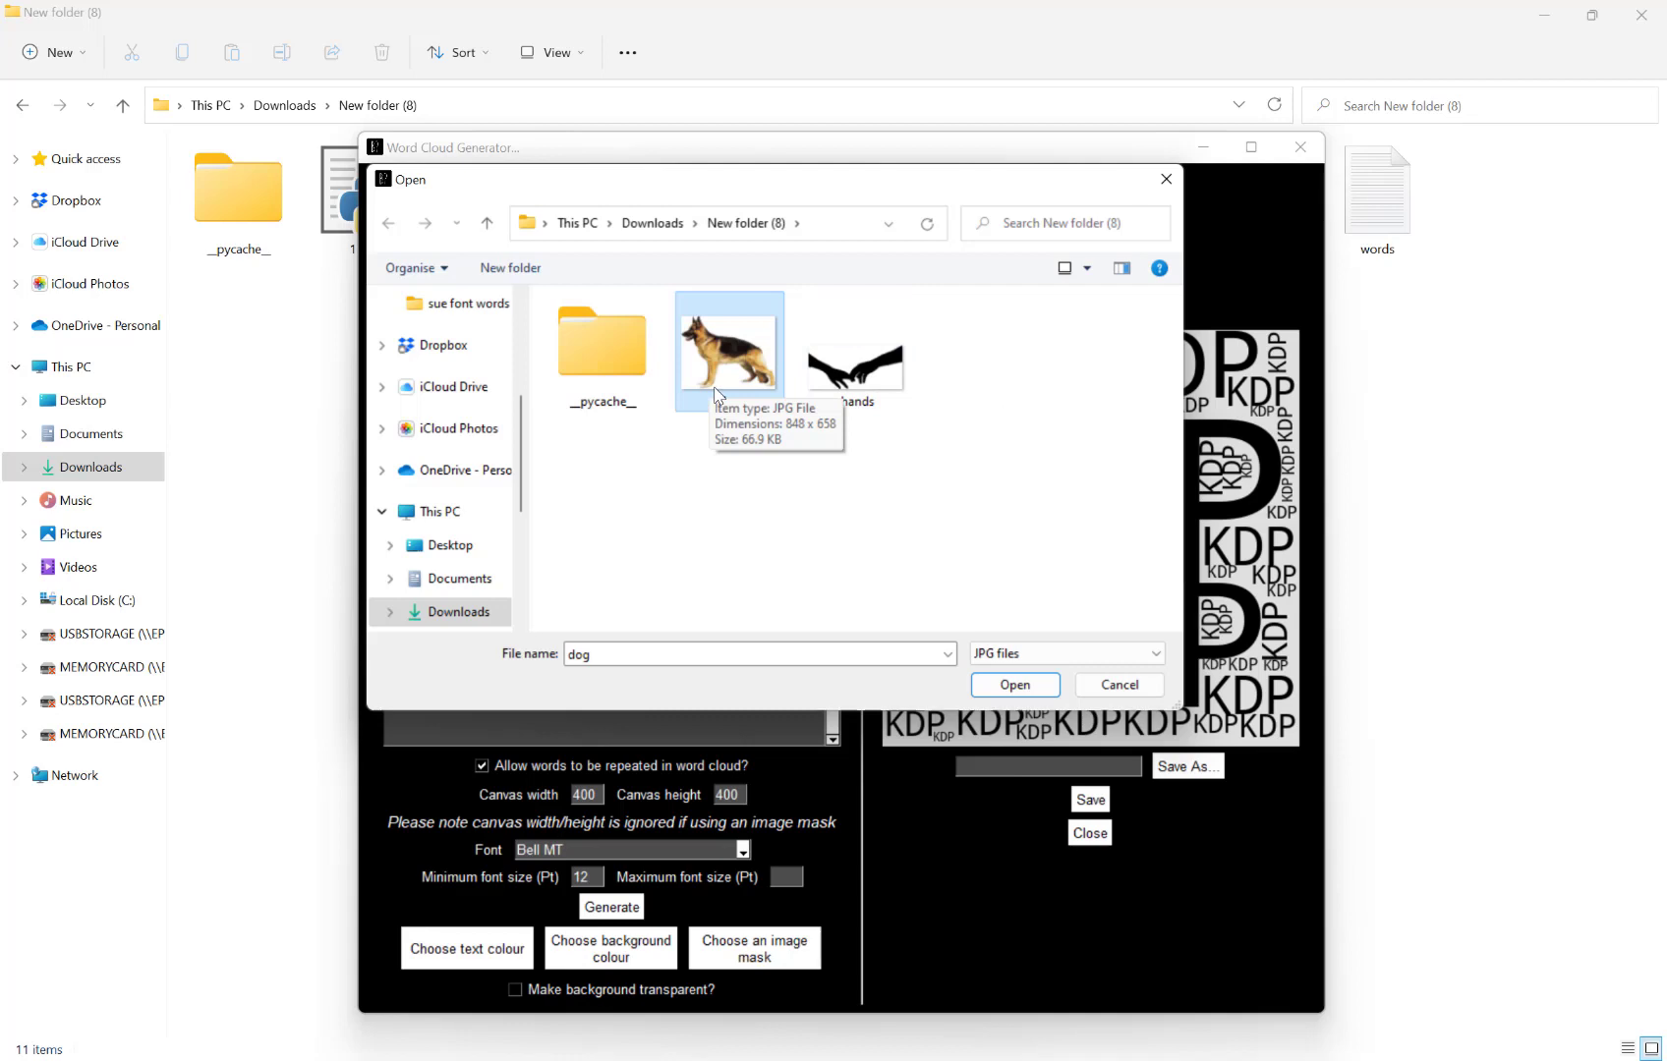
pyautogui.moveTo(741, 370)
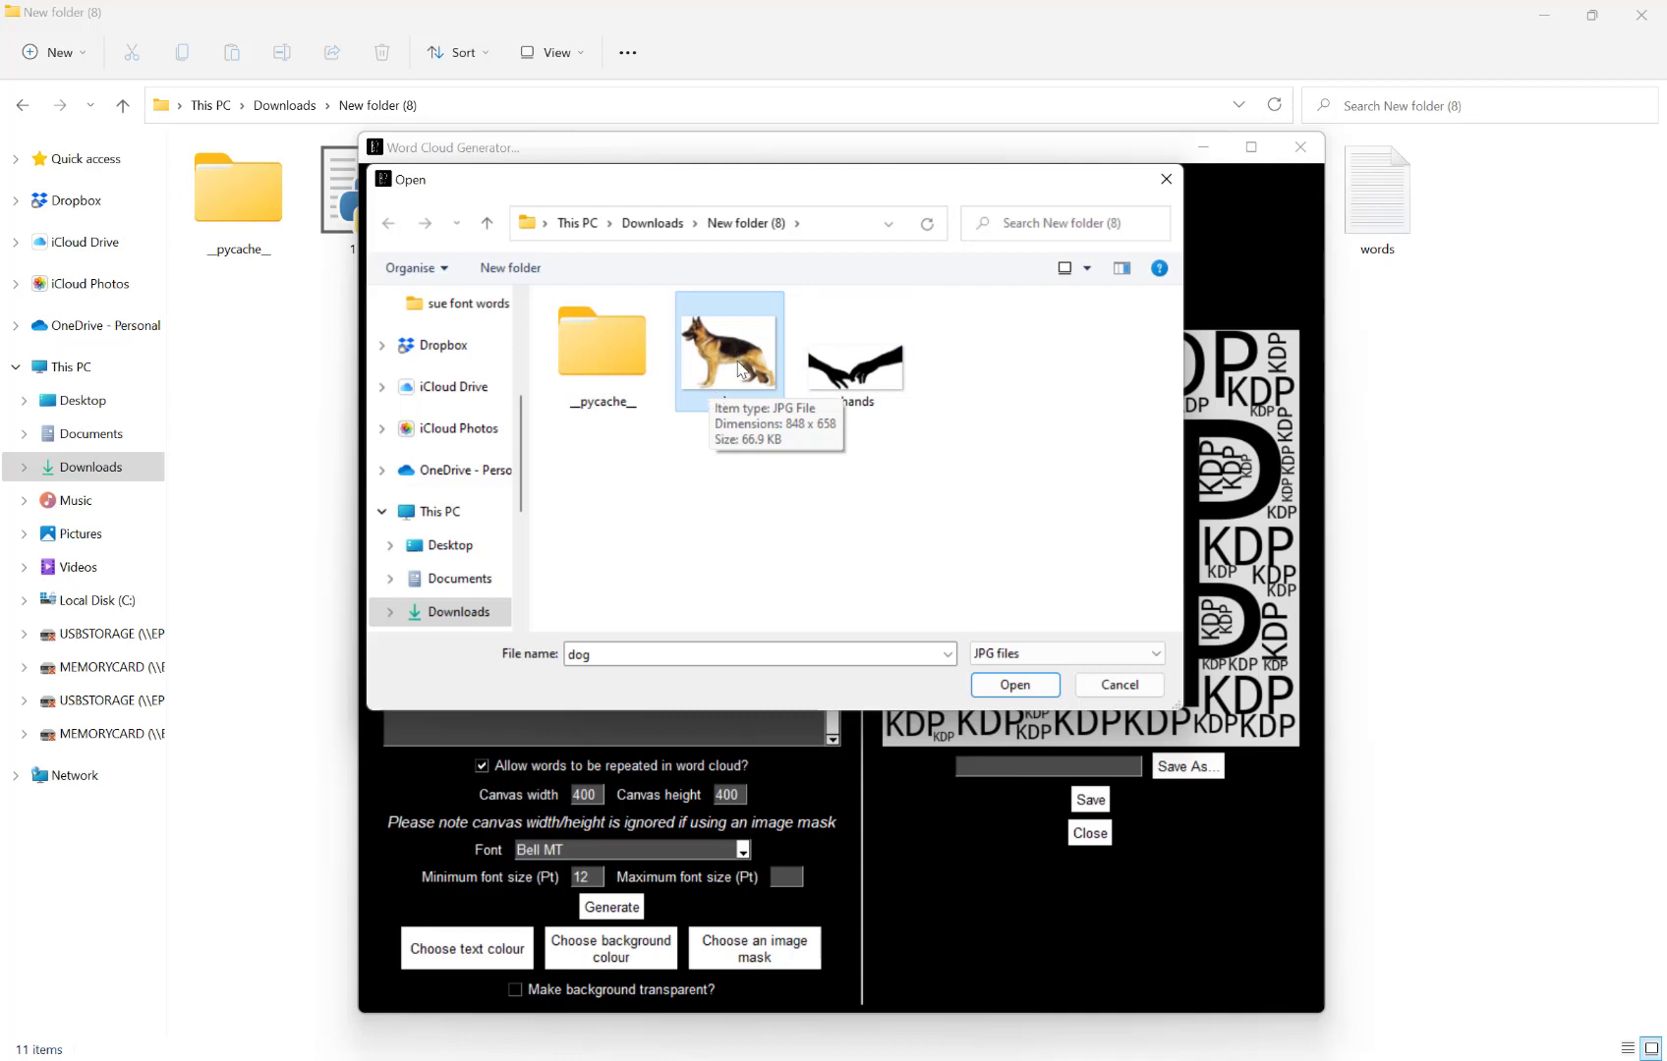
pyautogui.moveTo(745, 377)
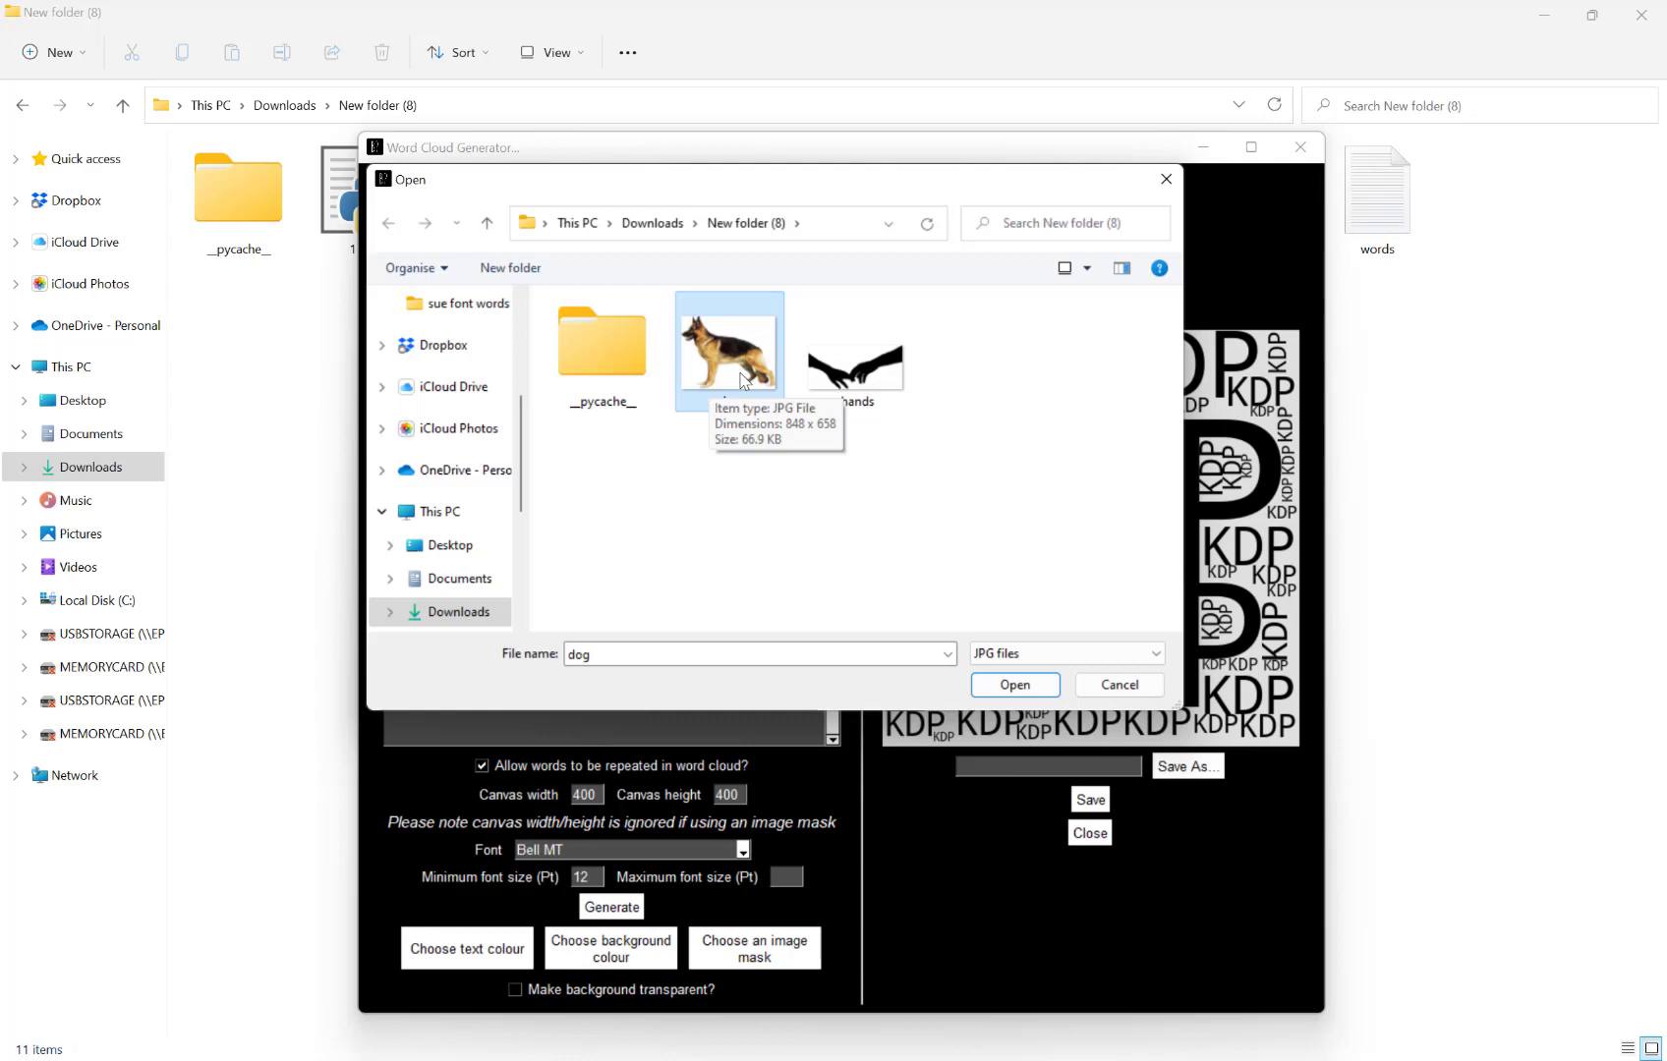
pyautogui.moveTo(759, 344)
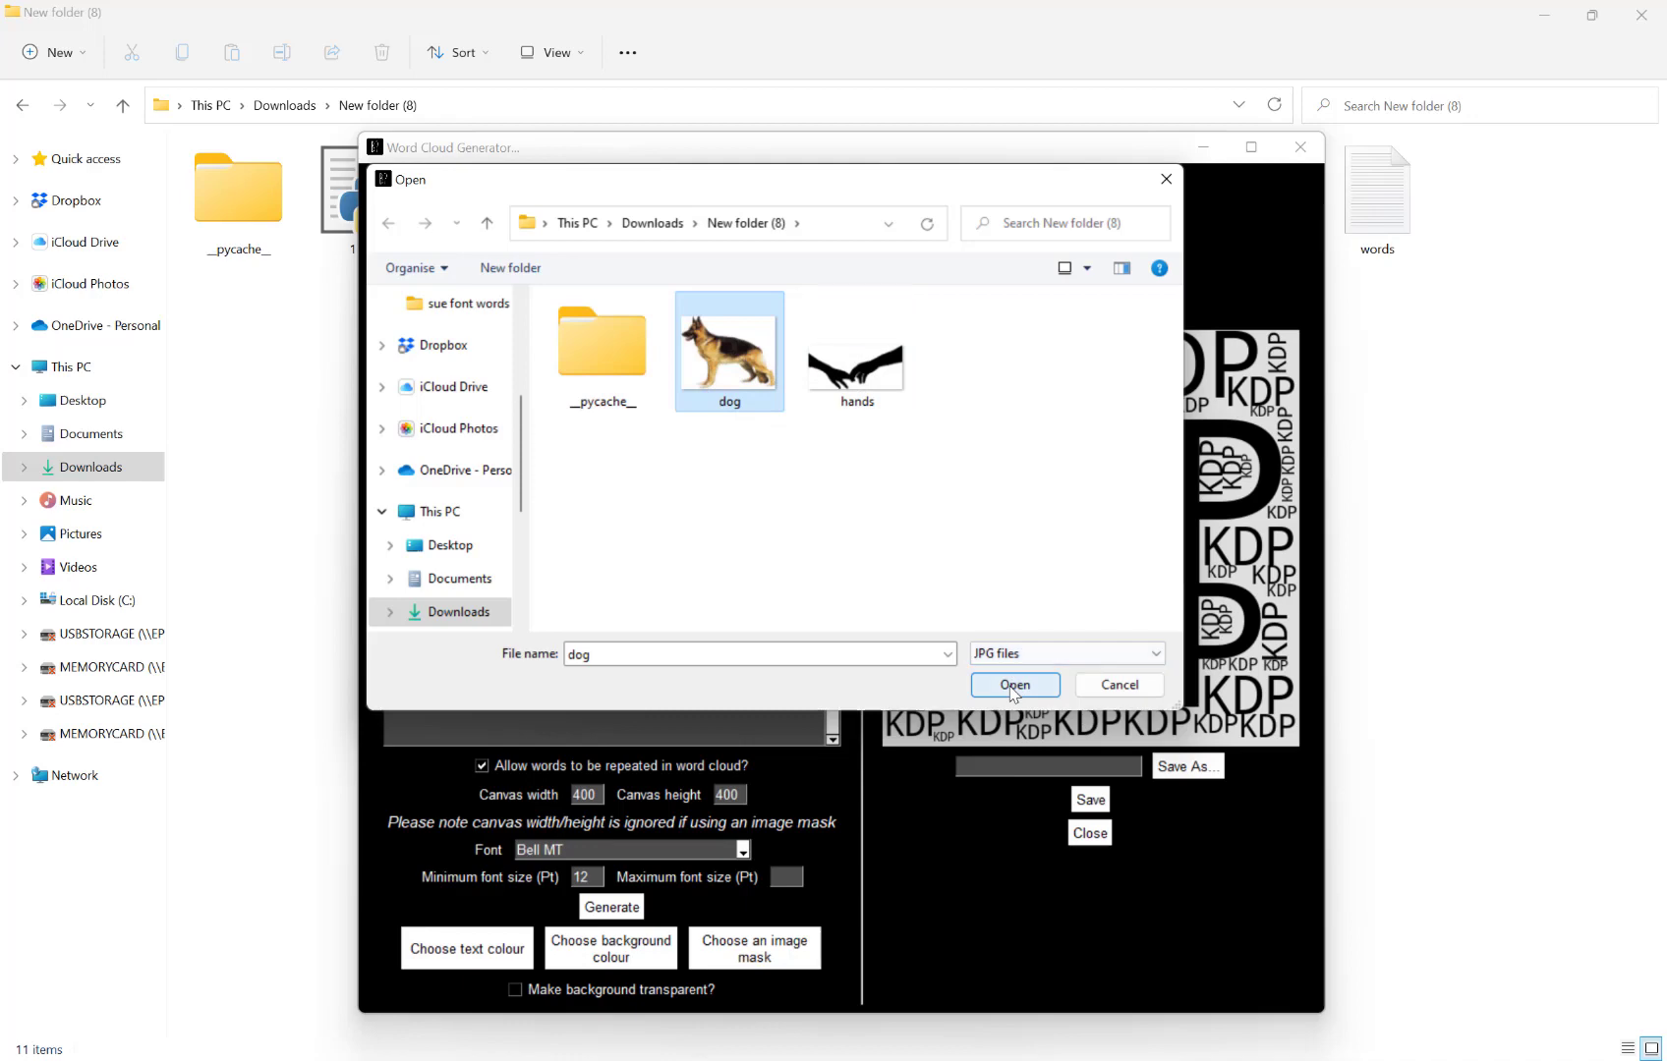
pyautogui.click(1013, 683)
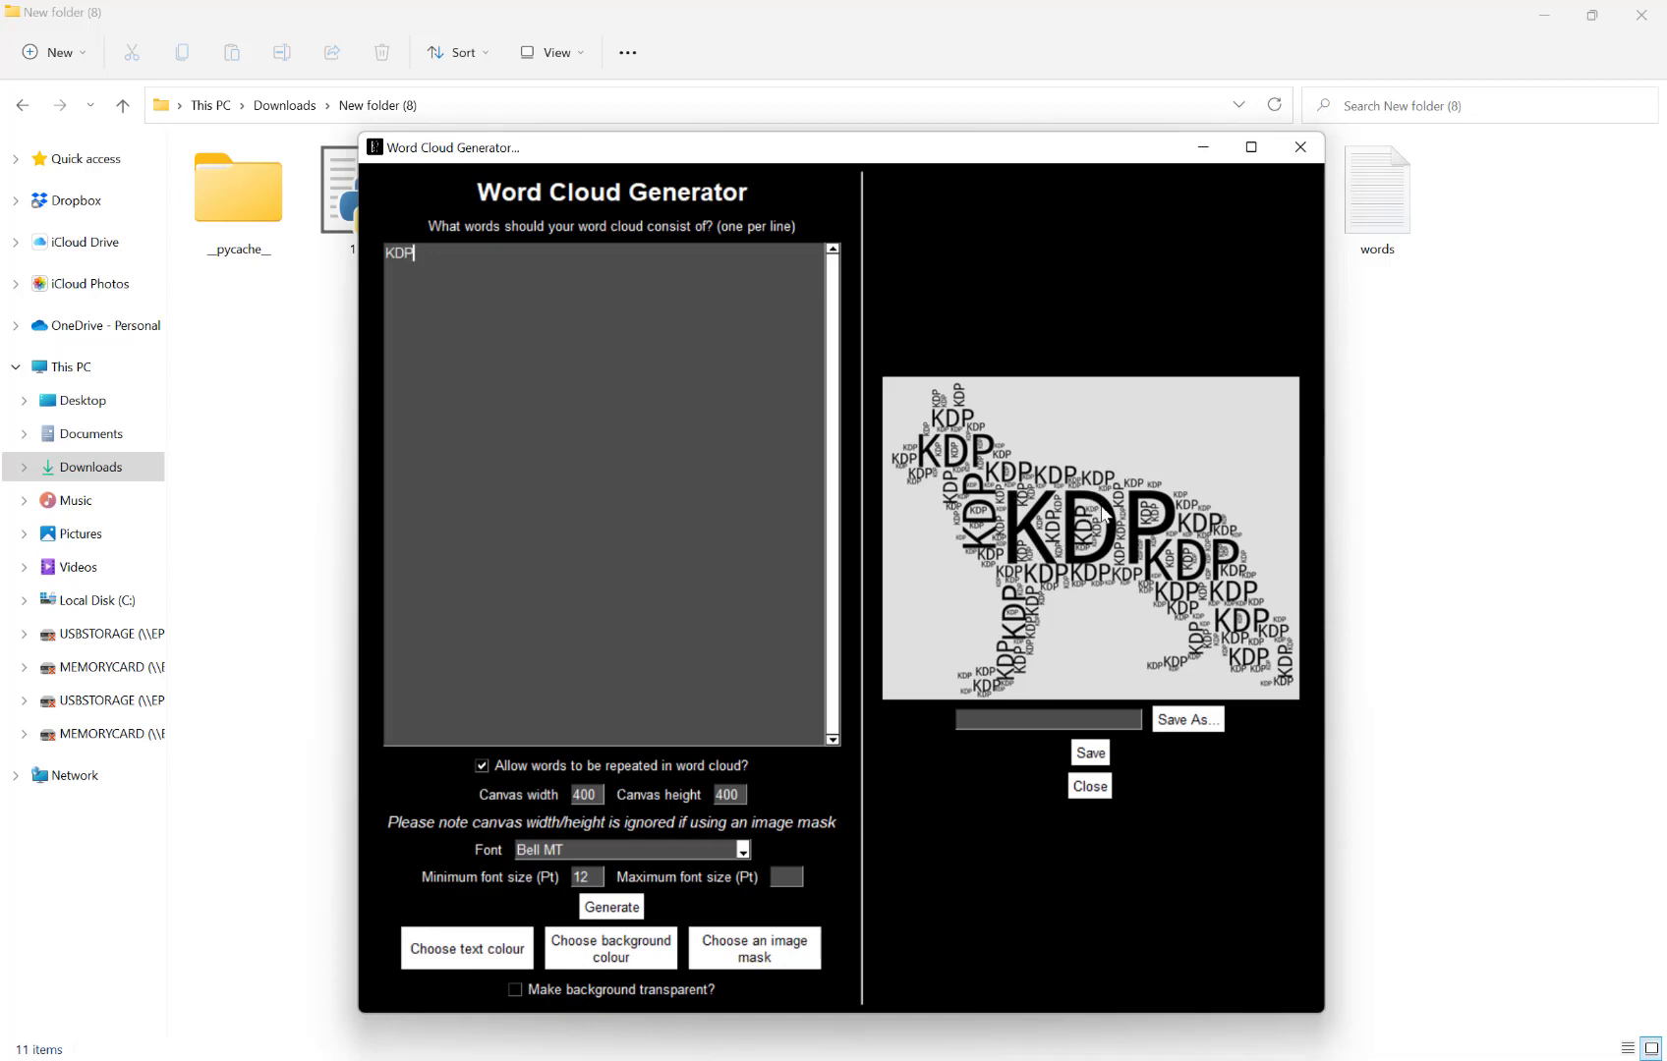
pyautogui.moveTo(951, 879)
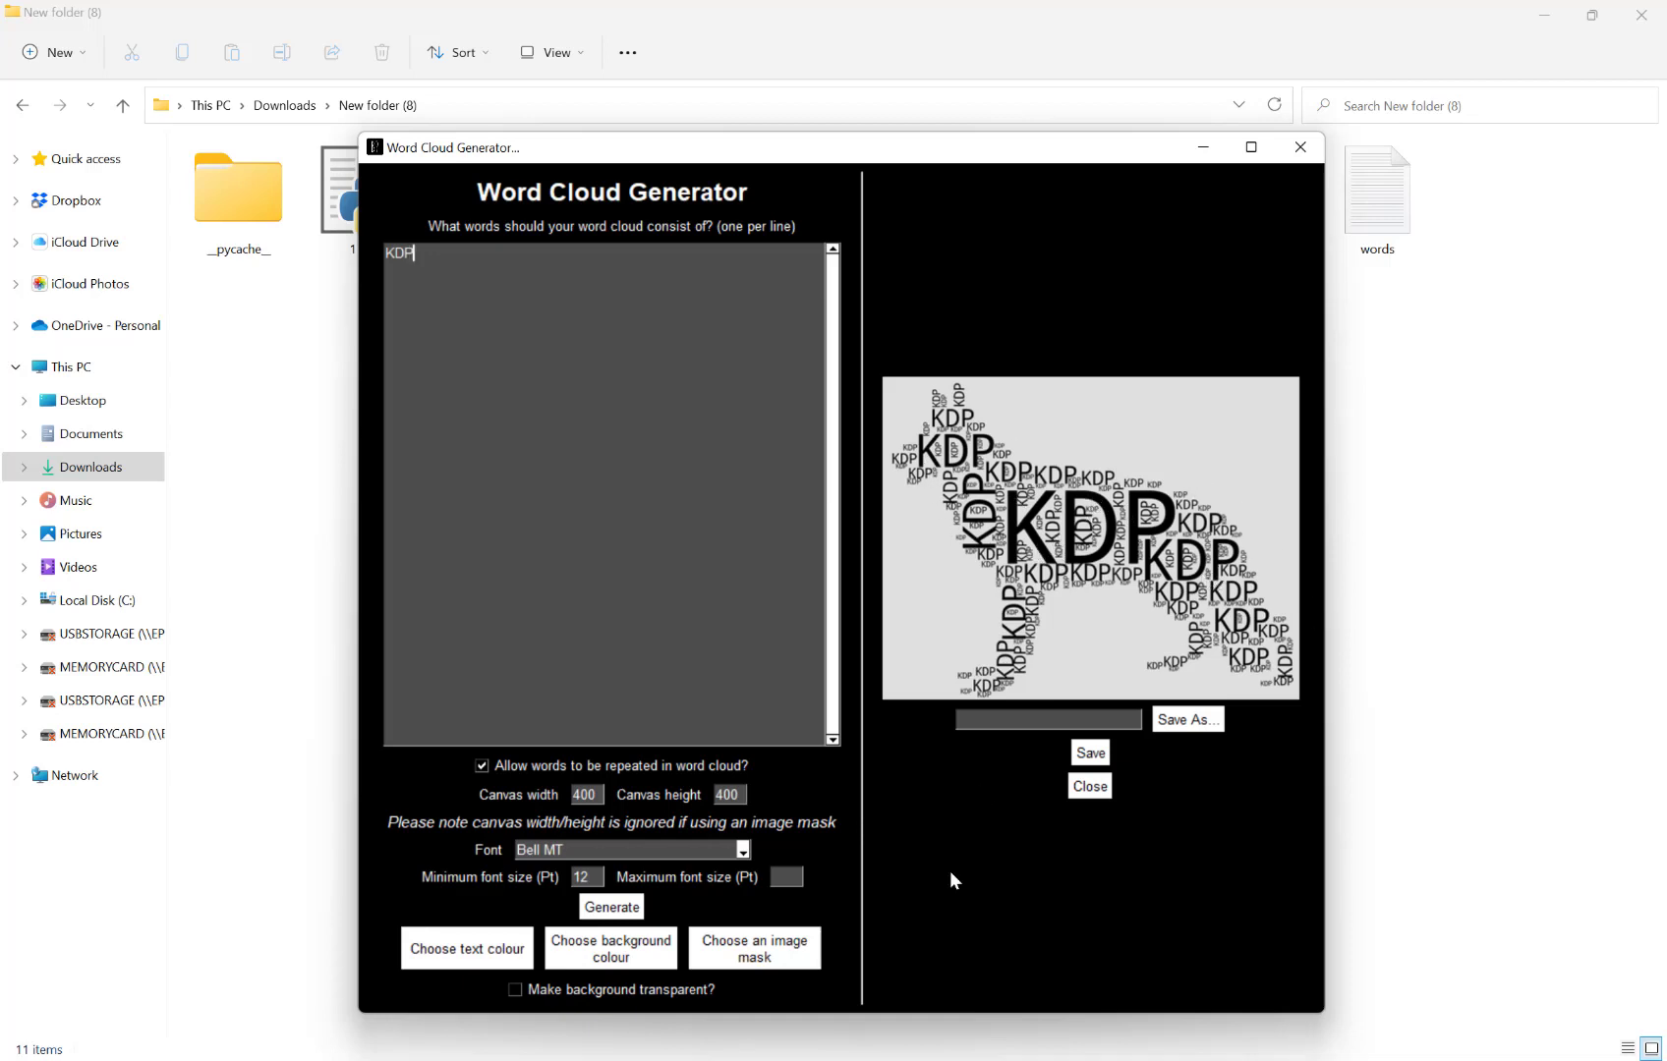
pyautogui.moveTo(652, 807)
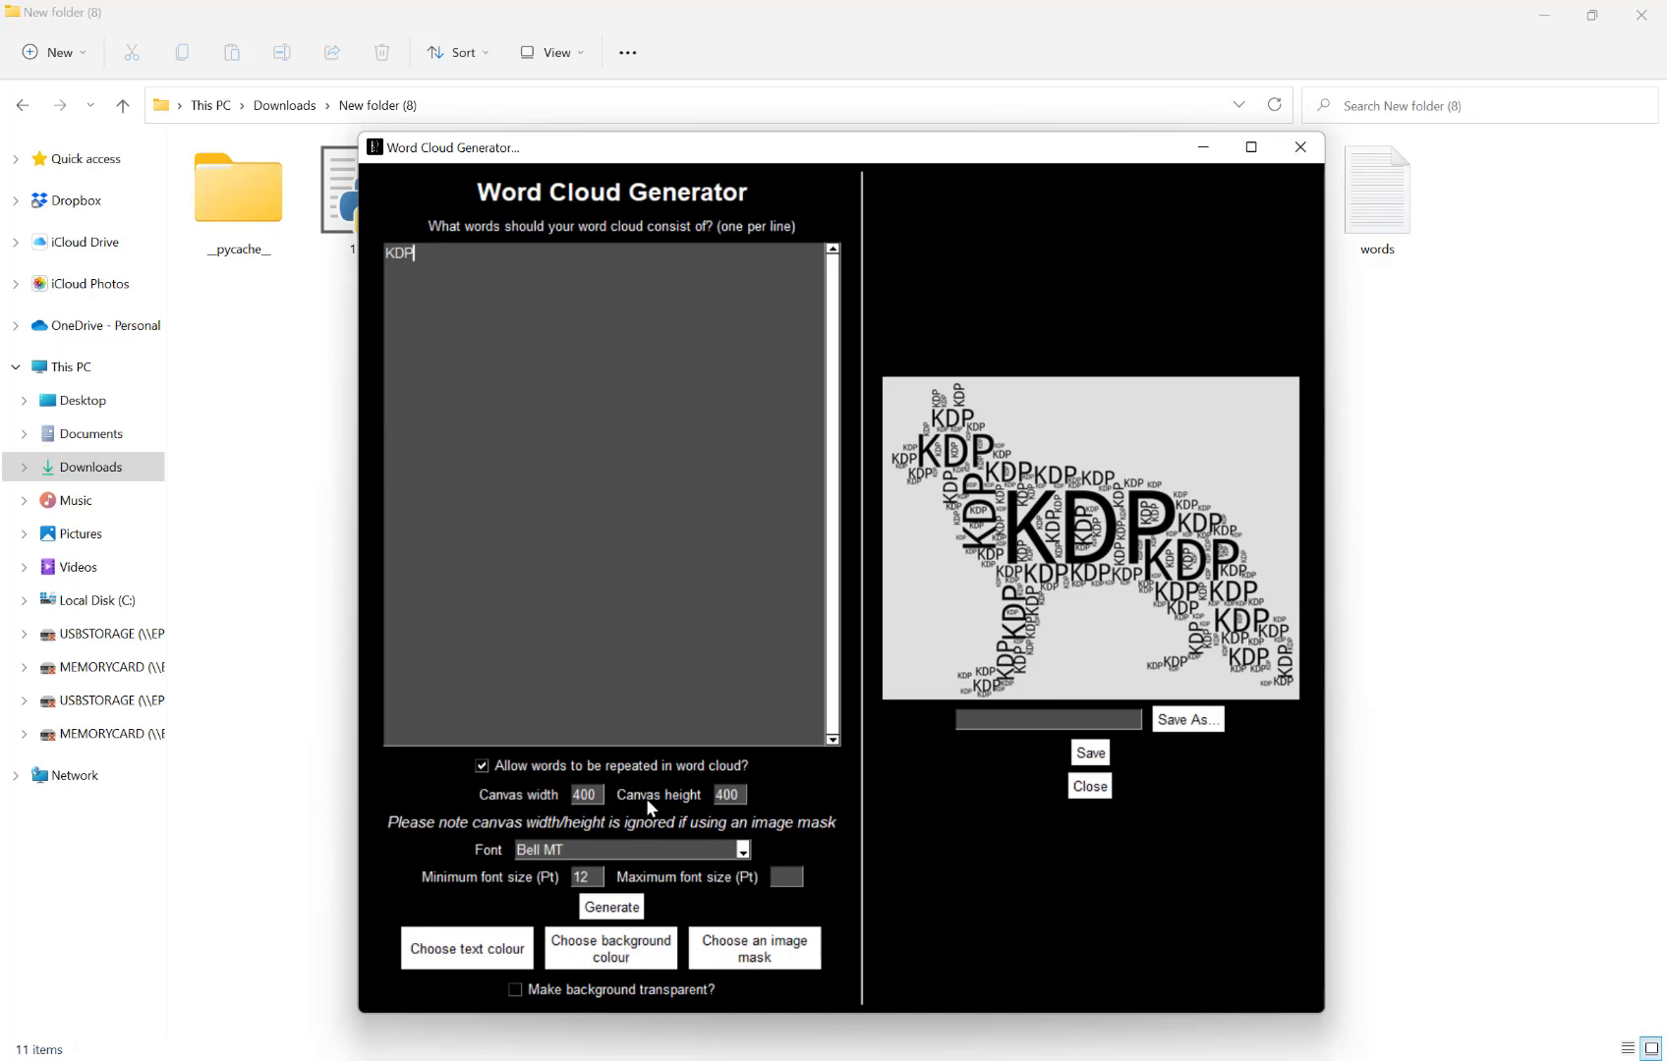
# Regenerate the dog-shaped KDP cloud, now on a white background.
pyautogui.click(466, 947)
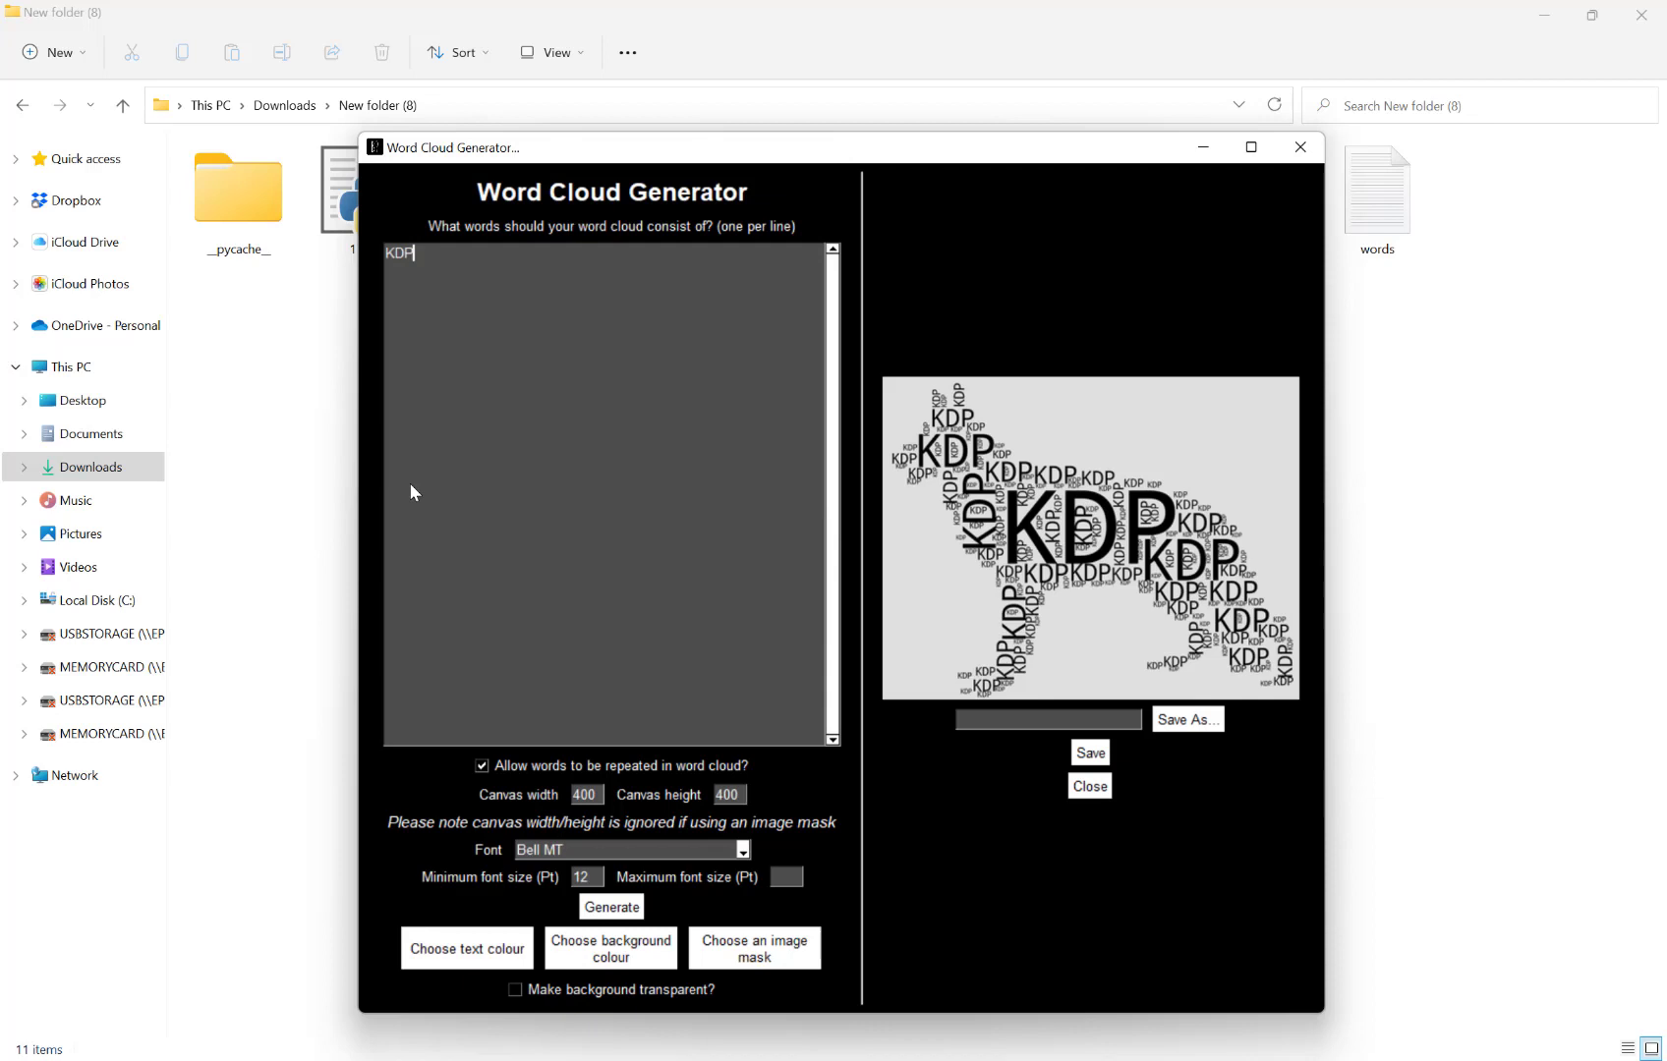
pyautogui.click(611, 906)
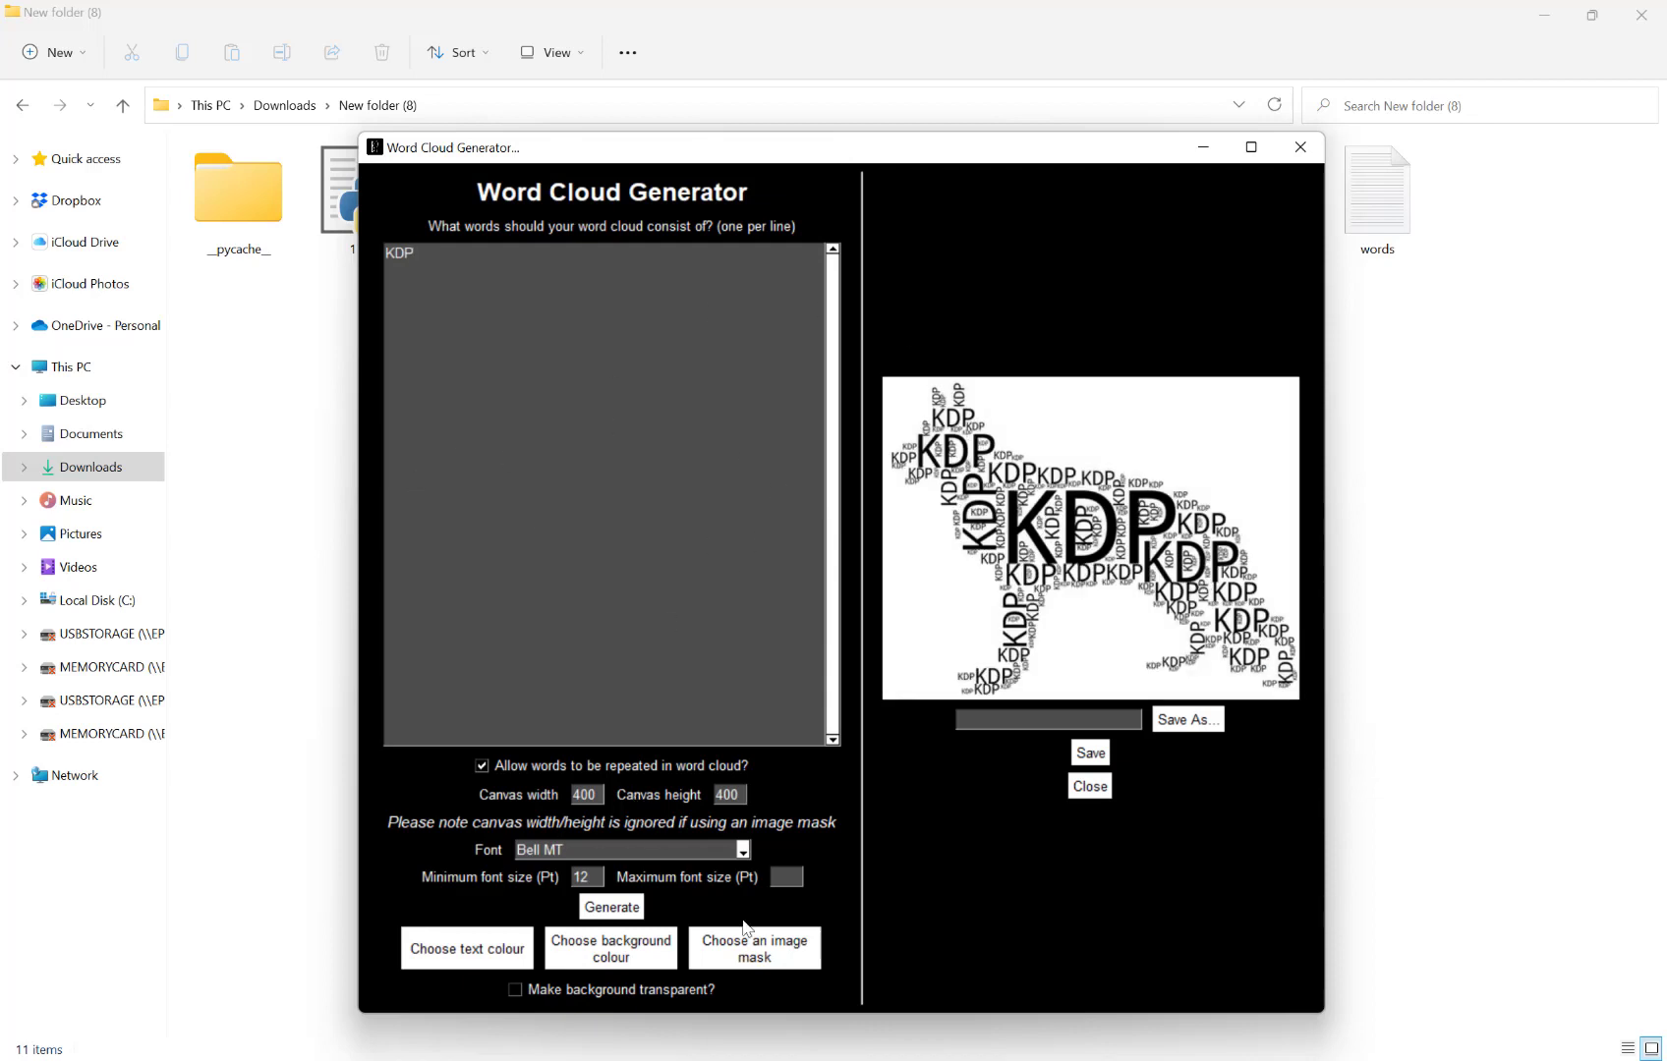
# Replace the image mask with the hands JPG picture.
pyautogui.click(754, 948)
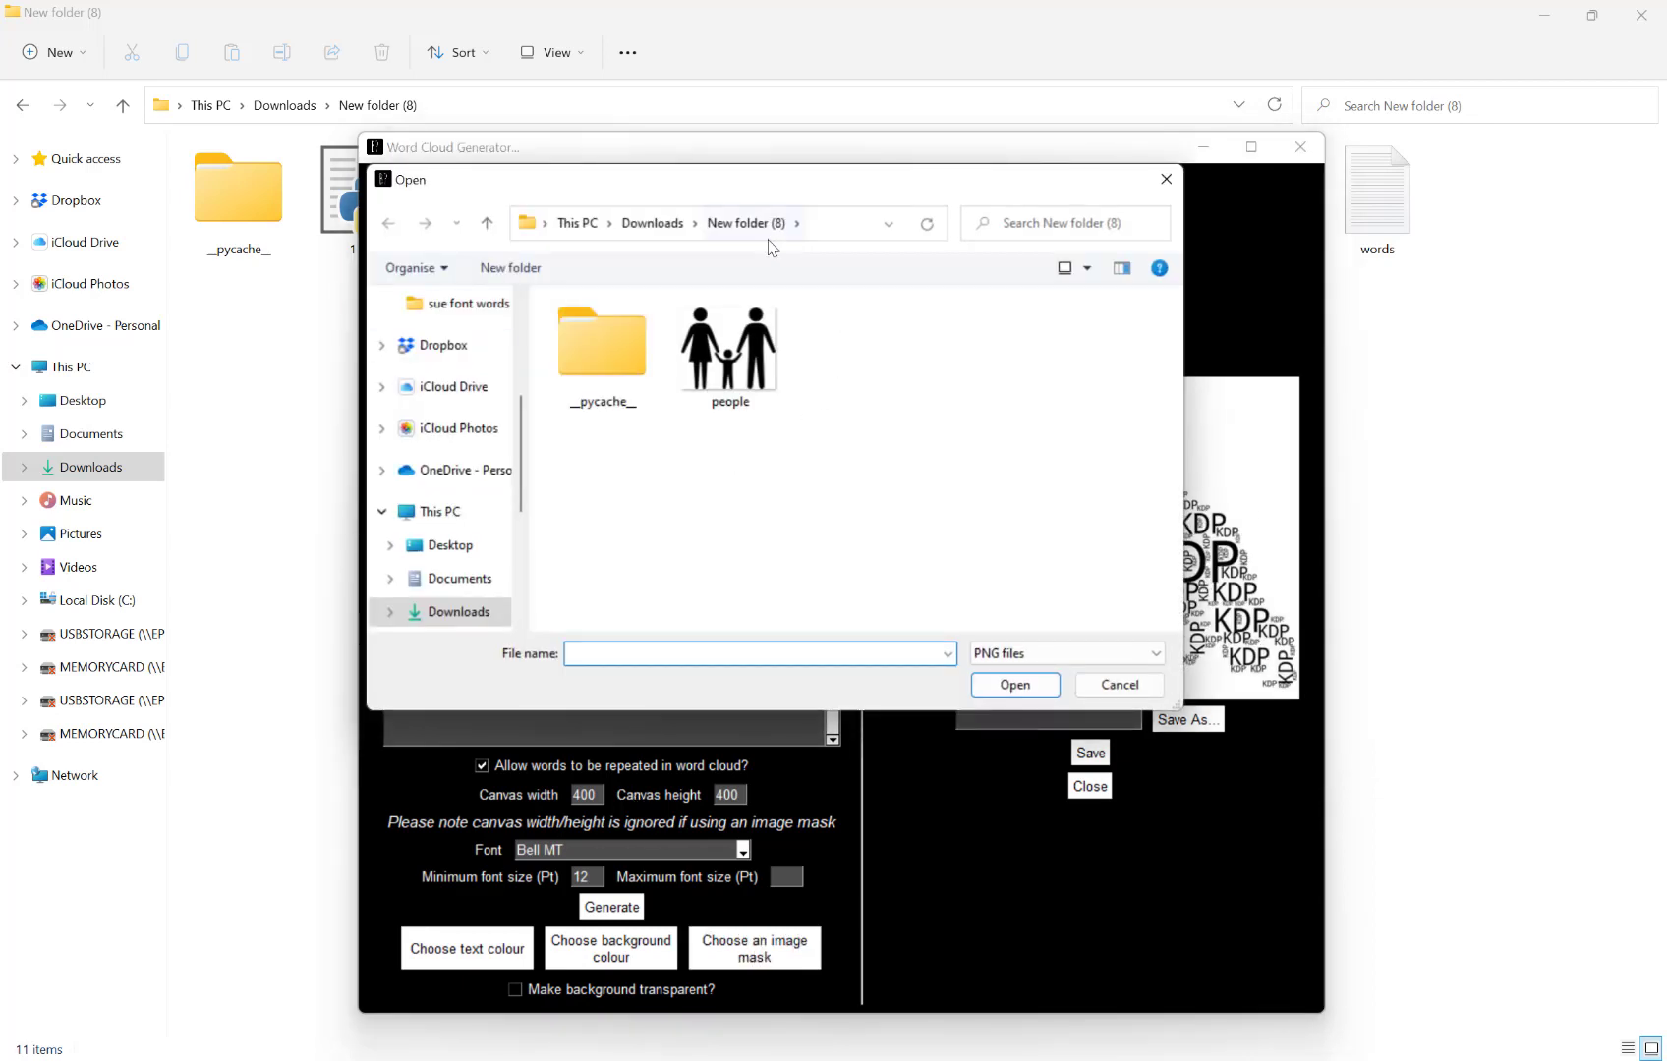
pyautogui.click(1063, 653)
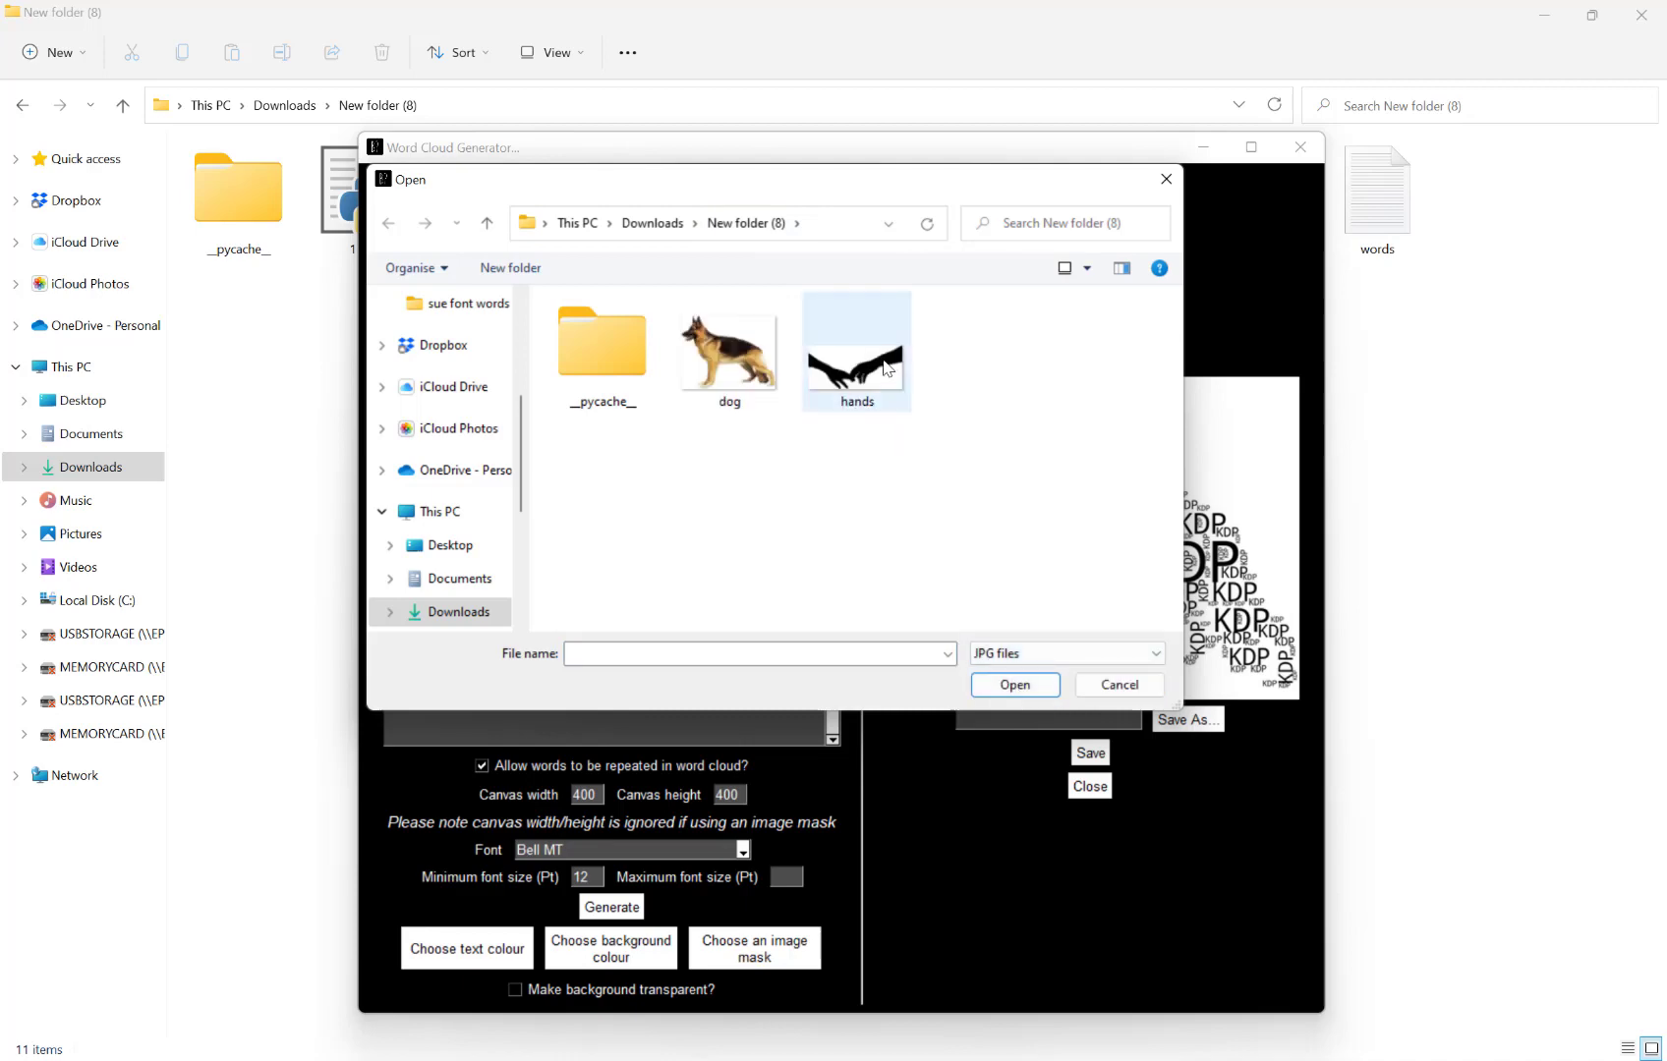
pyautogui.click(1012, 684)
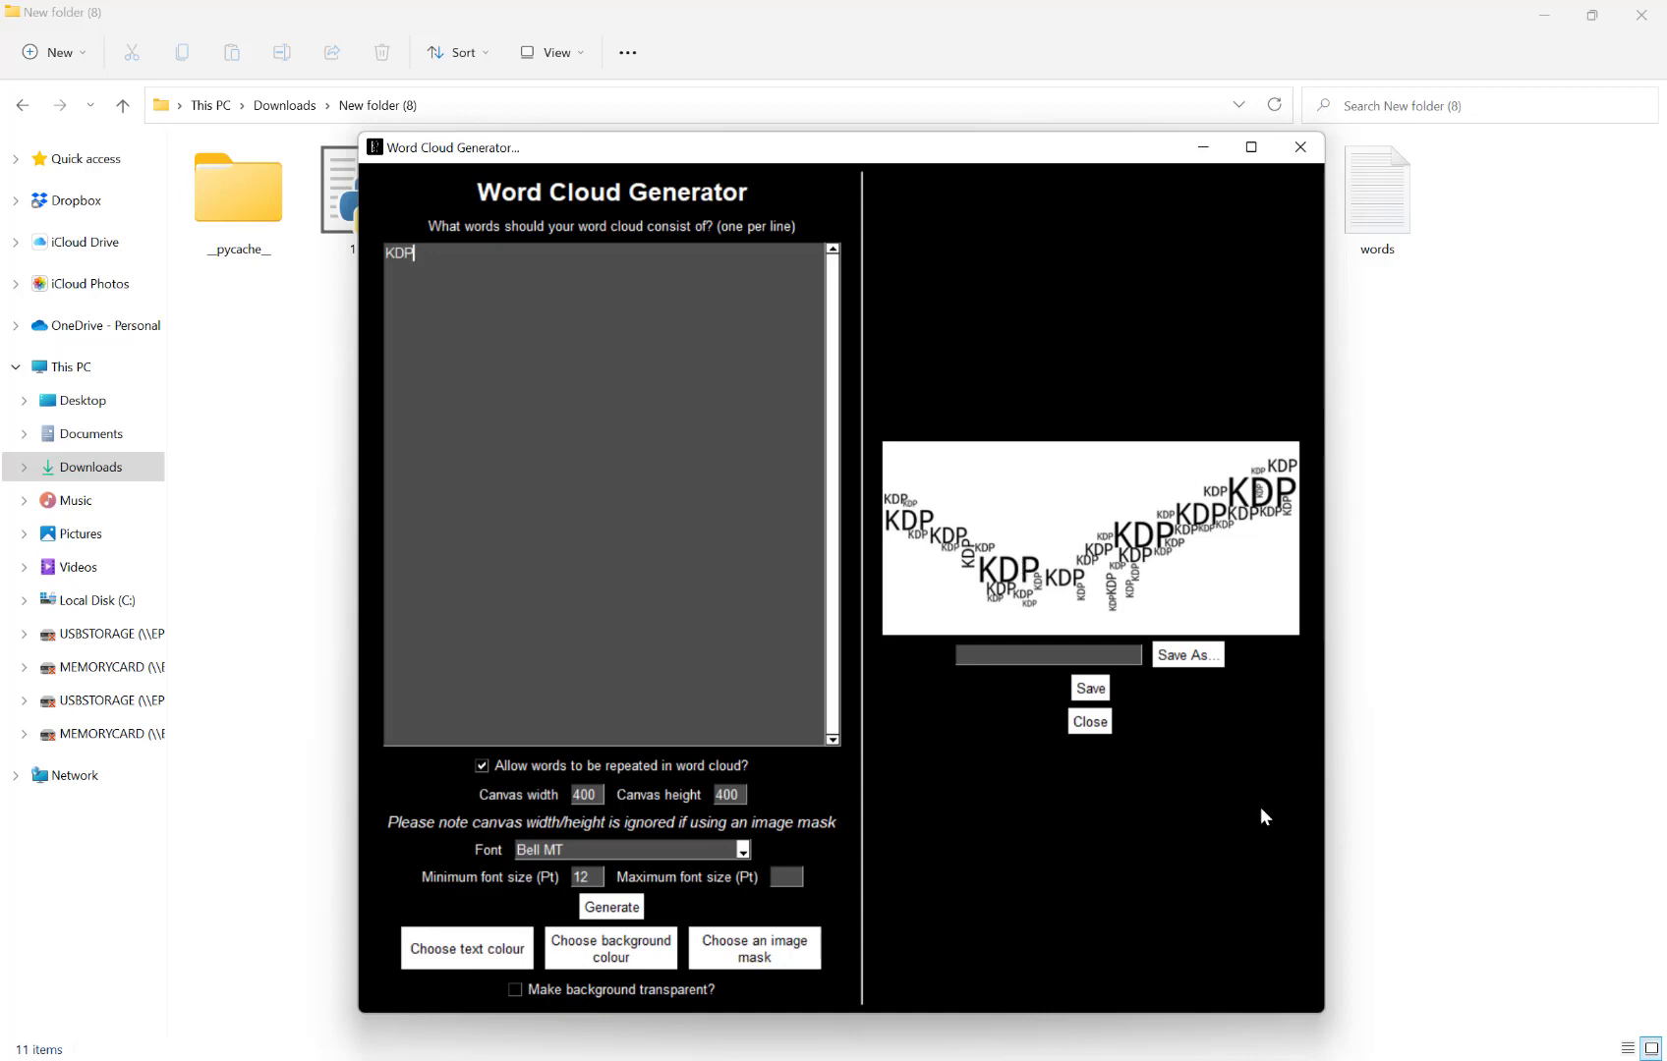
pyautogui.moveTo(1046, 655)
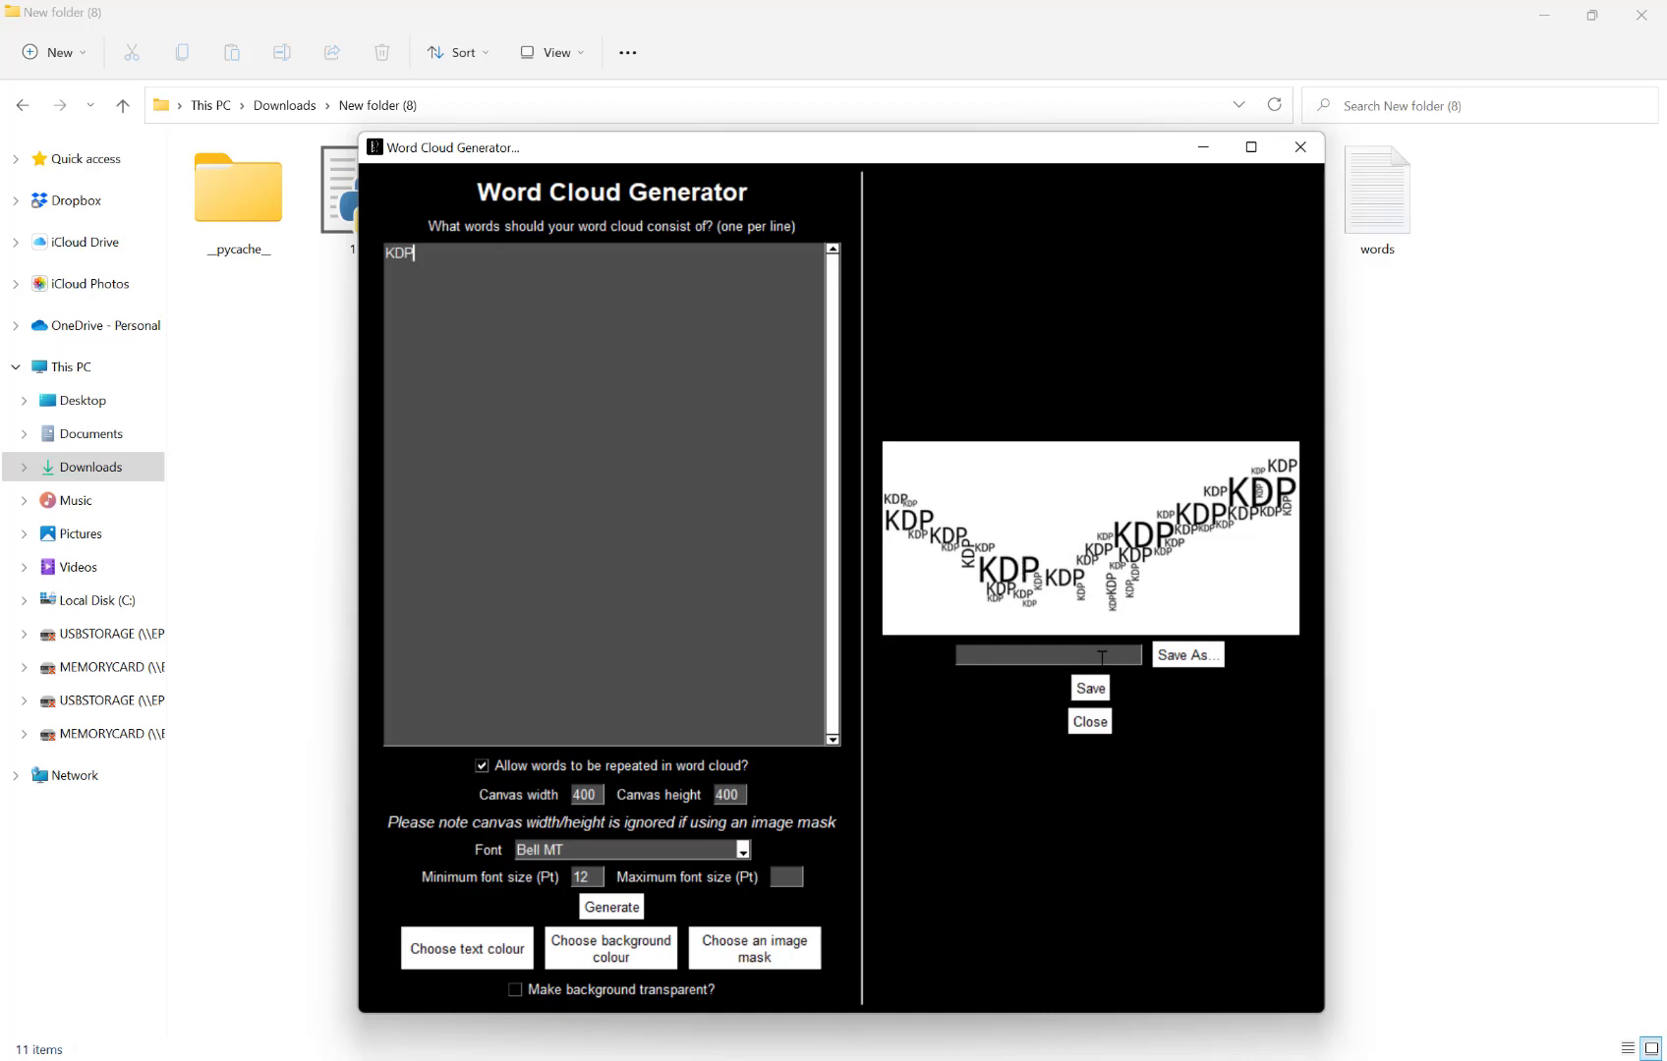
# Open Save As and set the file type to SVG.
pyautogui.click(1186, 653)
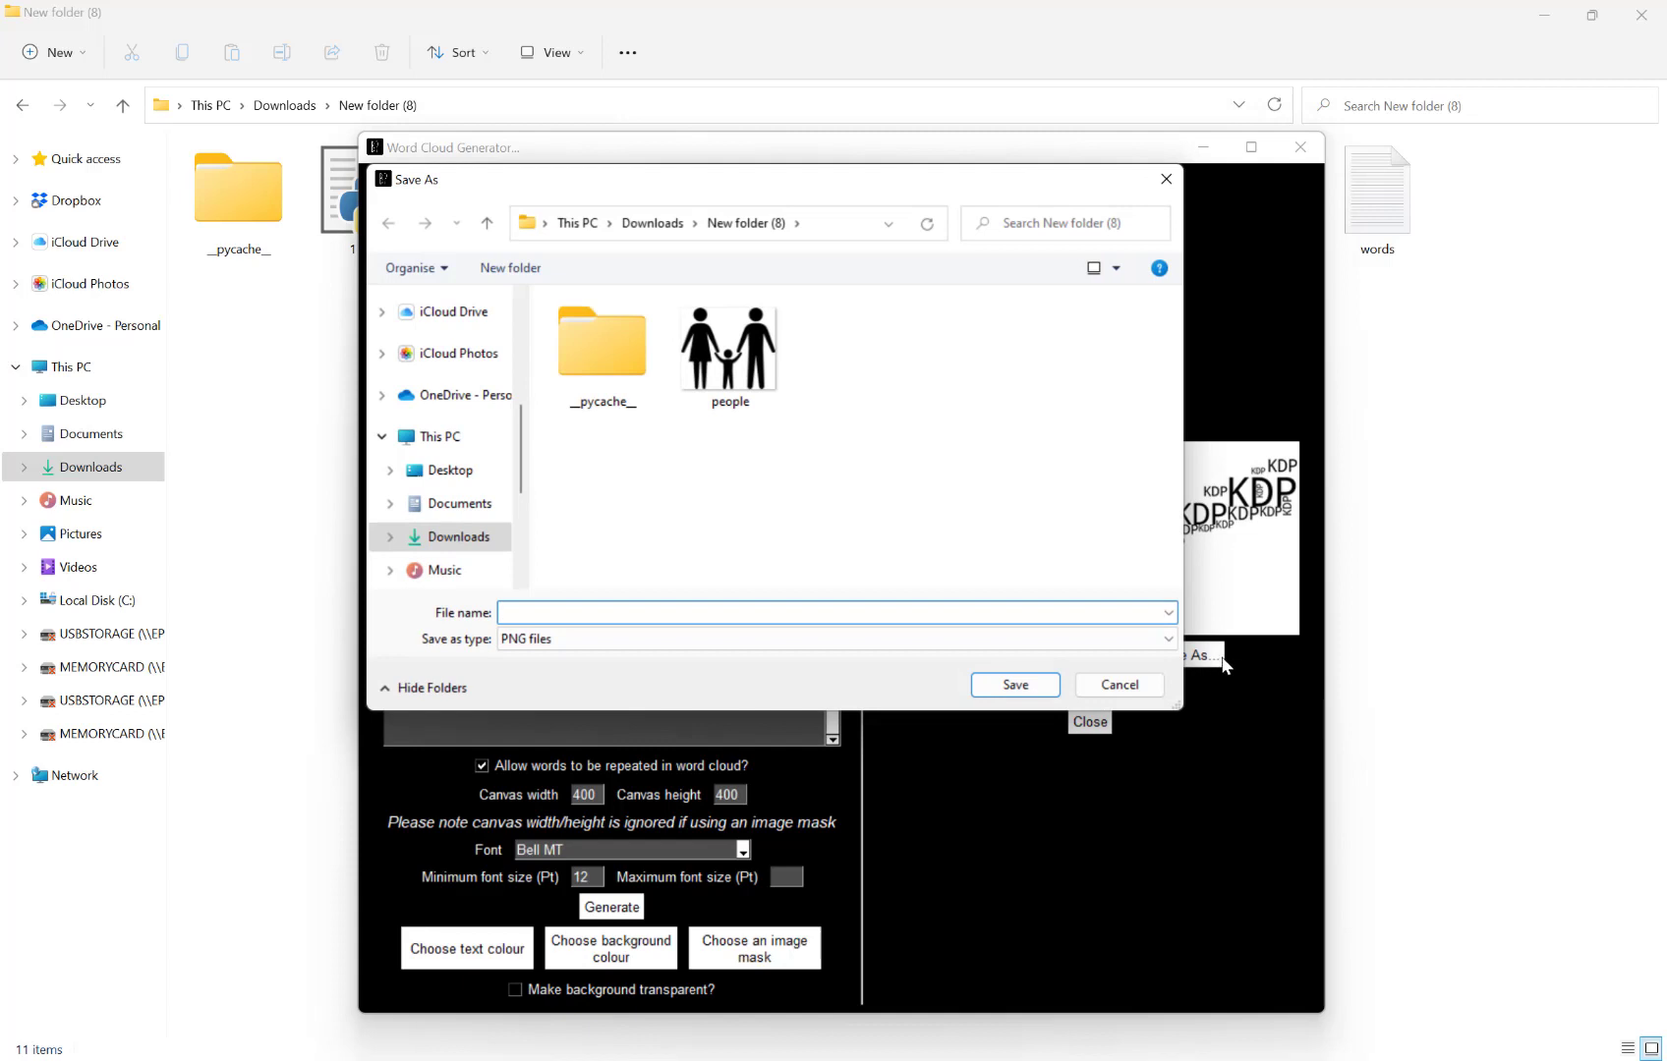
pyautogui.moveTo(686, 639)
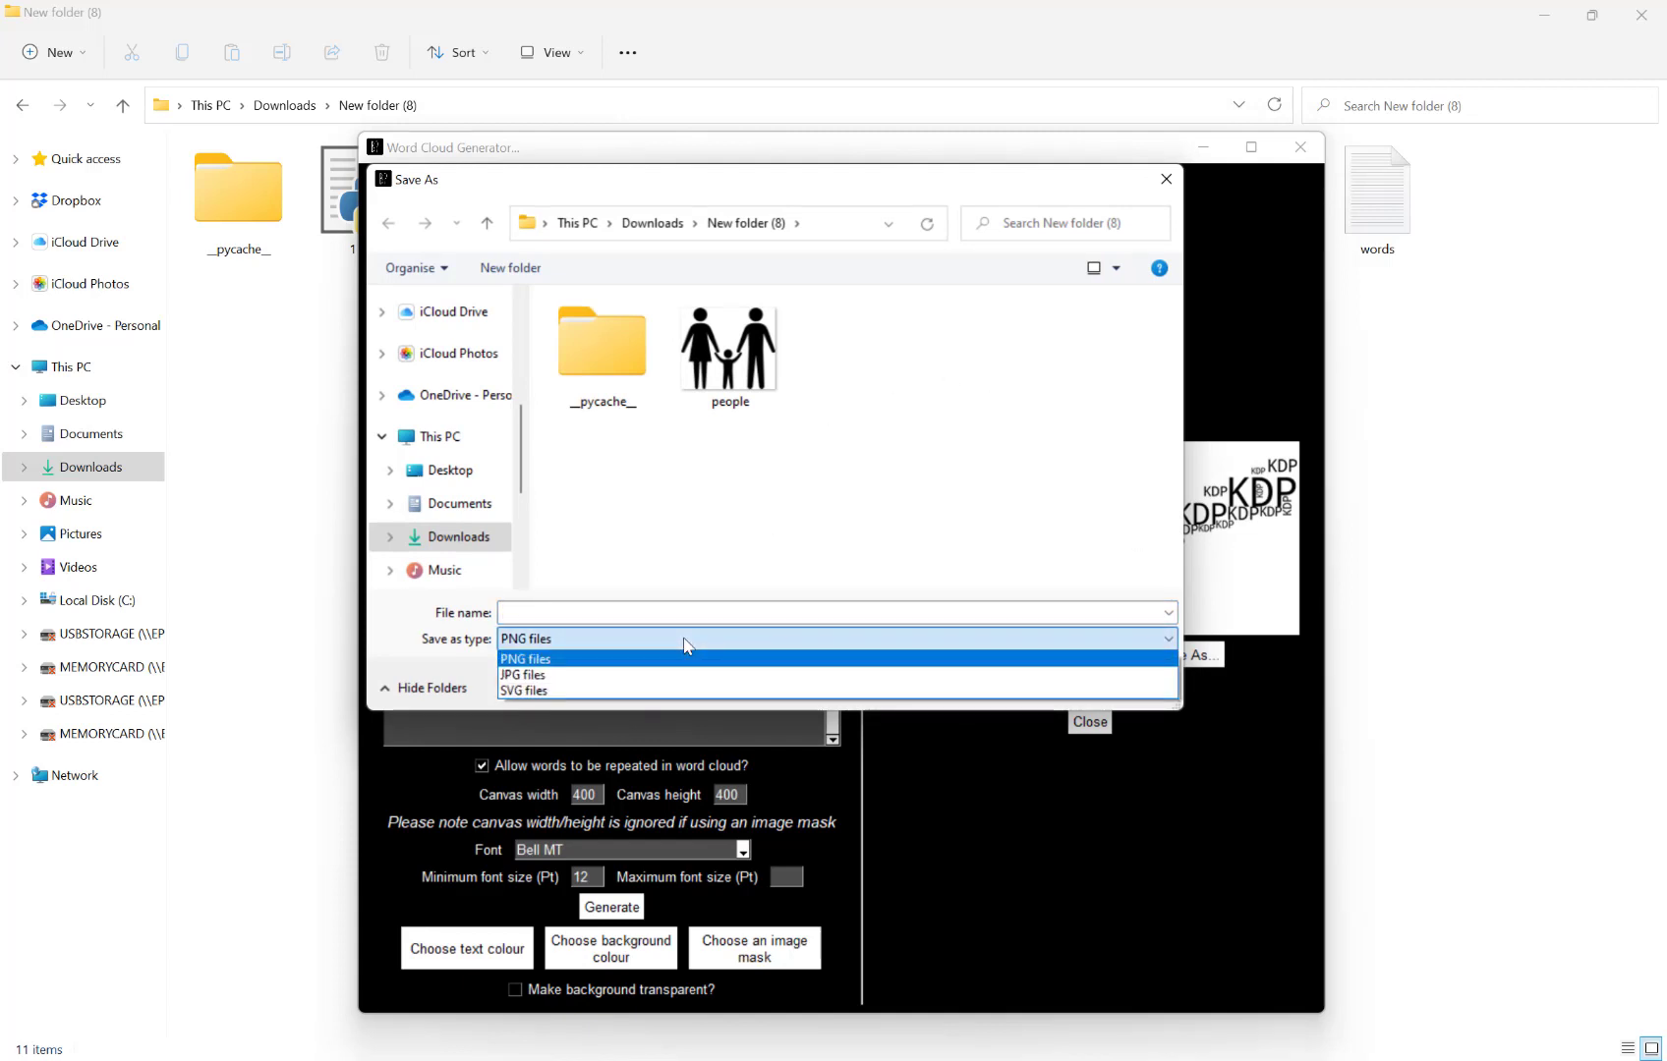
pyautogui.moveTo(563, 668)
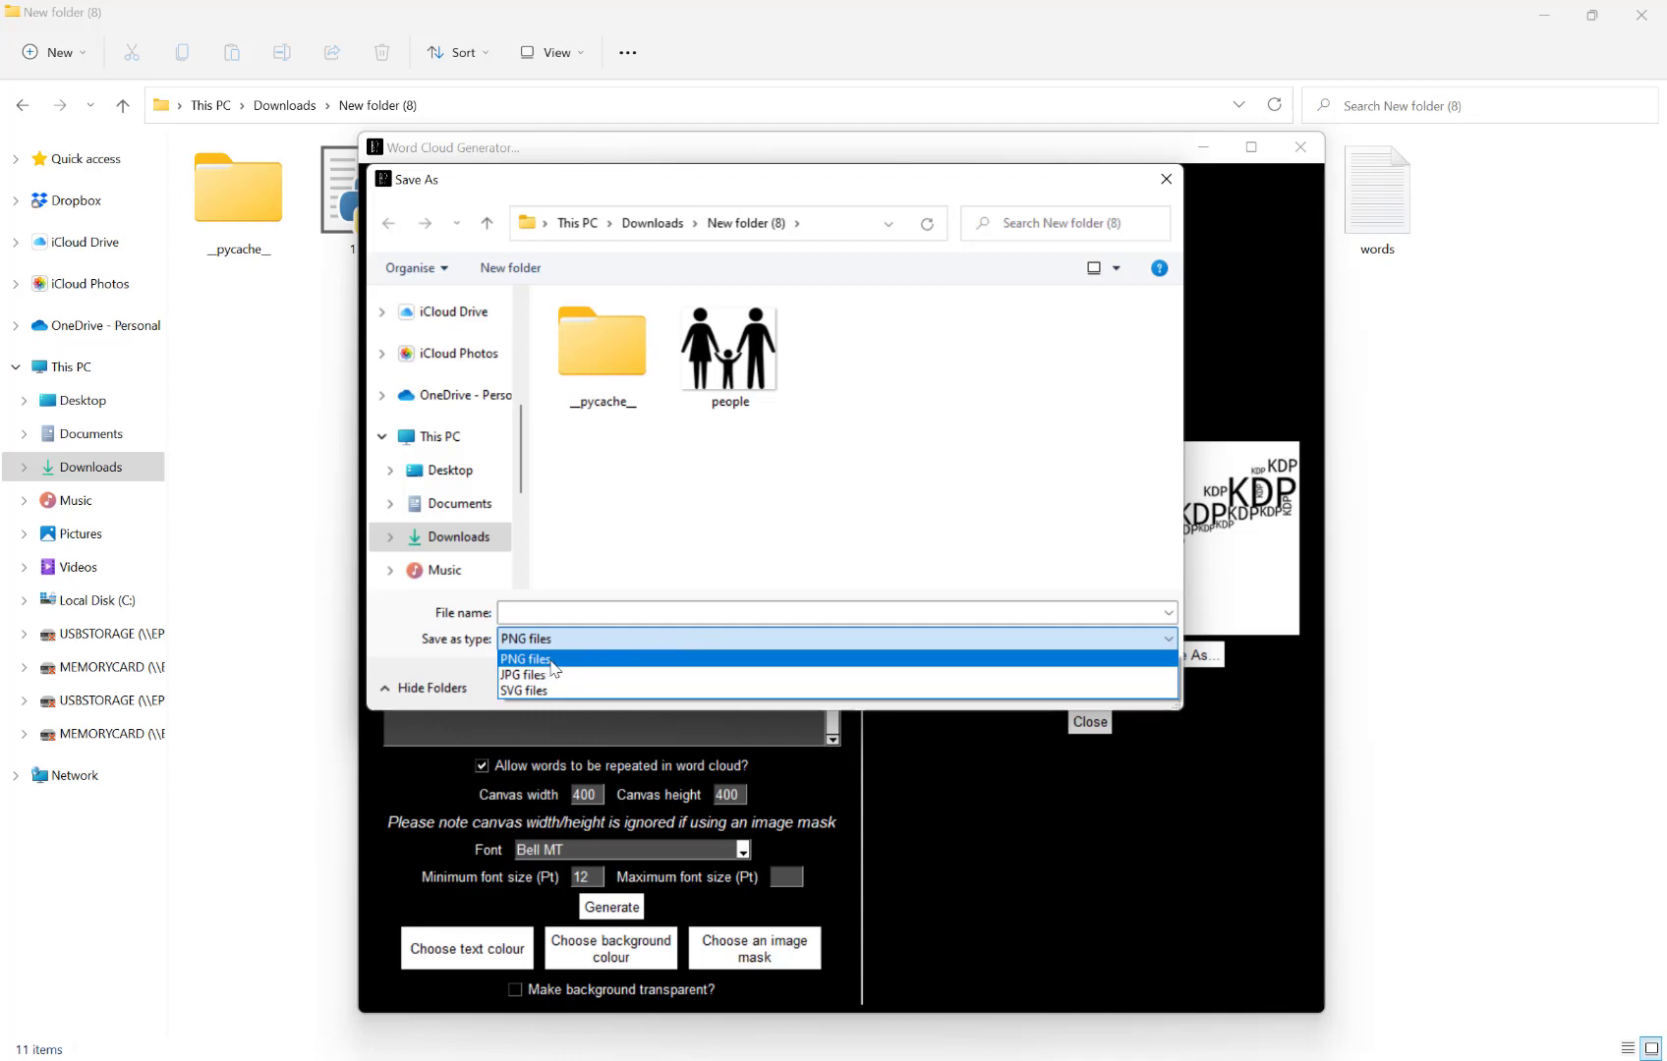
pyautogui.moveTo(552, 691)
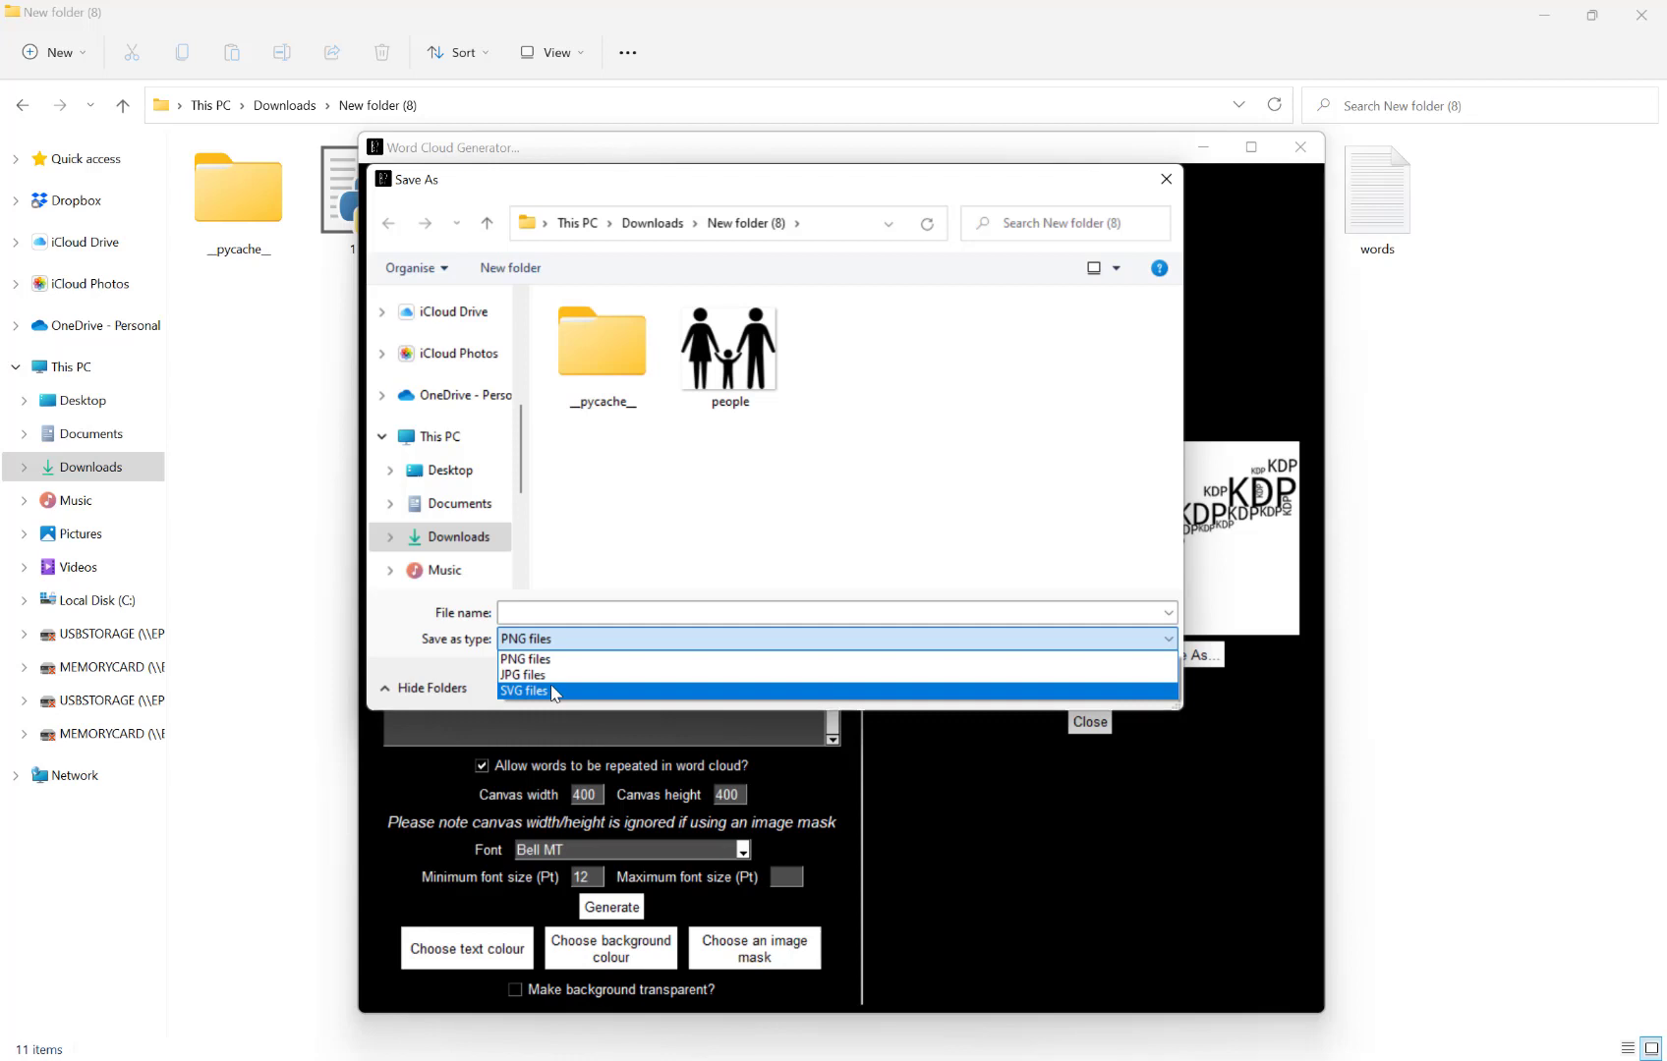
pyautogui.moveTo(549, 660)
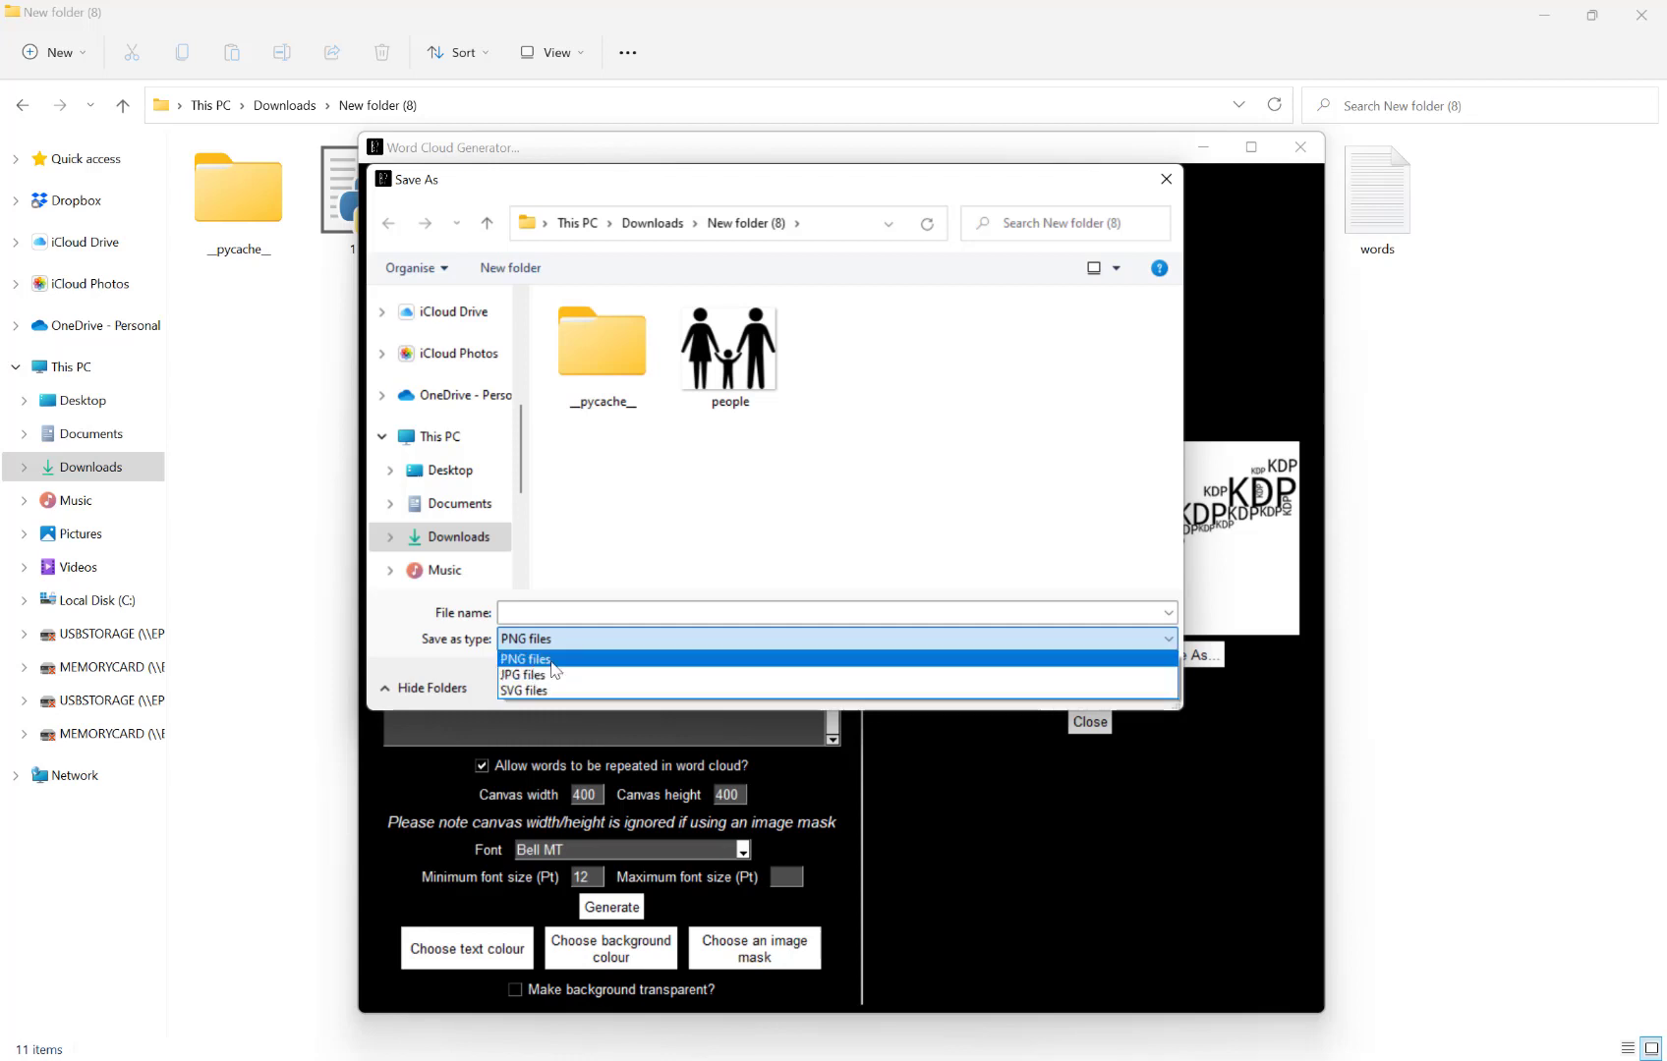
pyautogui.moveTo(522, 674)
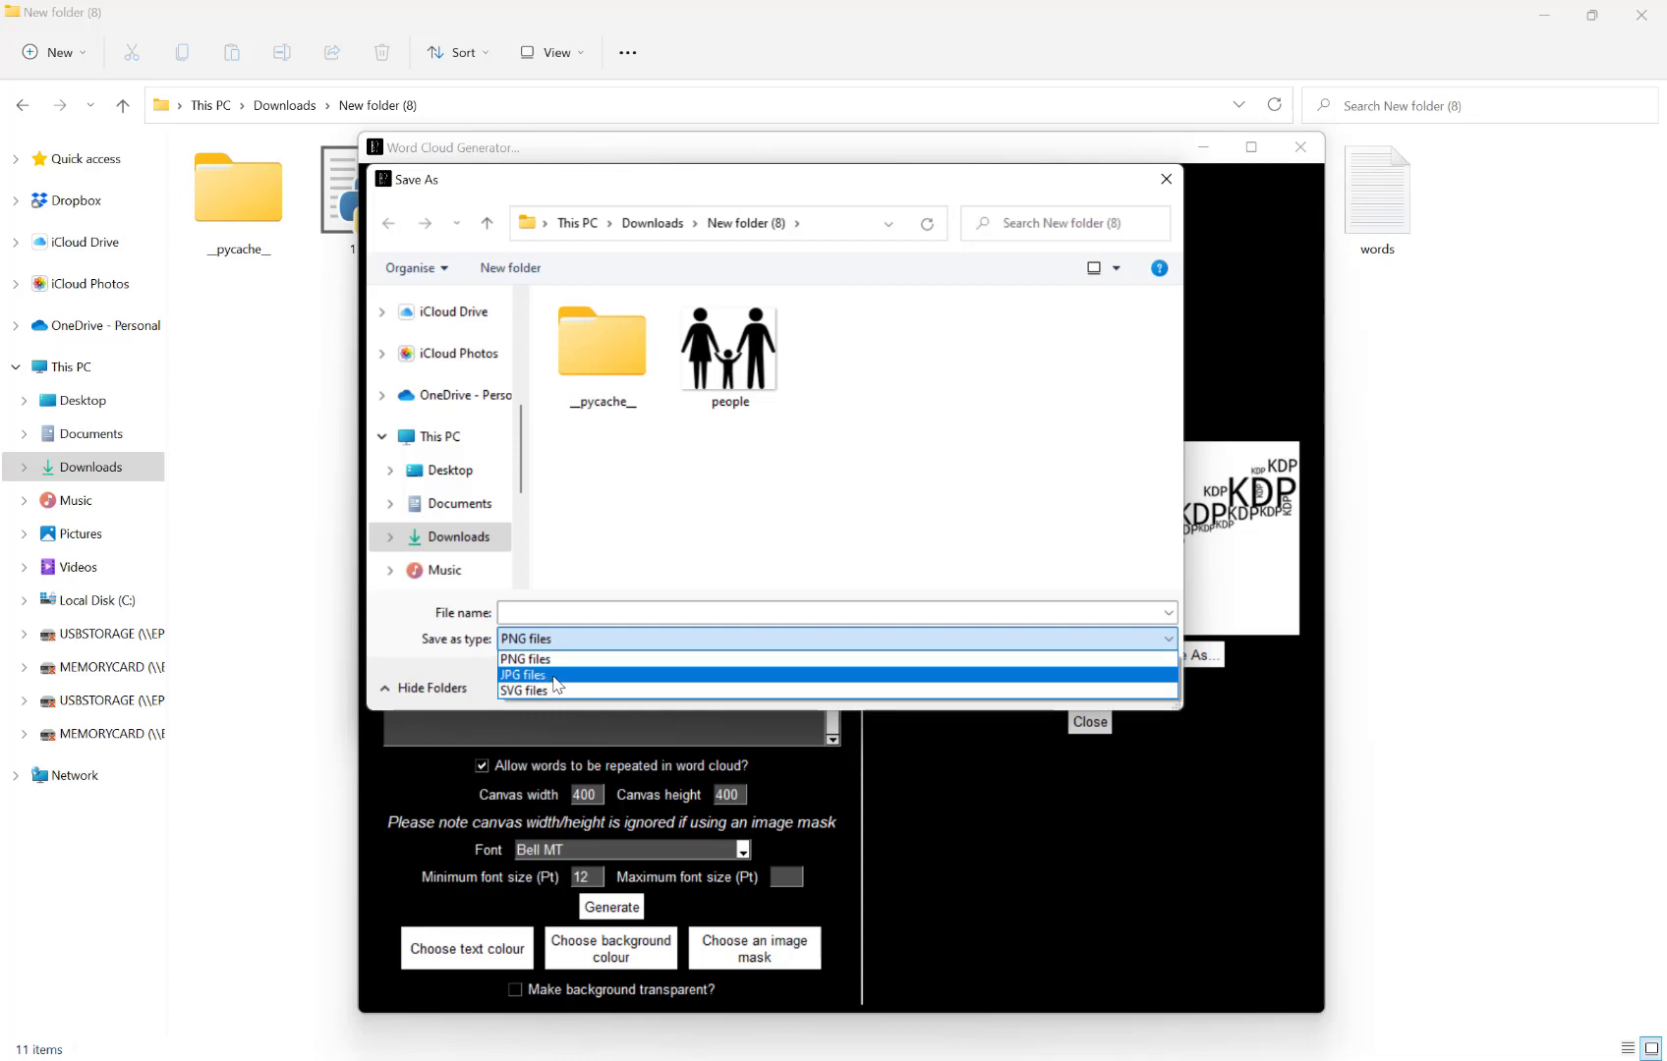
pyautogui.moveTo(677, 681)
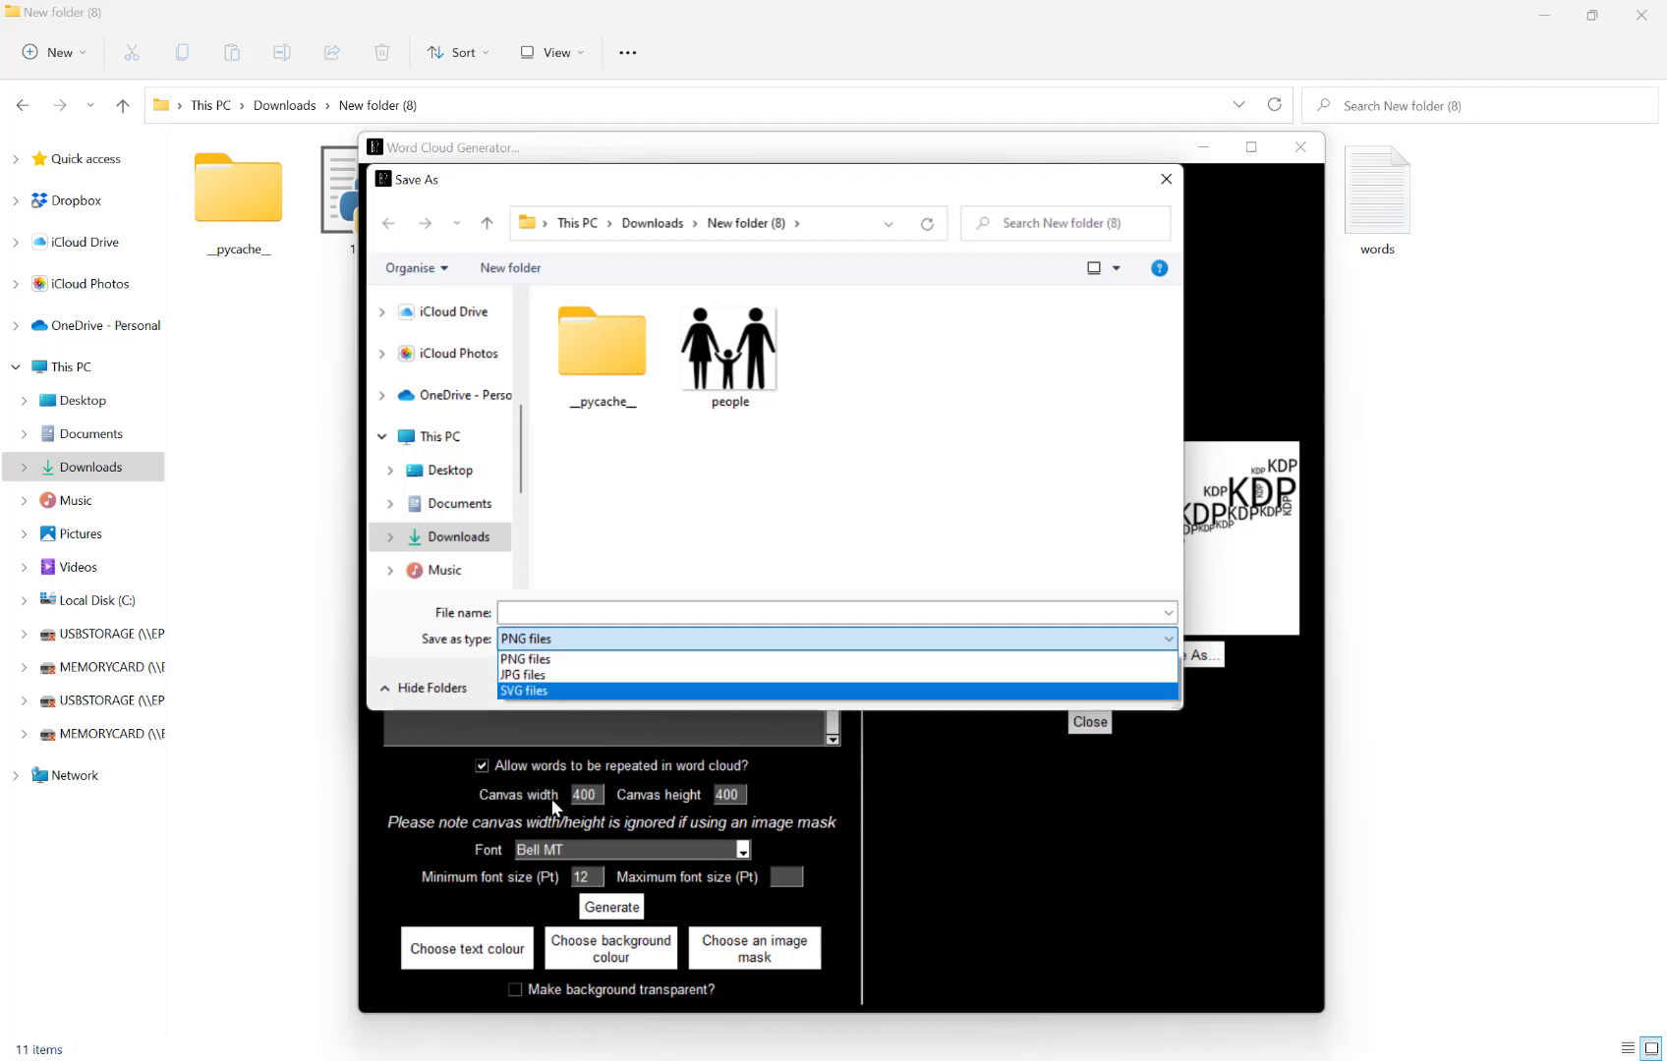
pyautogui.moveTo(590, 813)
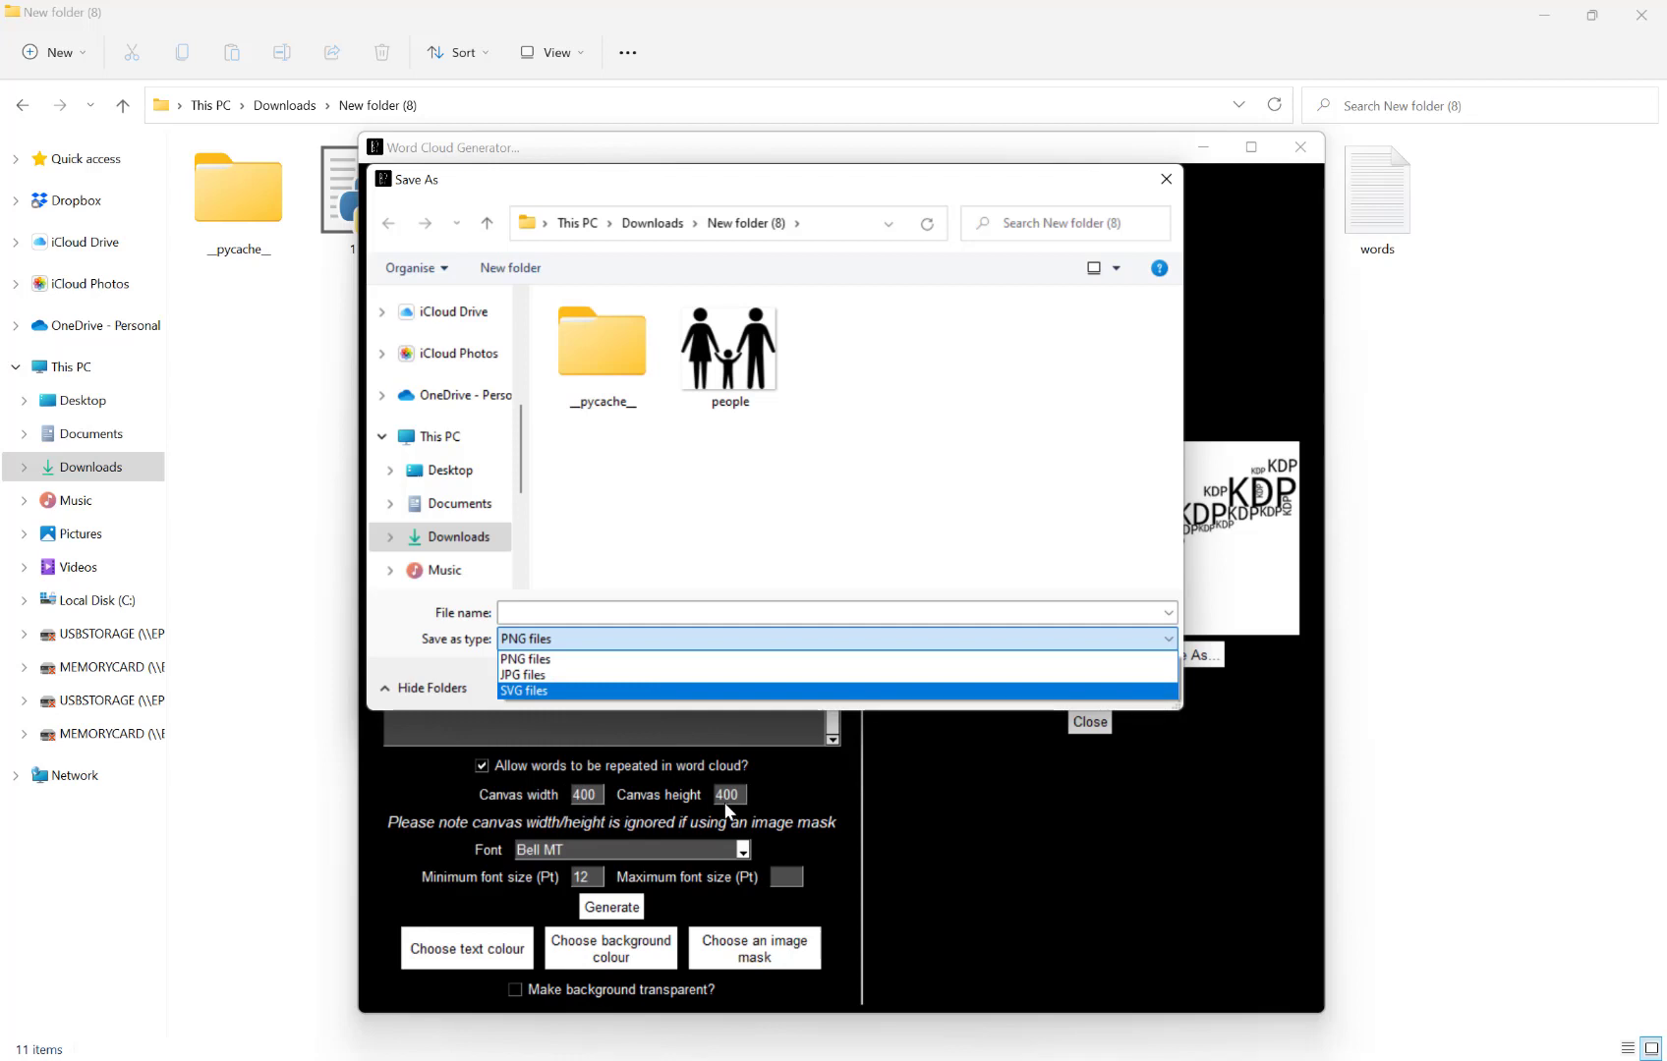
pyautogui.moveTo(620, 676)
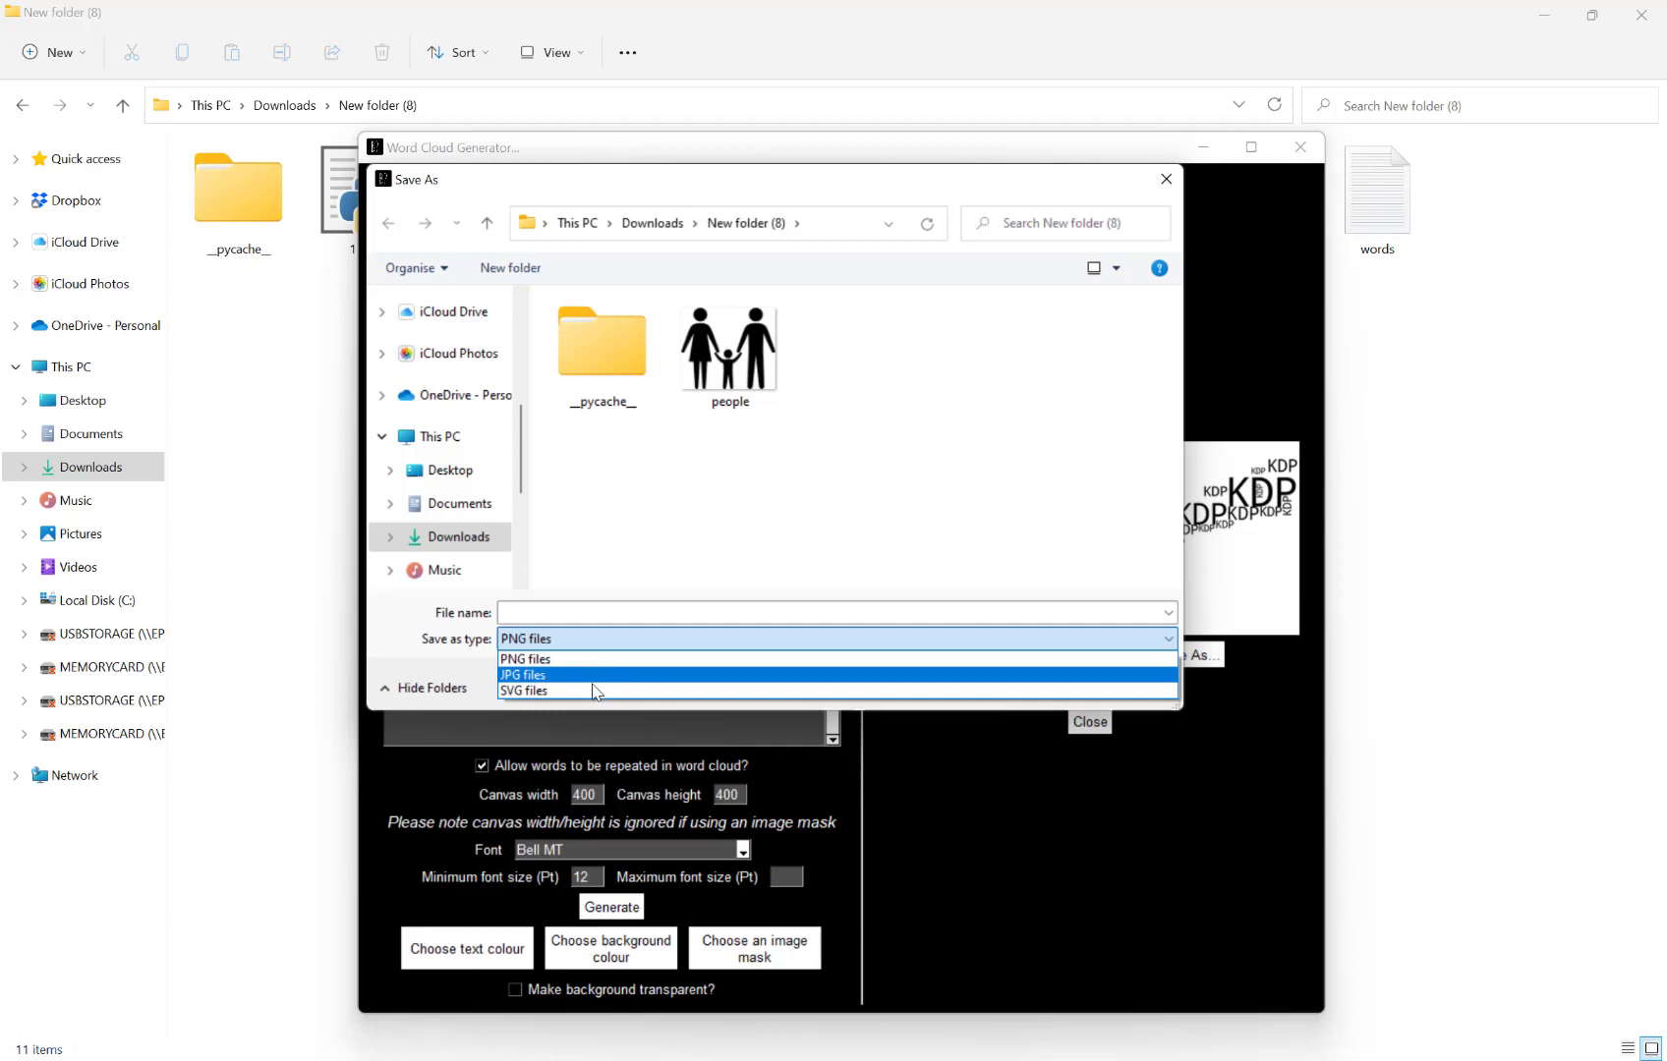
pyautogui.moveTo(574, 691)
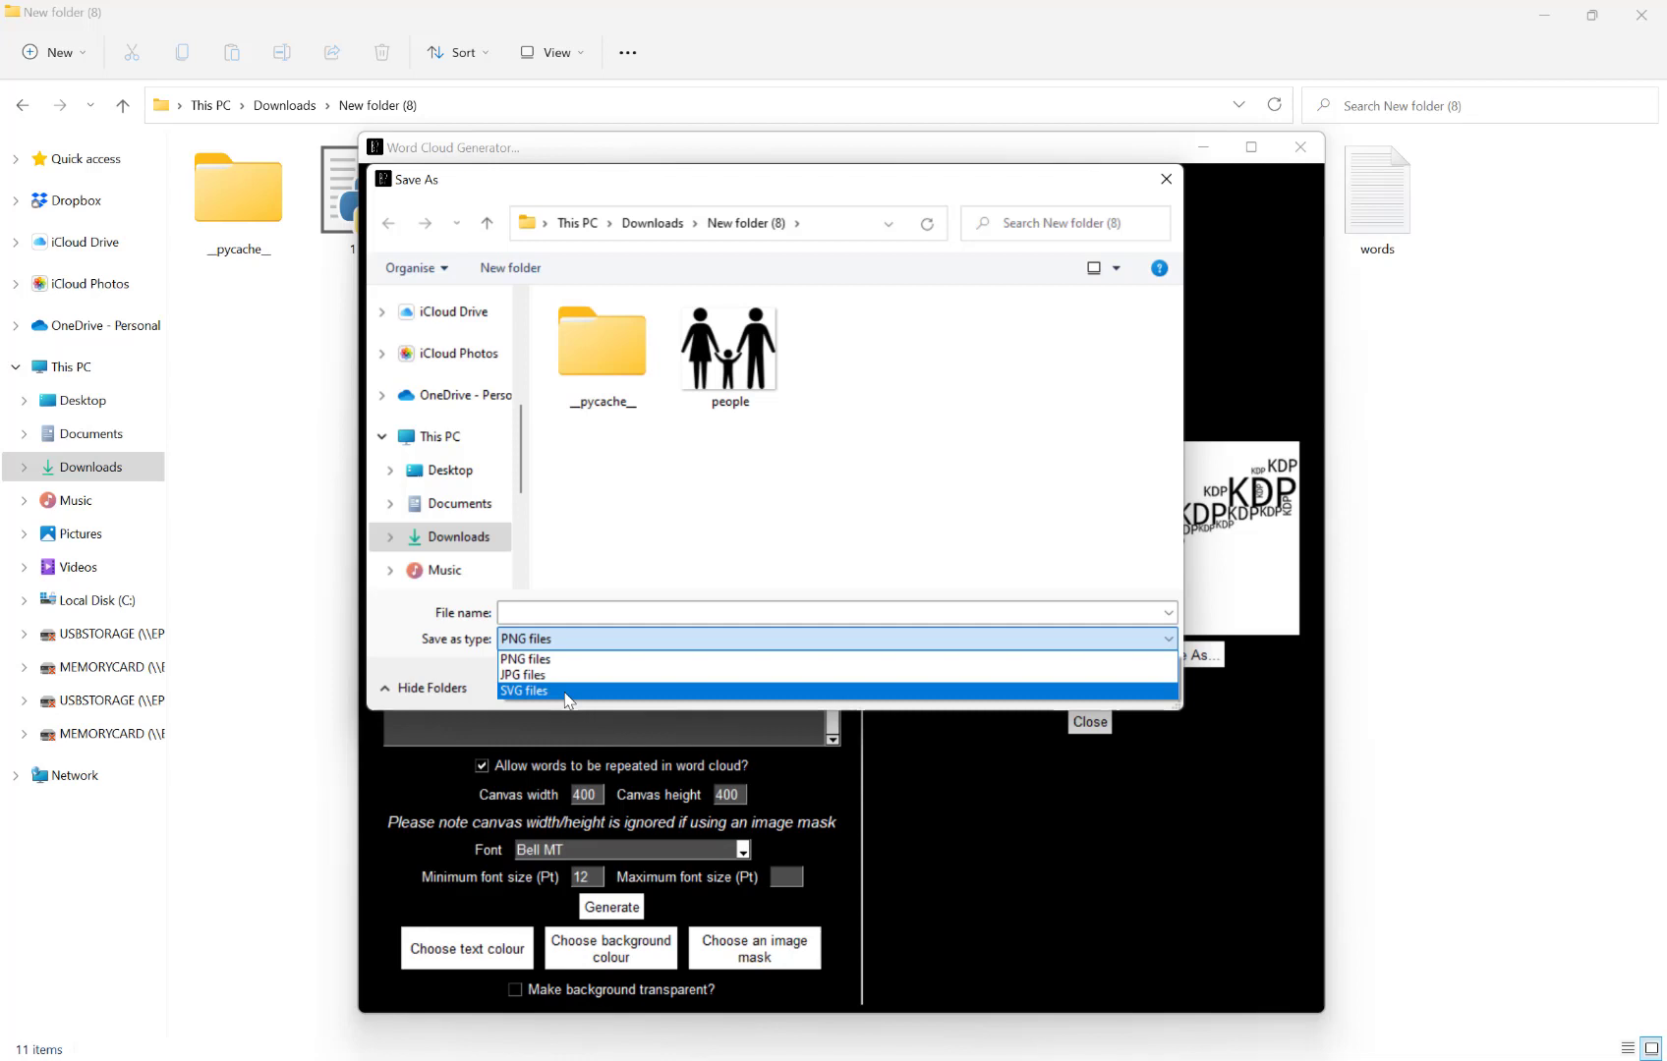
pyautogui.click(524, 690)
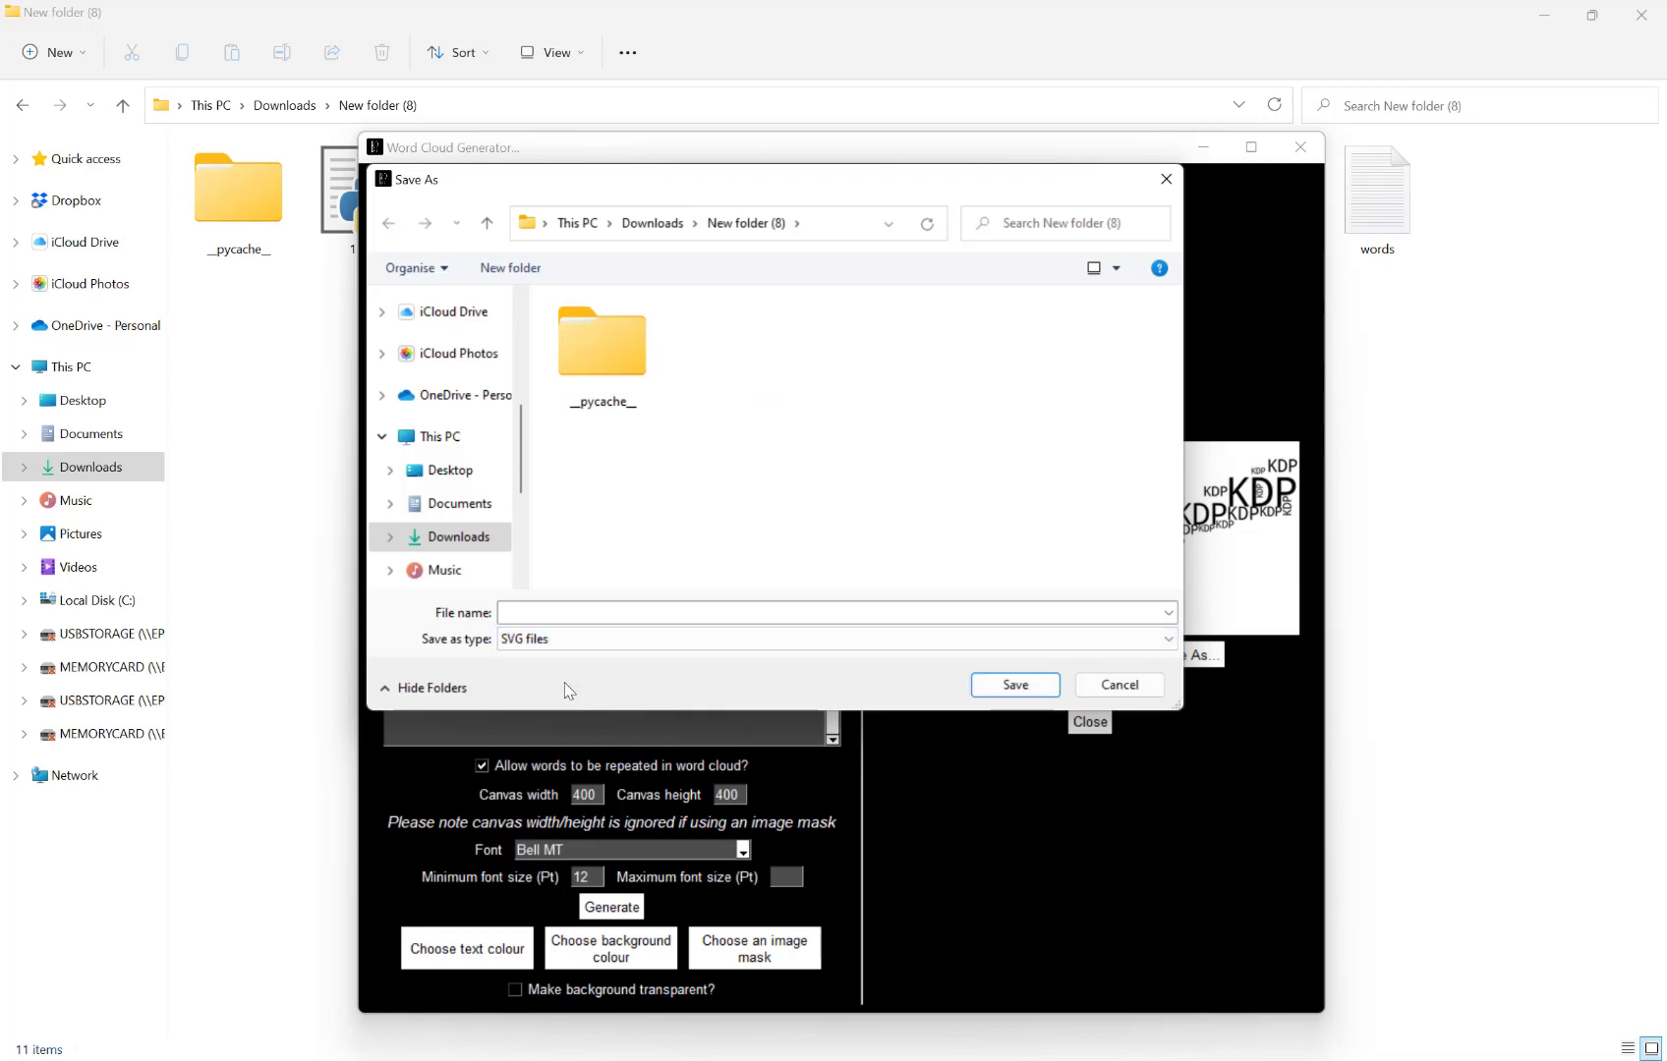
# Name the file 'woof' and save it.
pyautogui.click(836, 612)
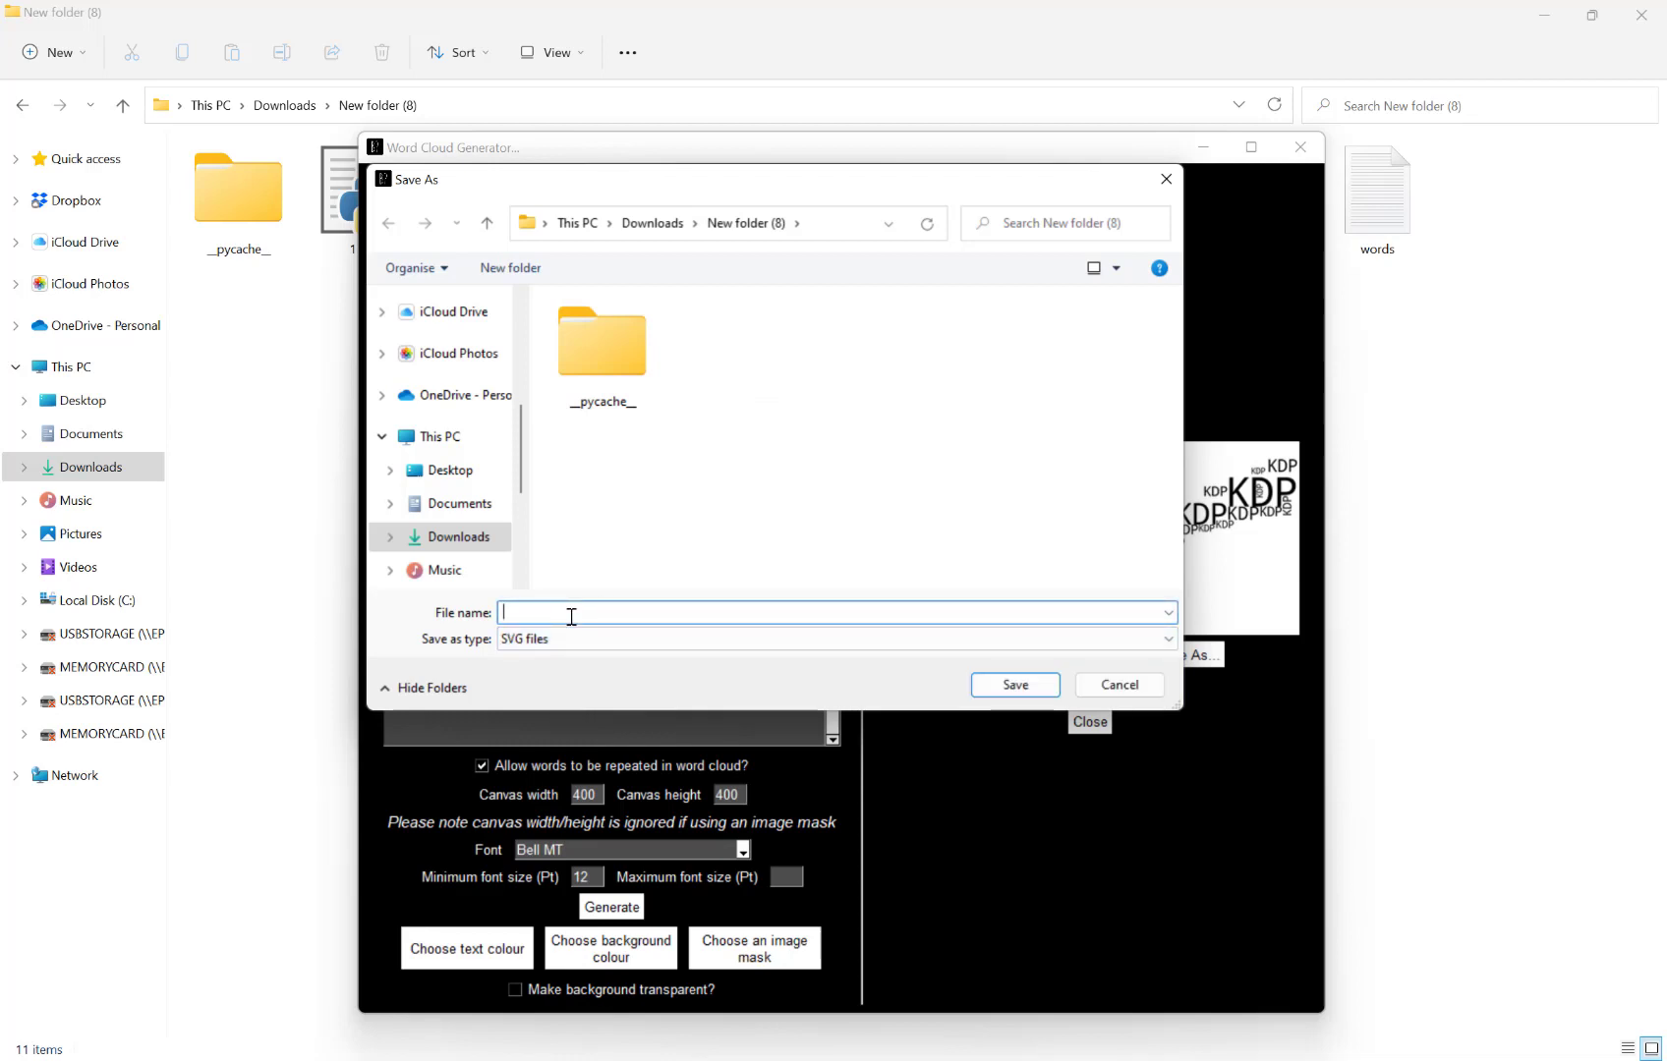
pyautogui.write('woof')
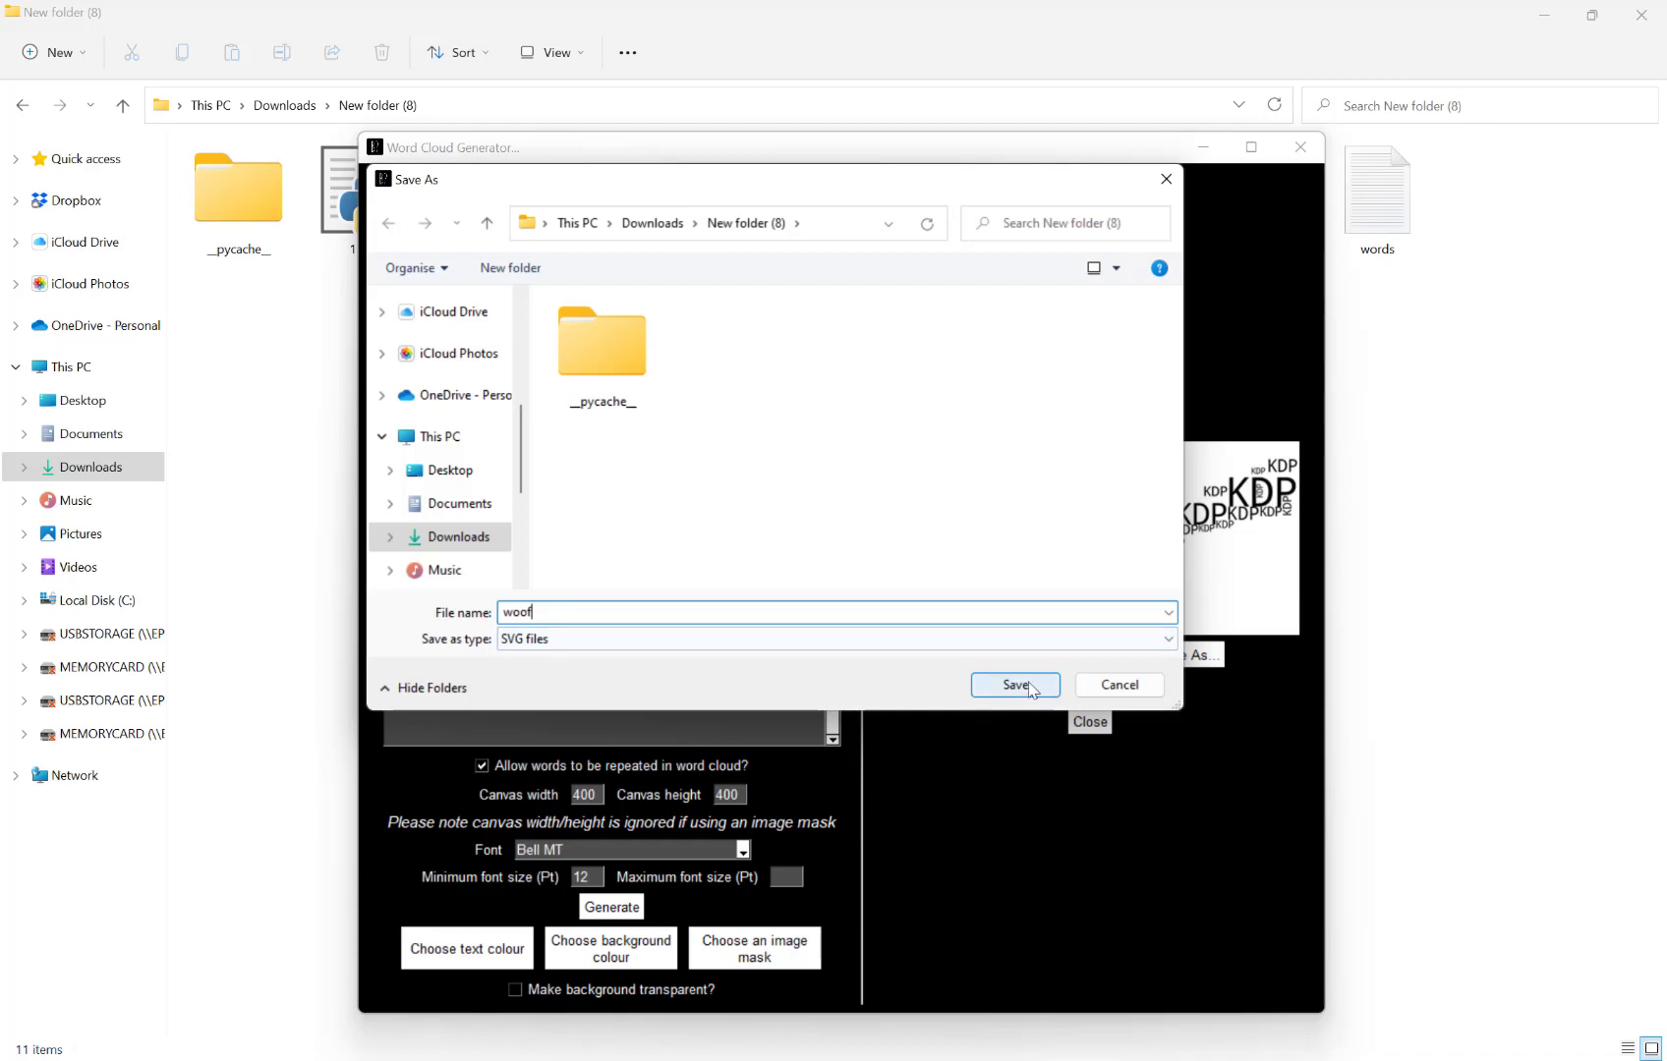
pyautogui.click(1012, 685)
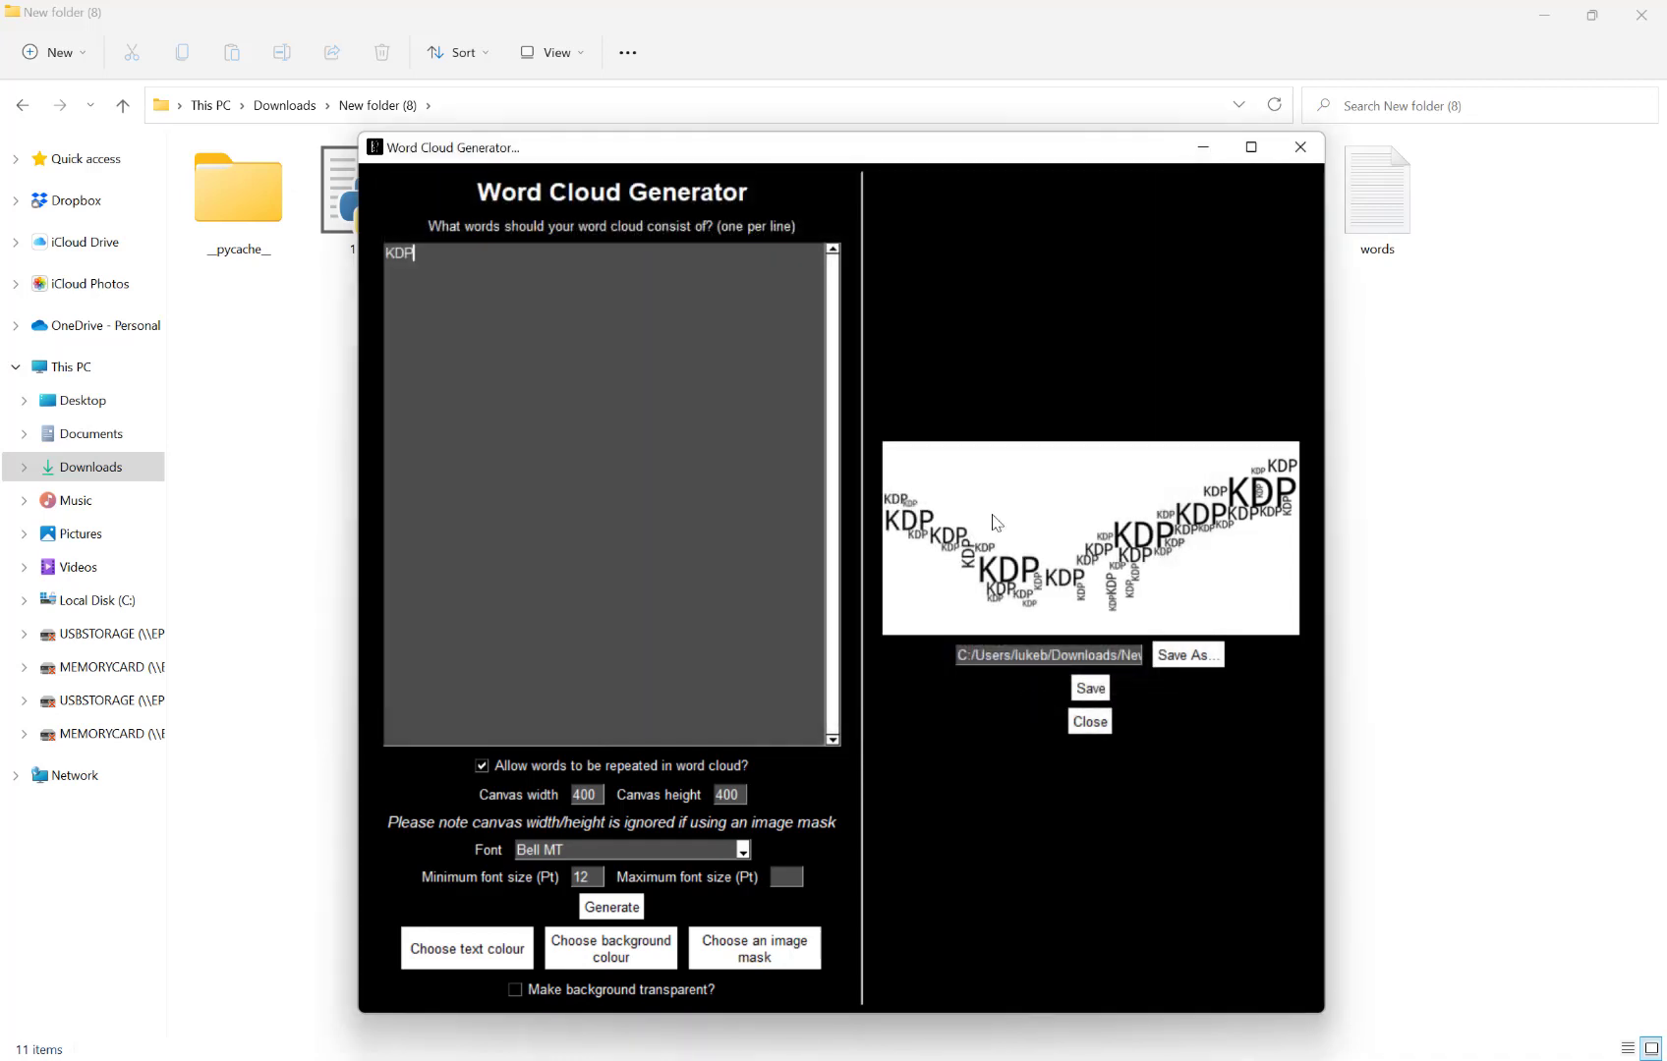
# Regenerate with a transparent background, save the dog cloud, and confirm success.
pyautogui.click(611, 906)
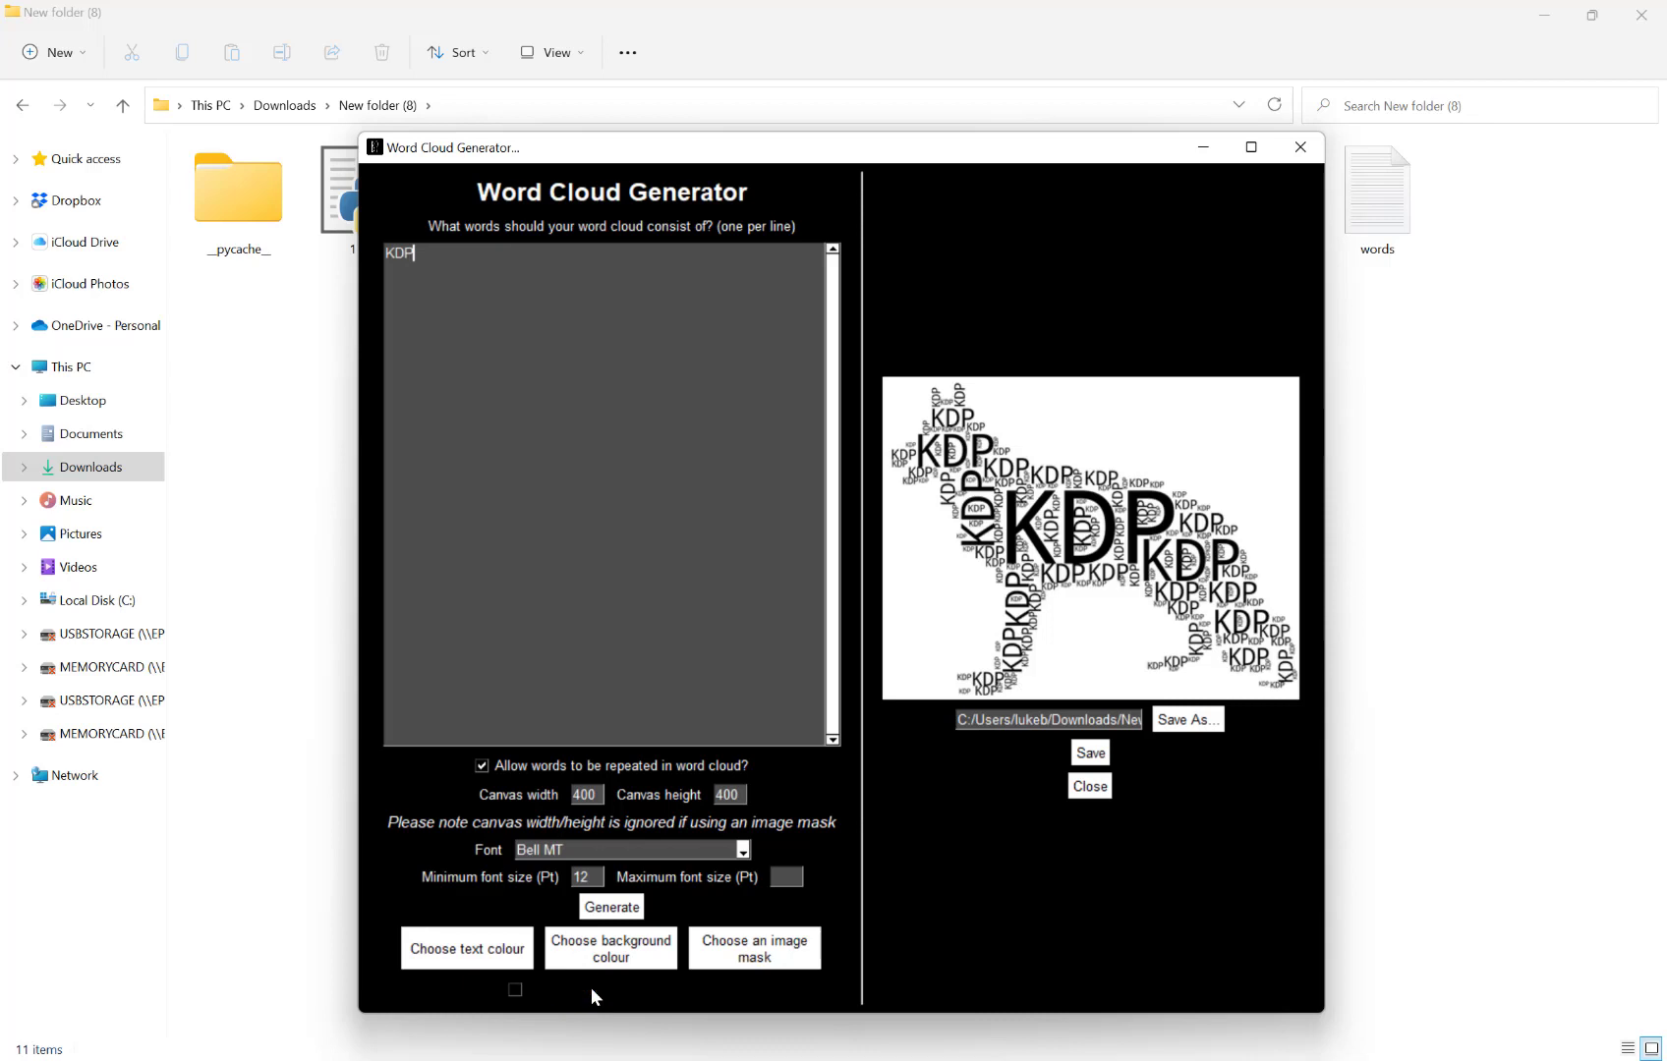
pyautogui.click(516, 988)
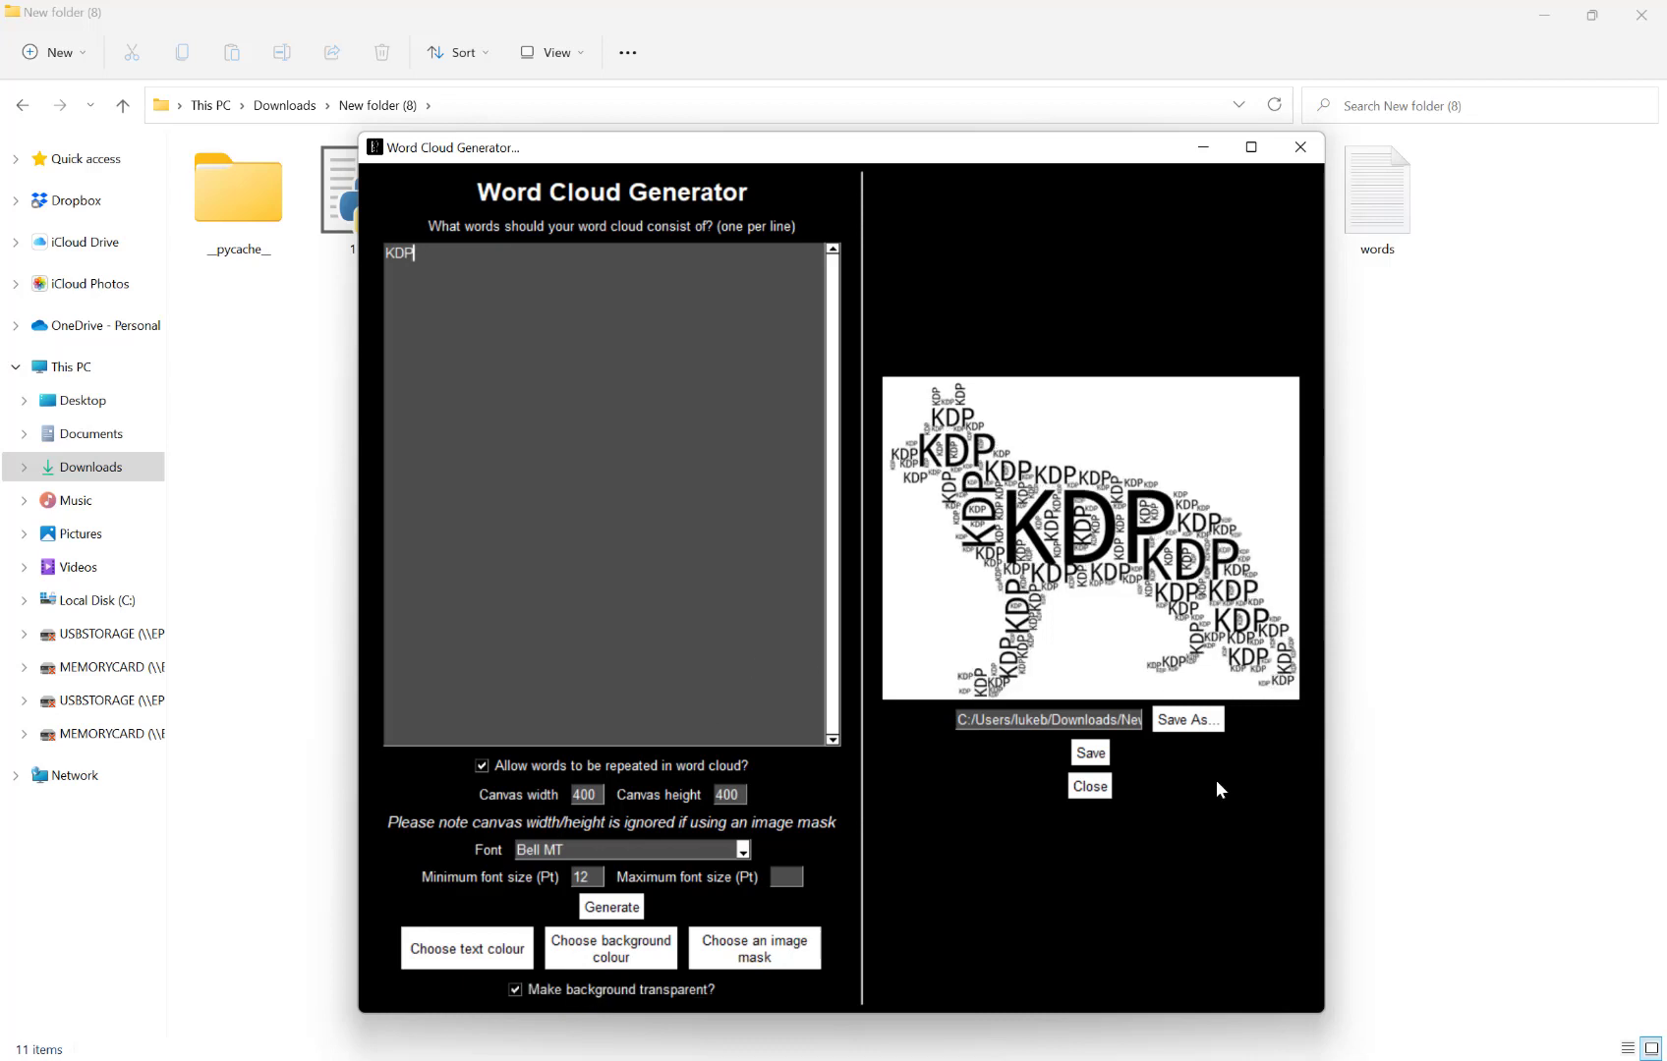
pyautogui.click(1089, 752)
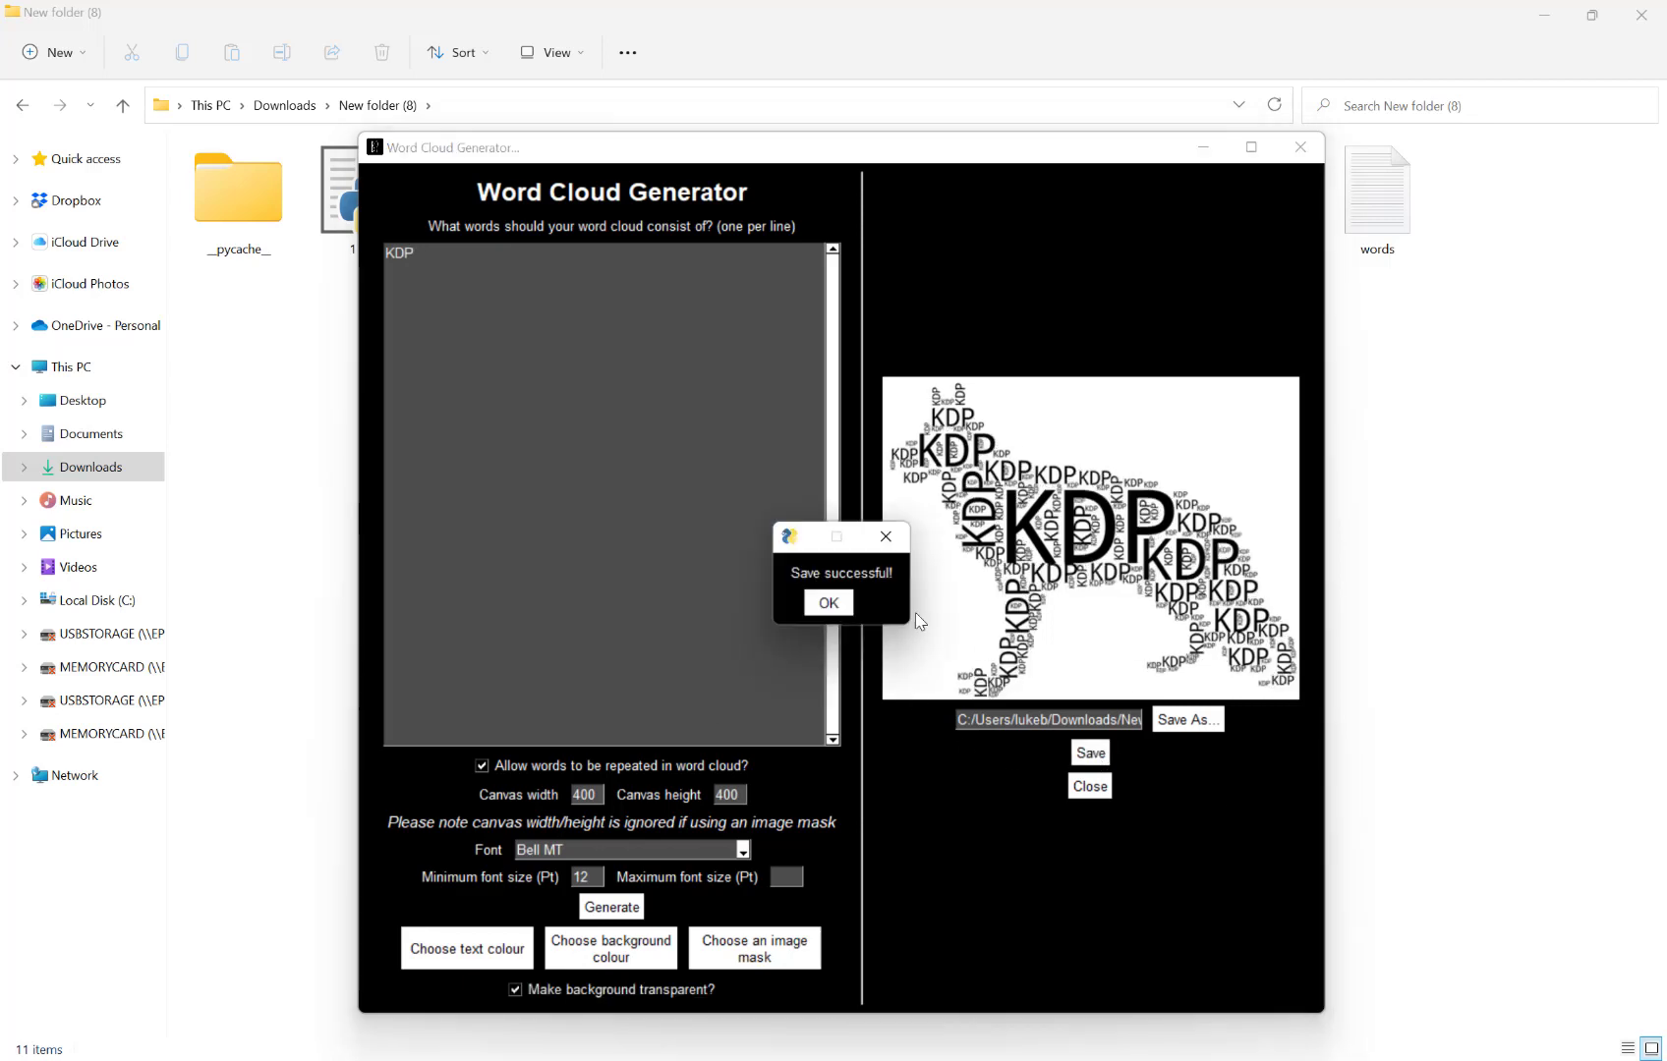
pyautogui.click(829, 602)
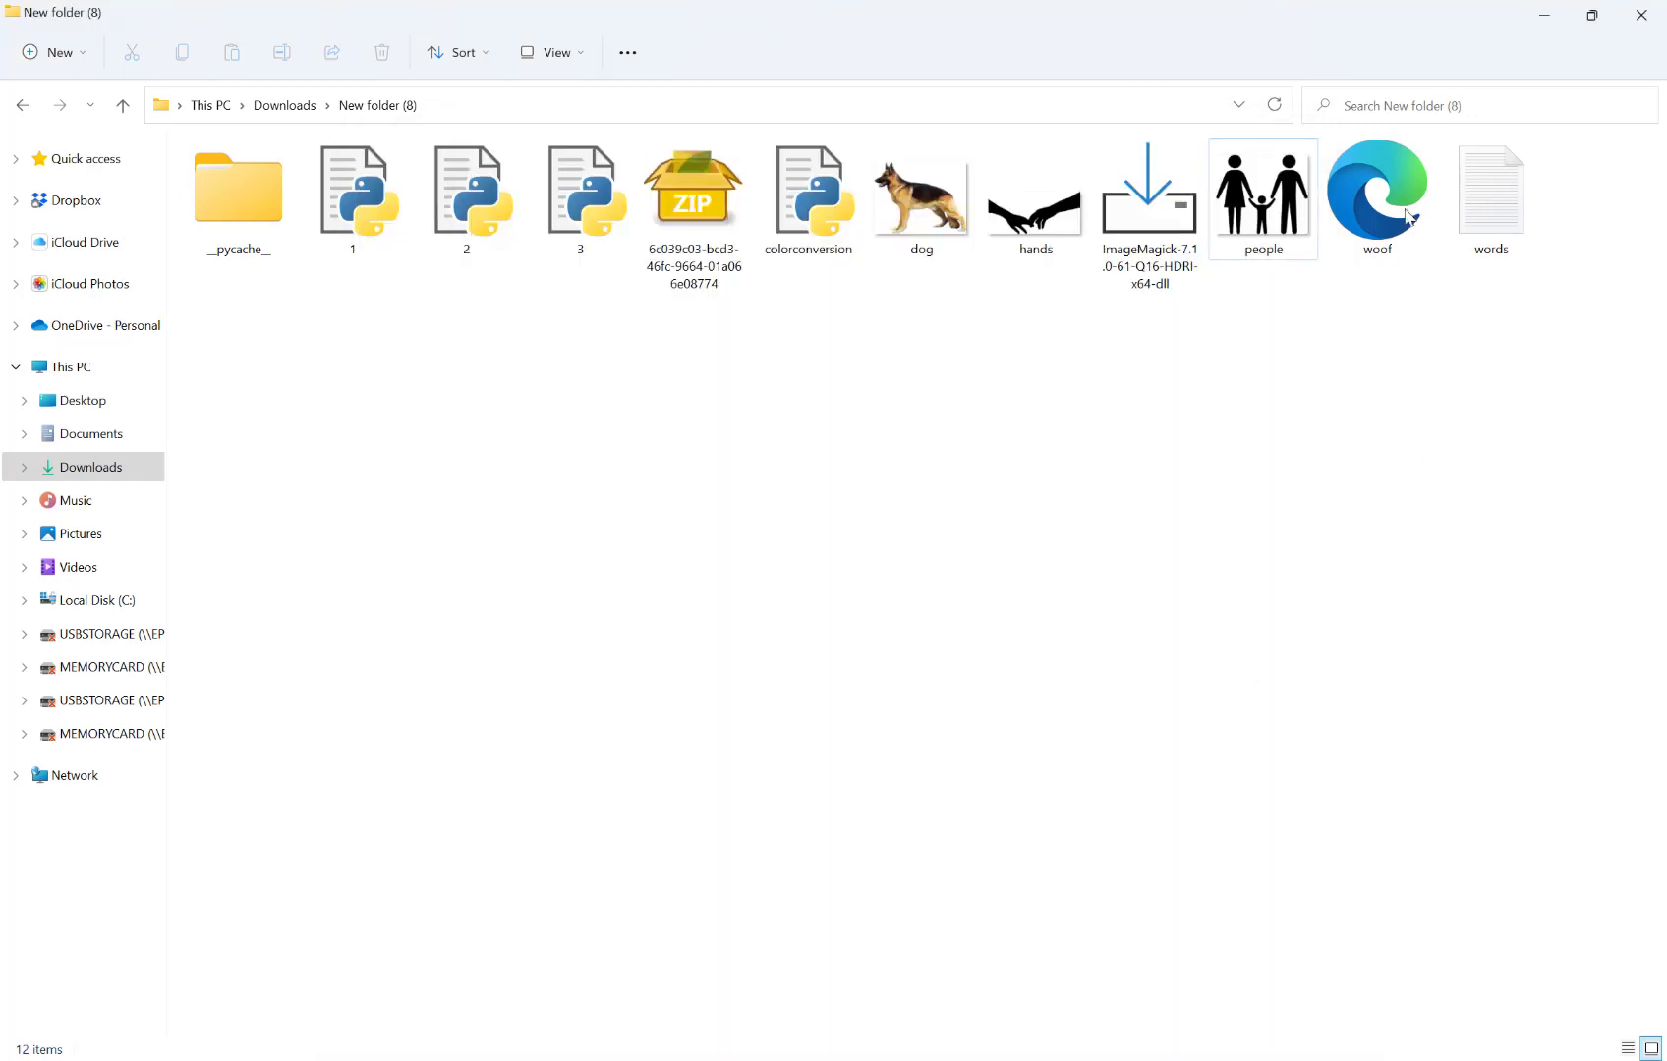